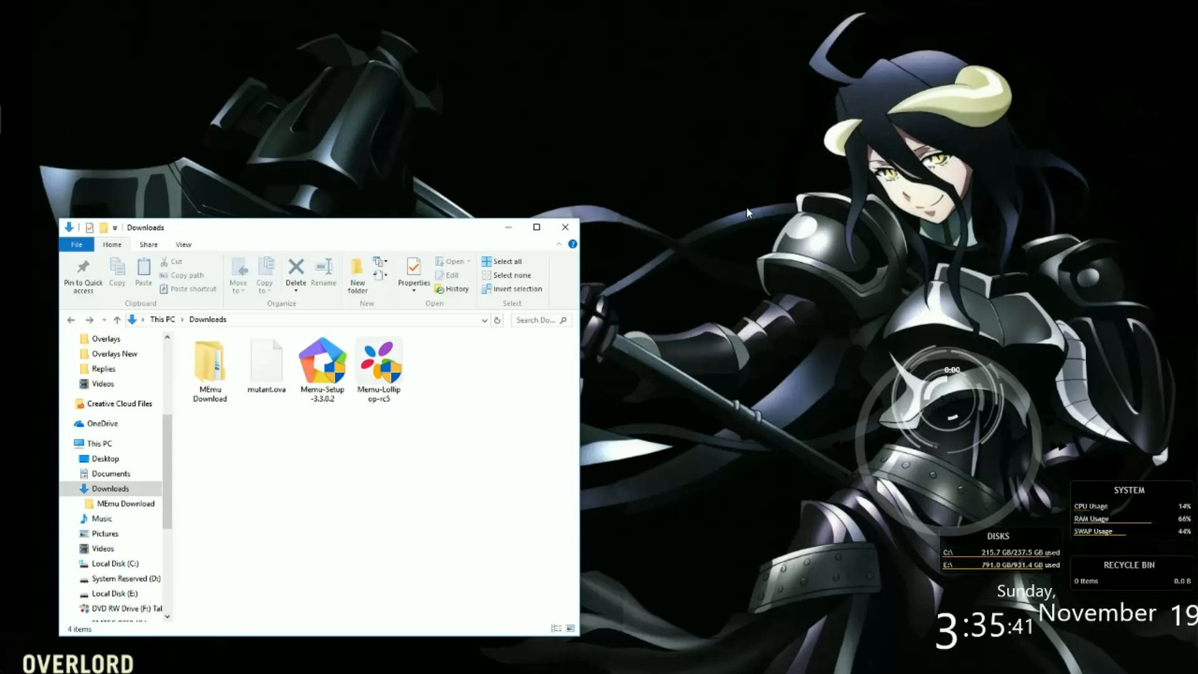
mouse_move(327, 413)
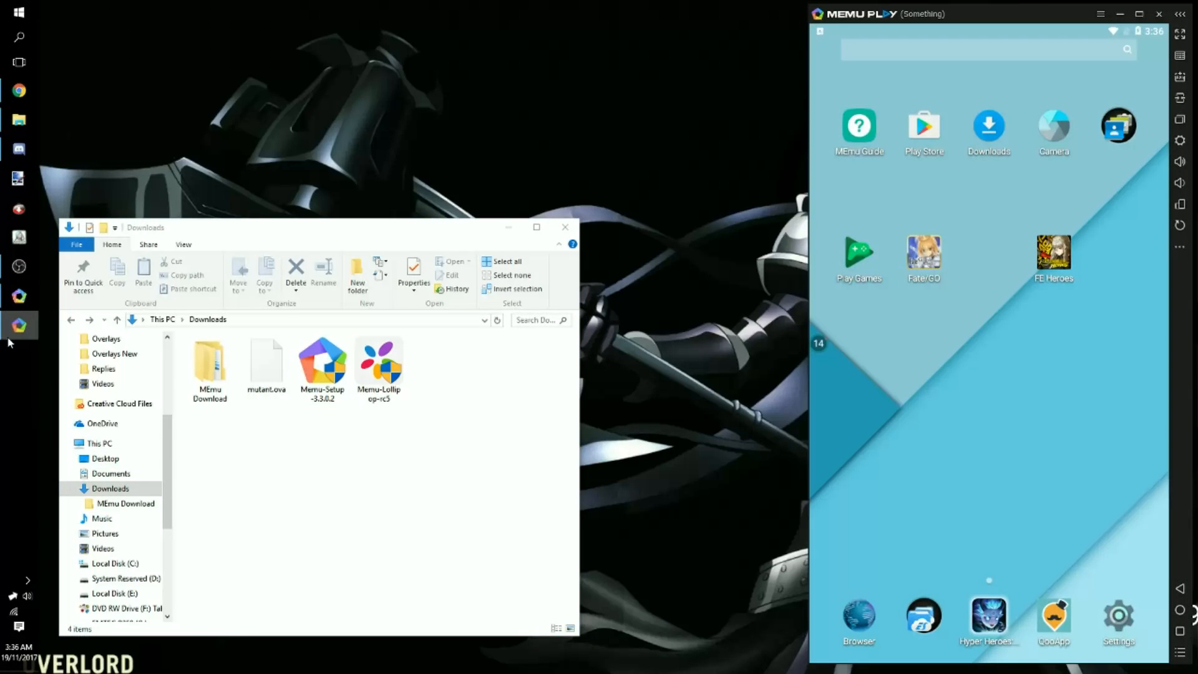
mouse_move(1040, 474)
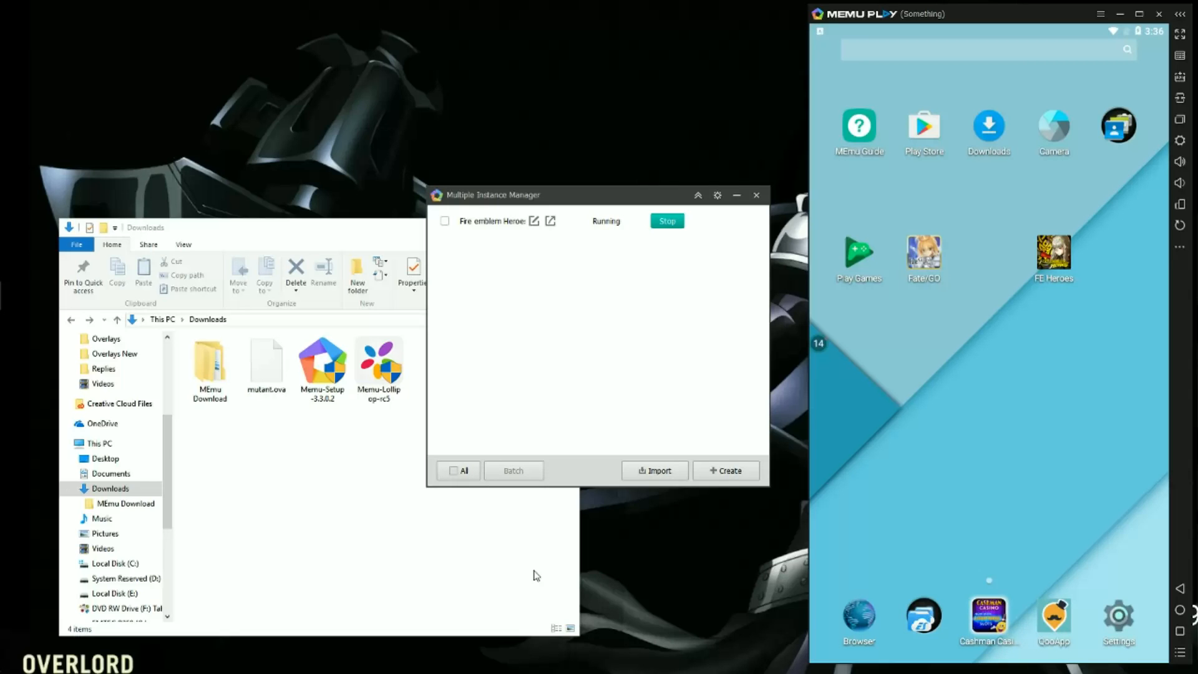
mouse_move(392, 505)
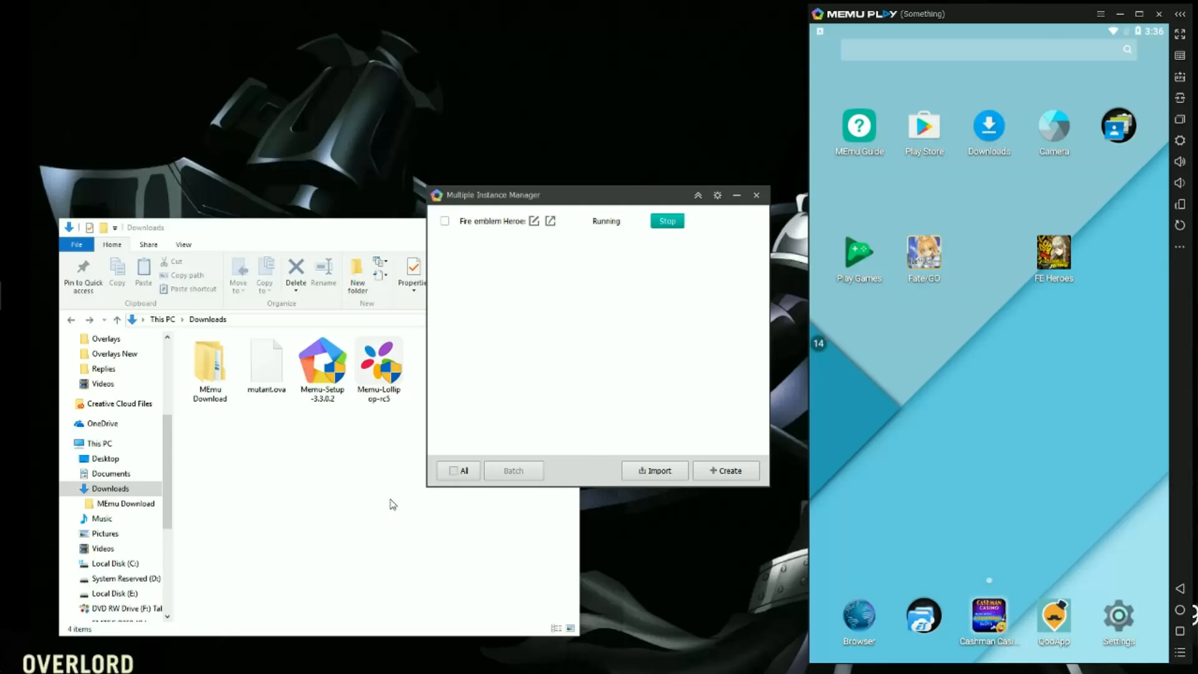
Select mutant.ova in Downloads to check its 2.77 GB file size
left_click(266, 365)
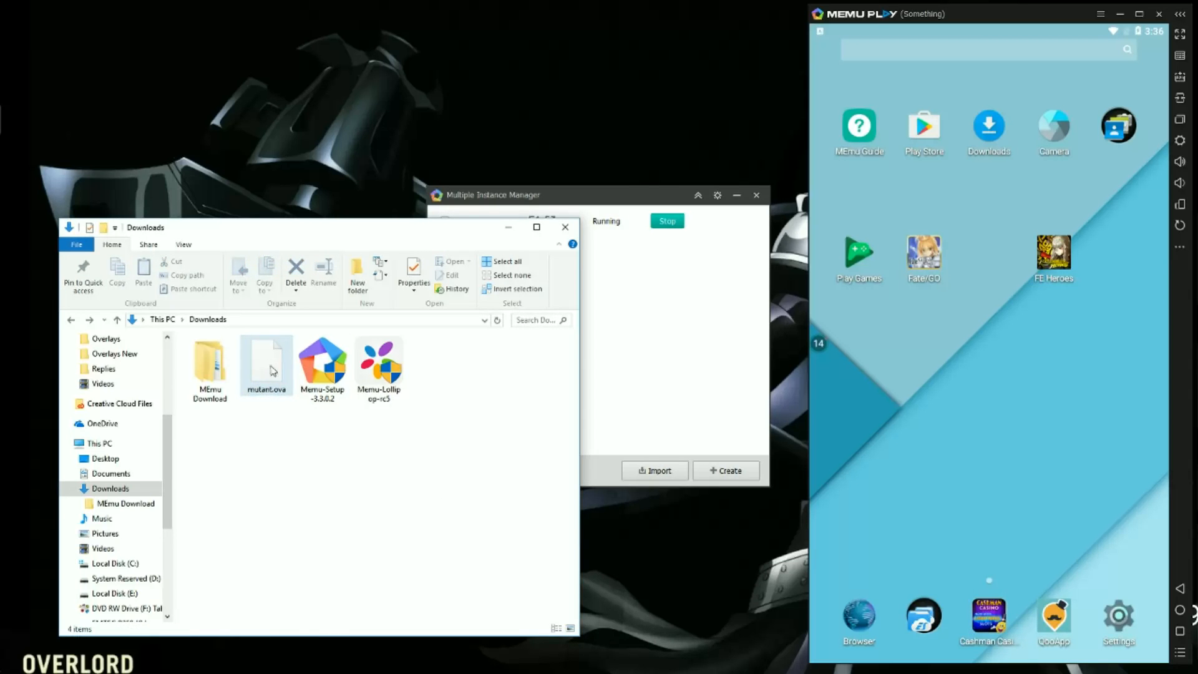
left_click(266, 363)
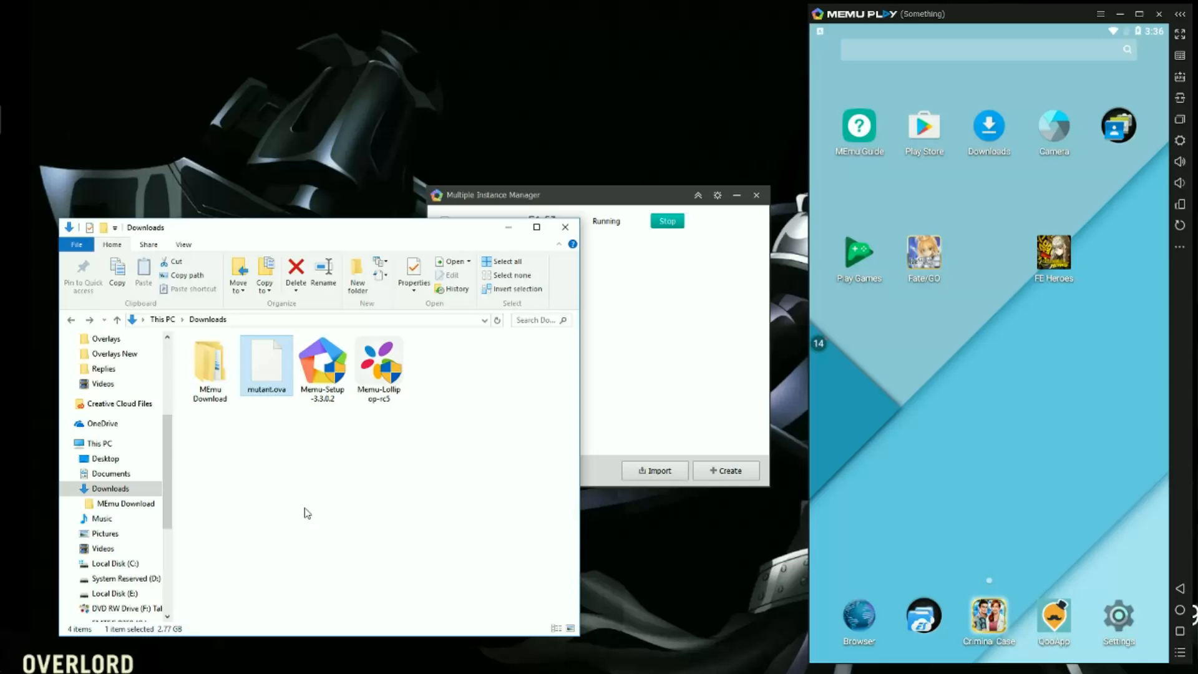
mouse_move(159, 633)
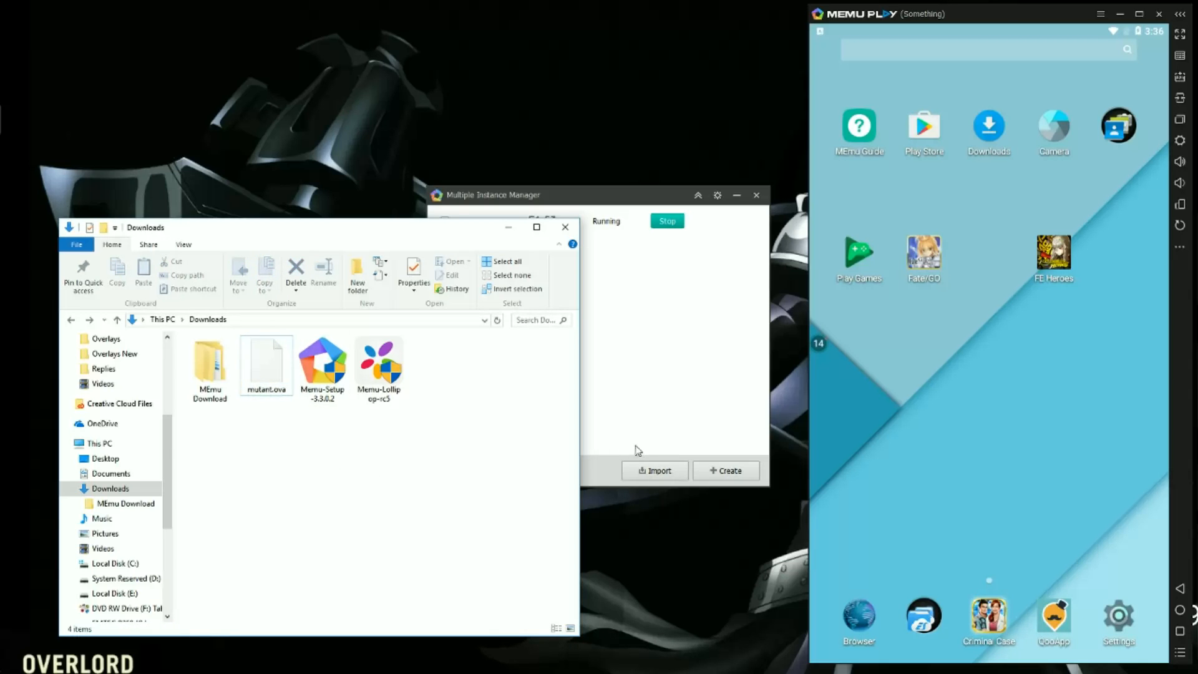
Import the mutant.ova image from Downloads as the new 'MEmu1 - Imported' instance
left_click(654, 470)
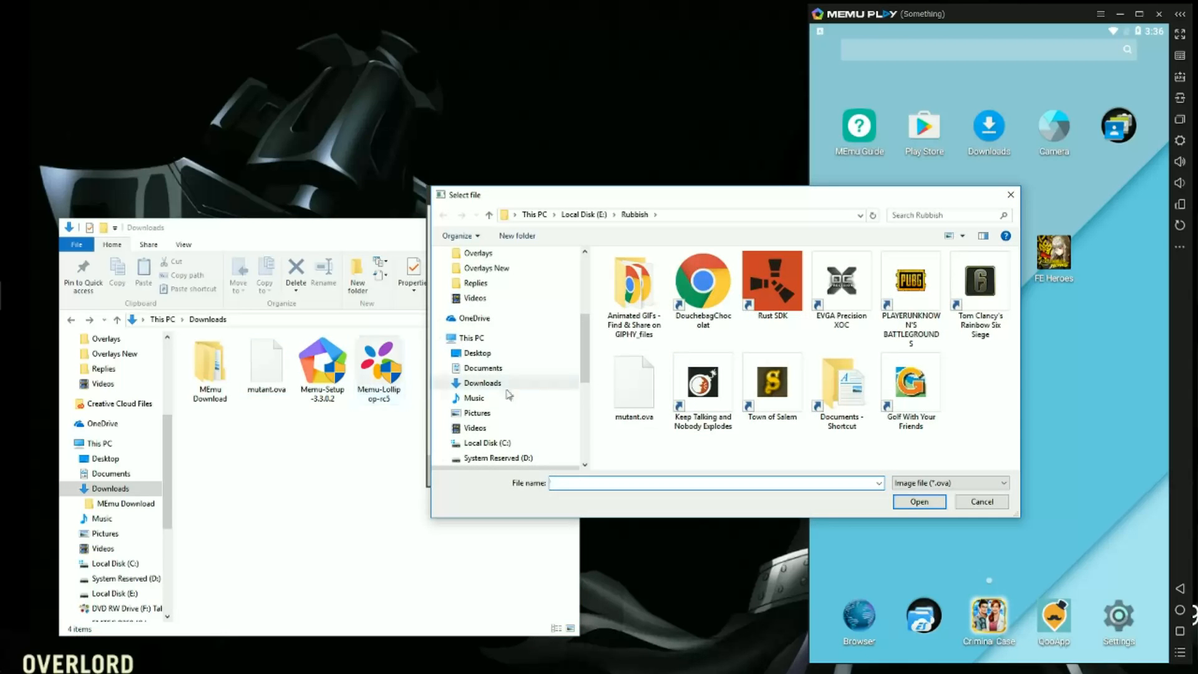
left_click(482, 383)
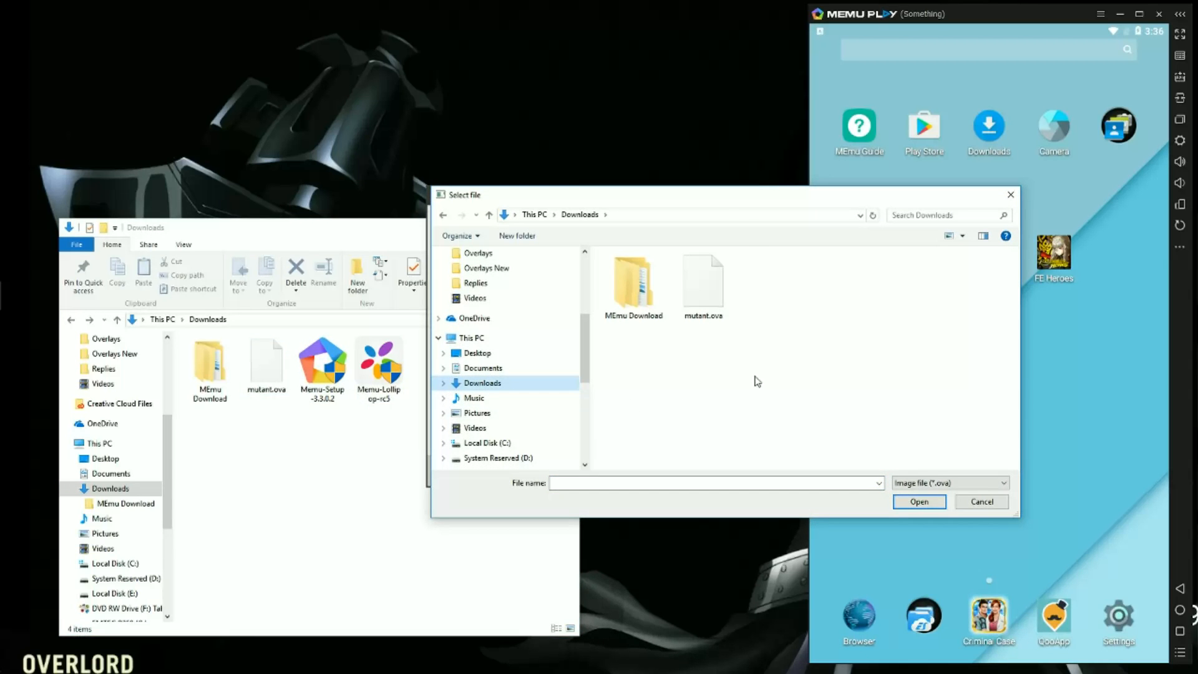
left_click(919, 502)
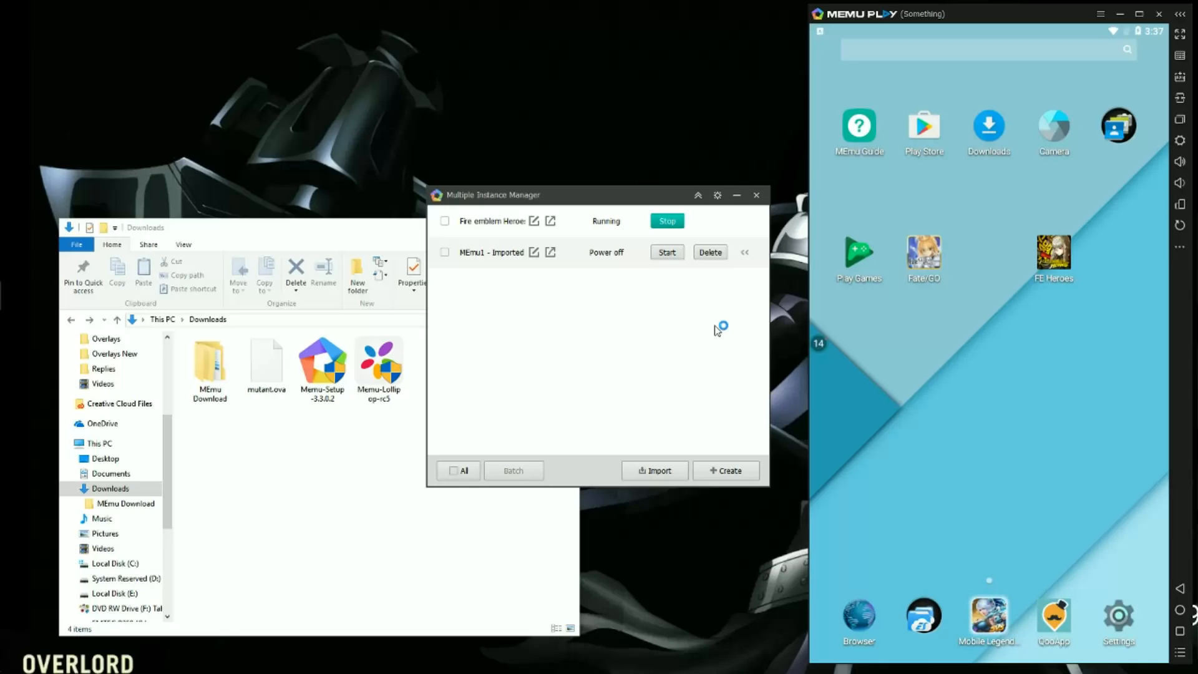
mouse_move(717, 330)
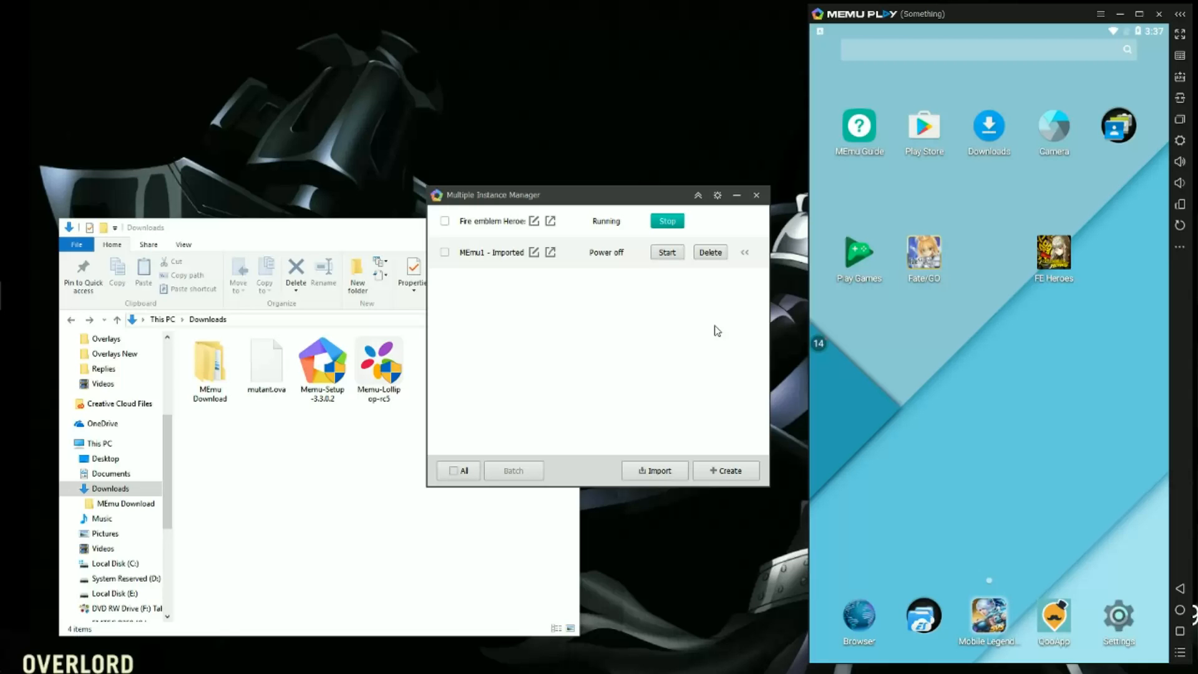
Start 'MEmu1 - Imported' and close the original Fire emblem Heroes emulator instance
left_click(667, 252)
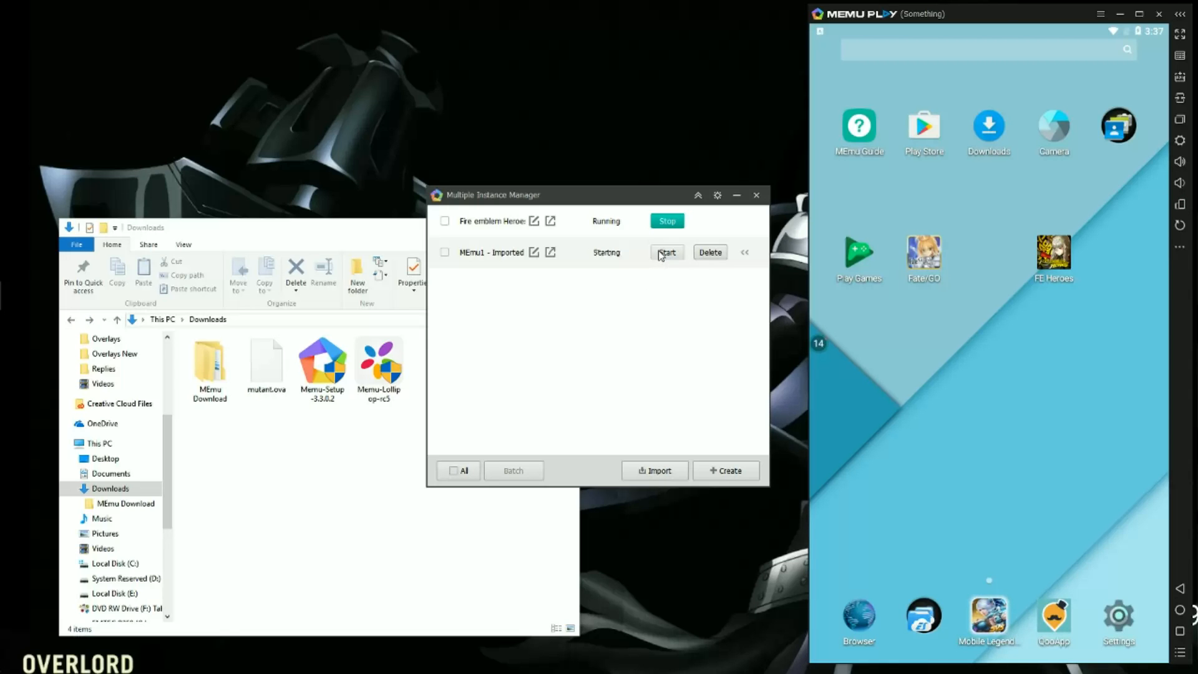
left_click(666, 253)
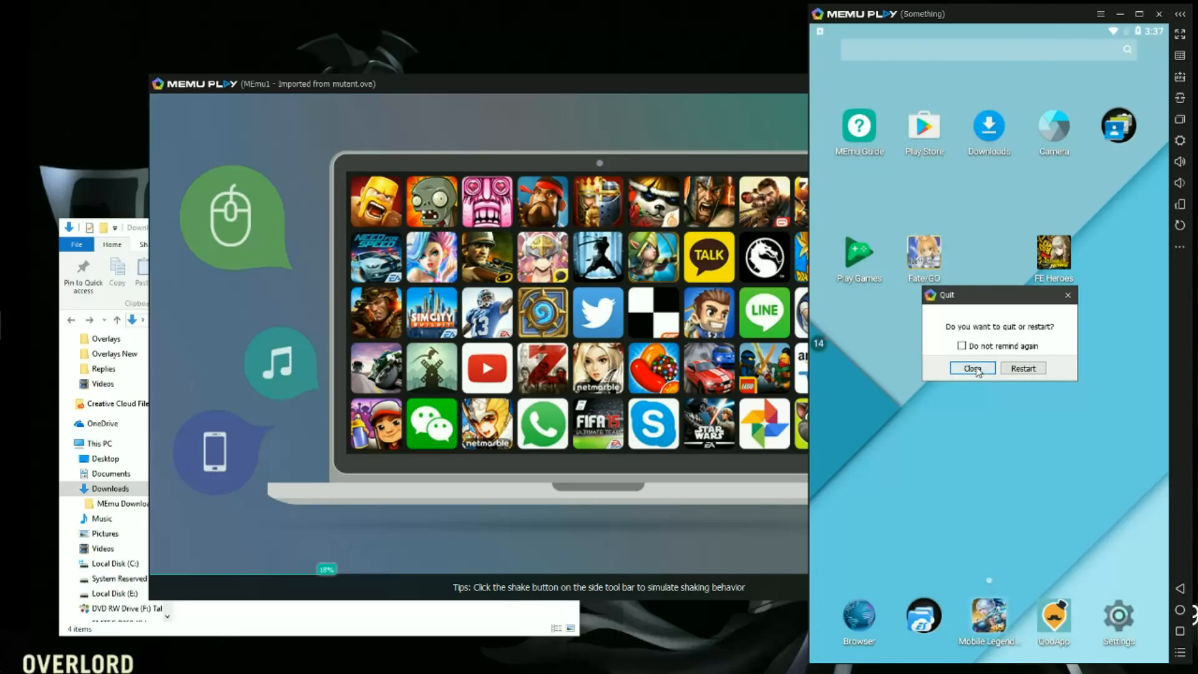
left_click(973, 368)
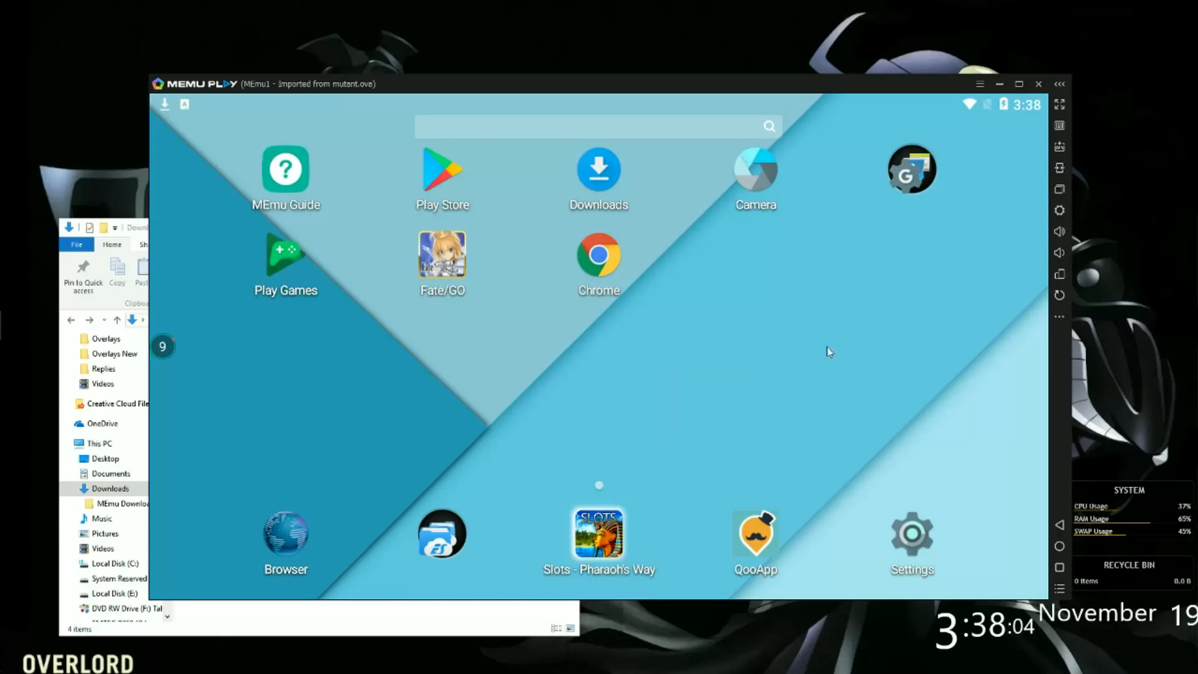
mouse_move(207, 352)
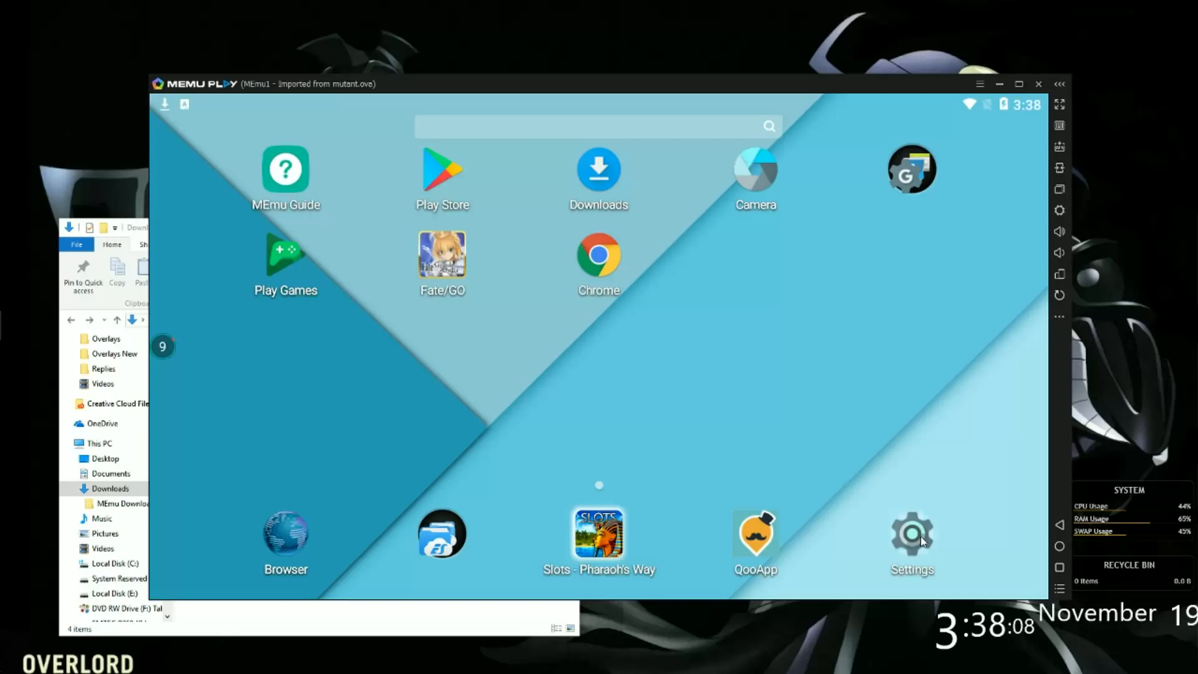
Turn off automatic date & time in Android Settings
left_click(911, 535)
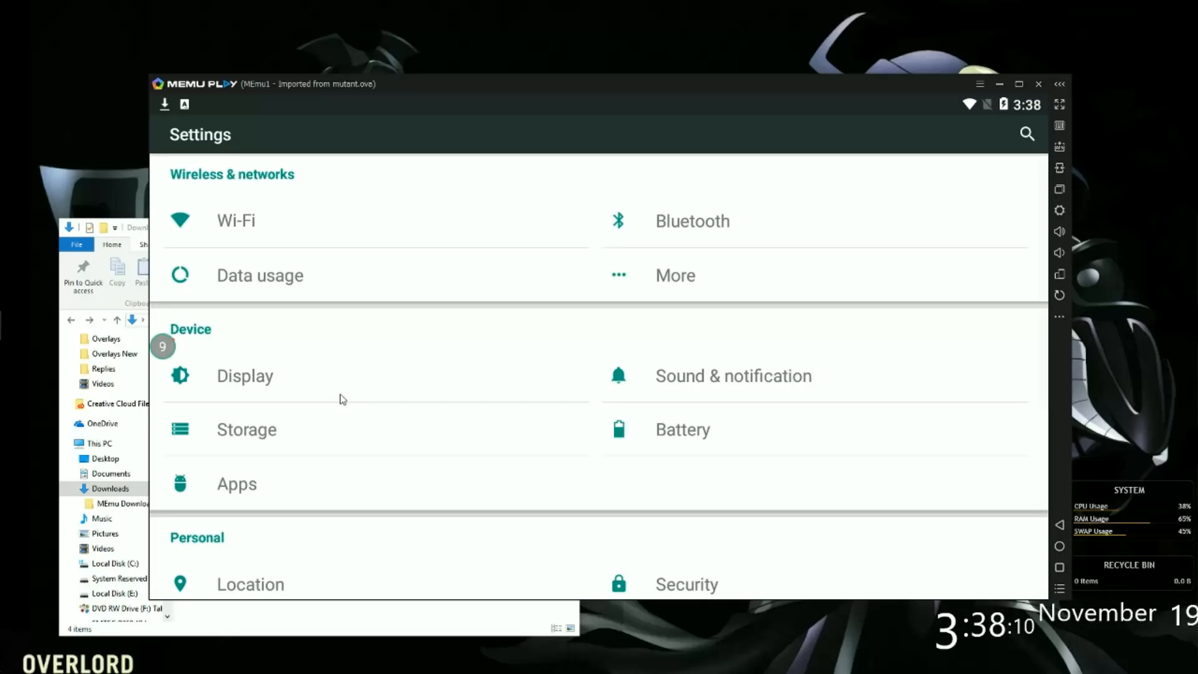
scroll("down", 3)
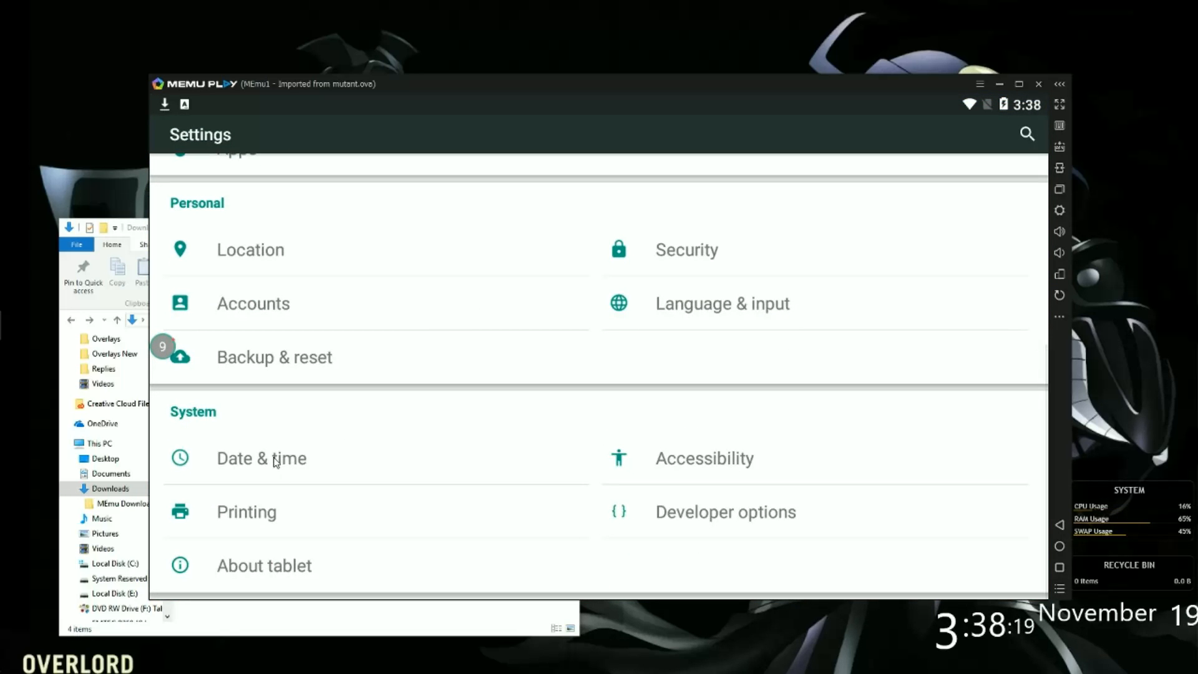
left_click(261, 457)
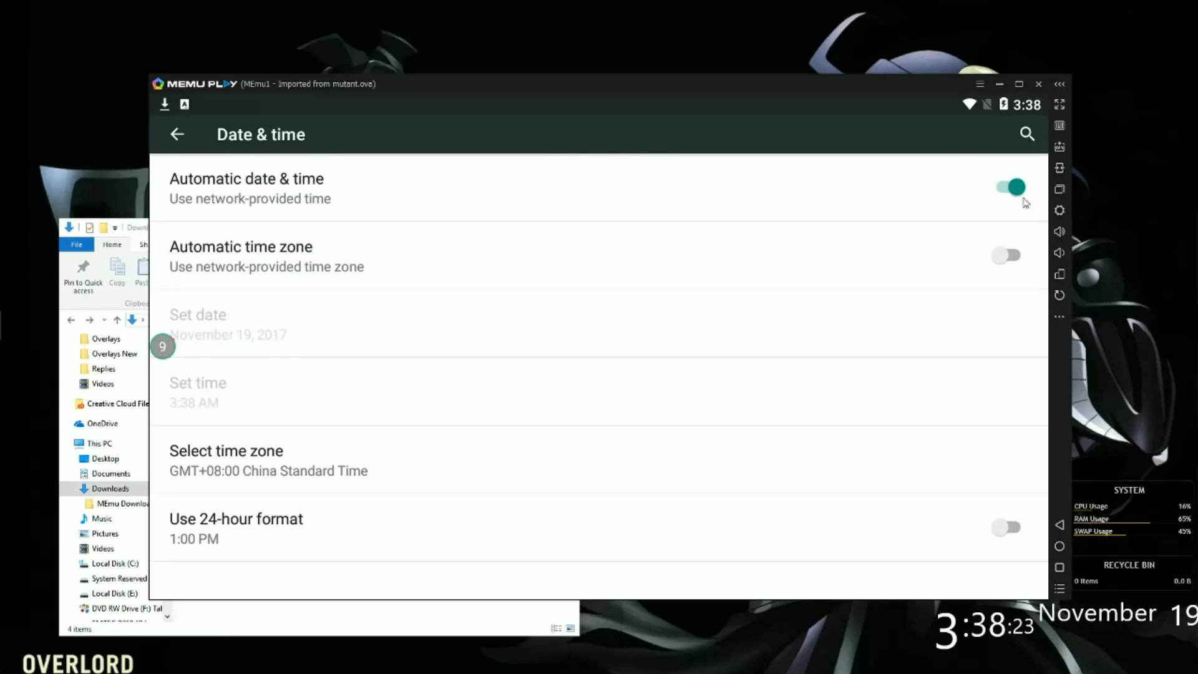
left_click(1008, 187)
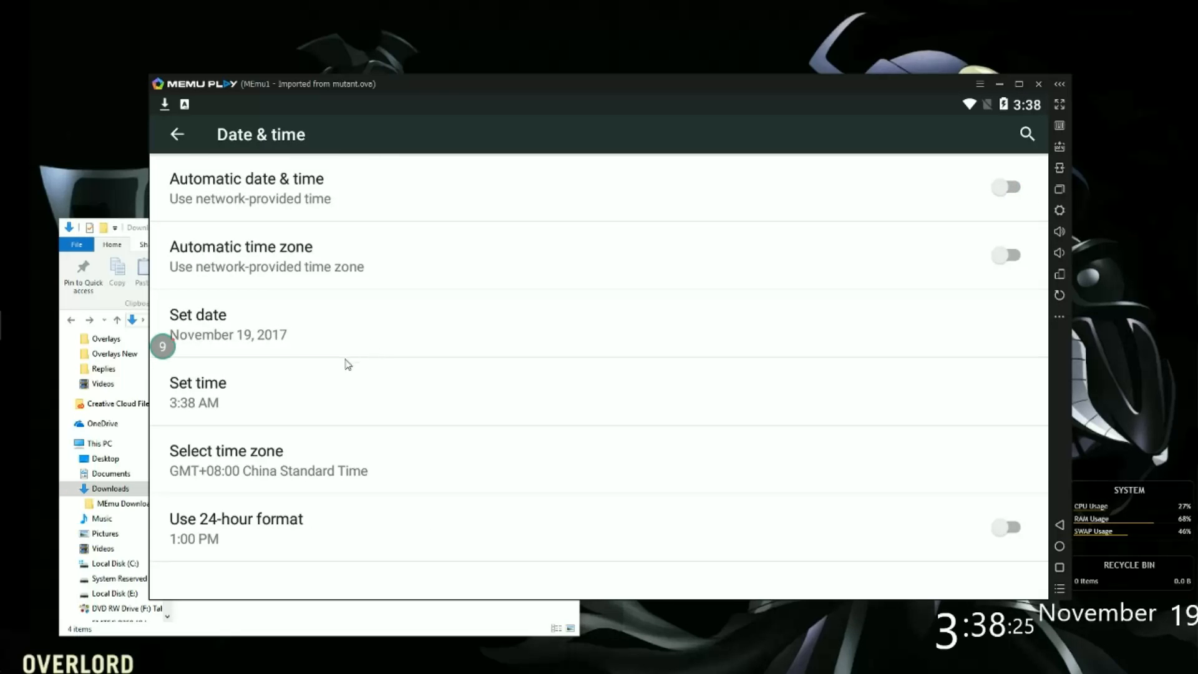
mouse_move(334, 402)
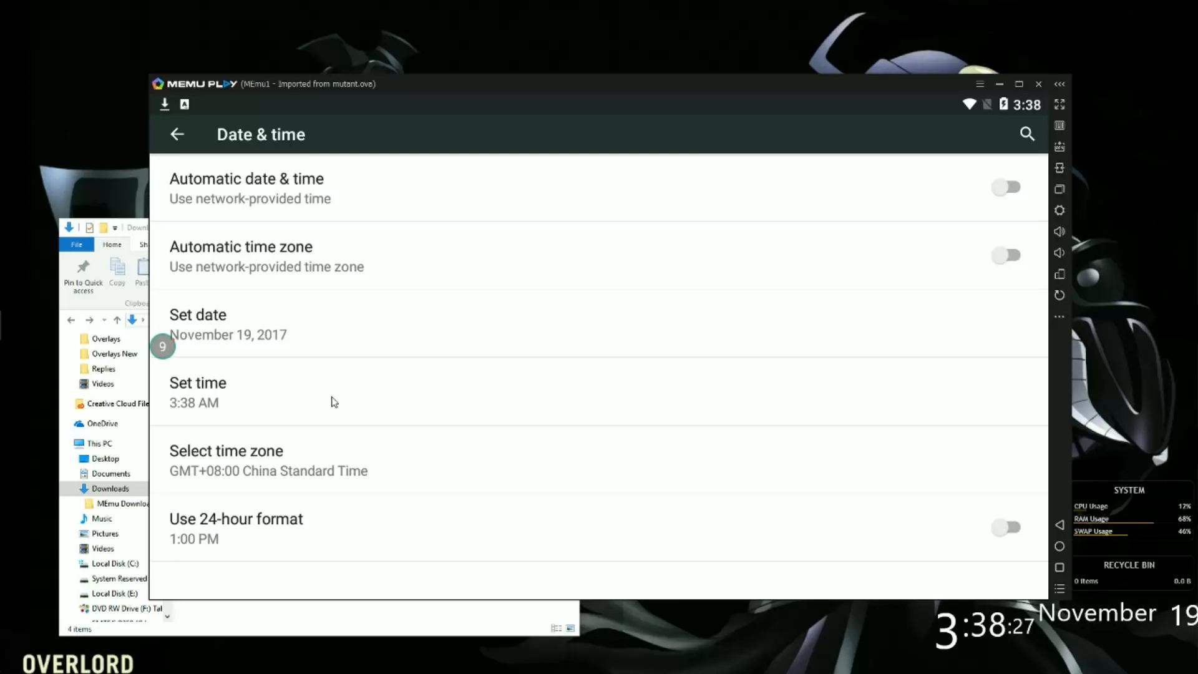
Set the time zone to GMT+11:00 Australian Eastern Daylight Time
left_click(198, 383)
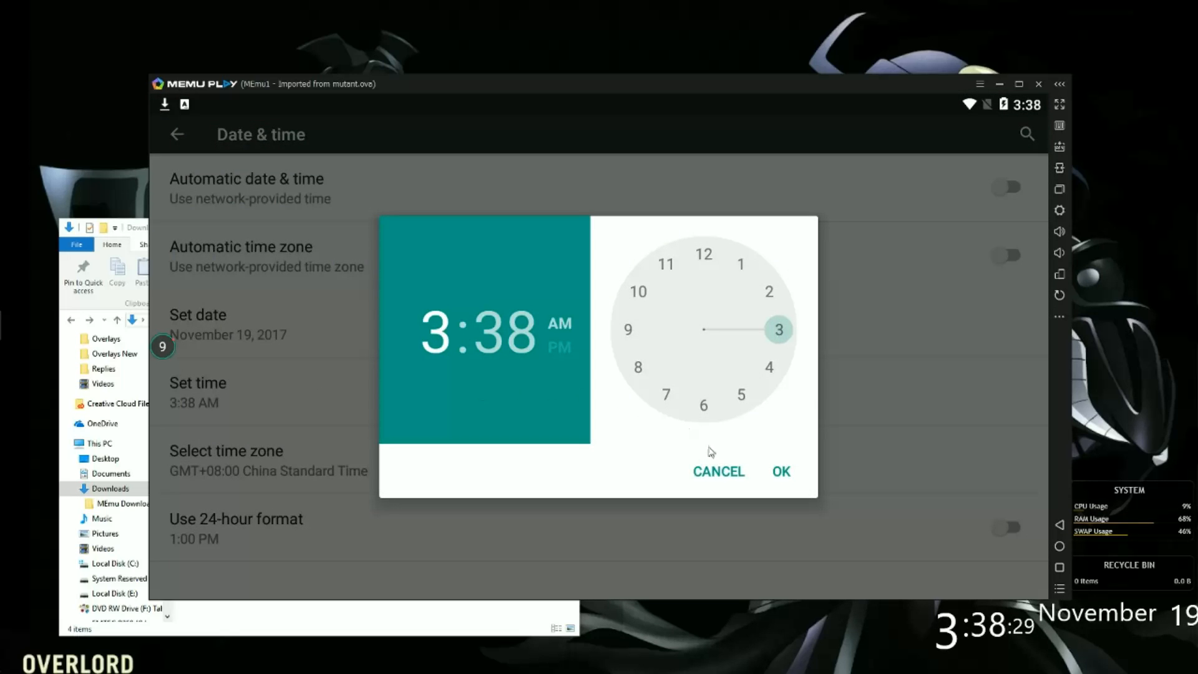
left_click(780, 472)
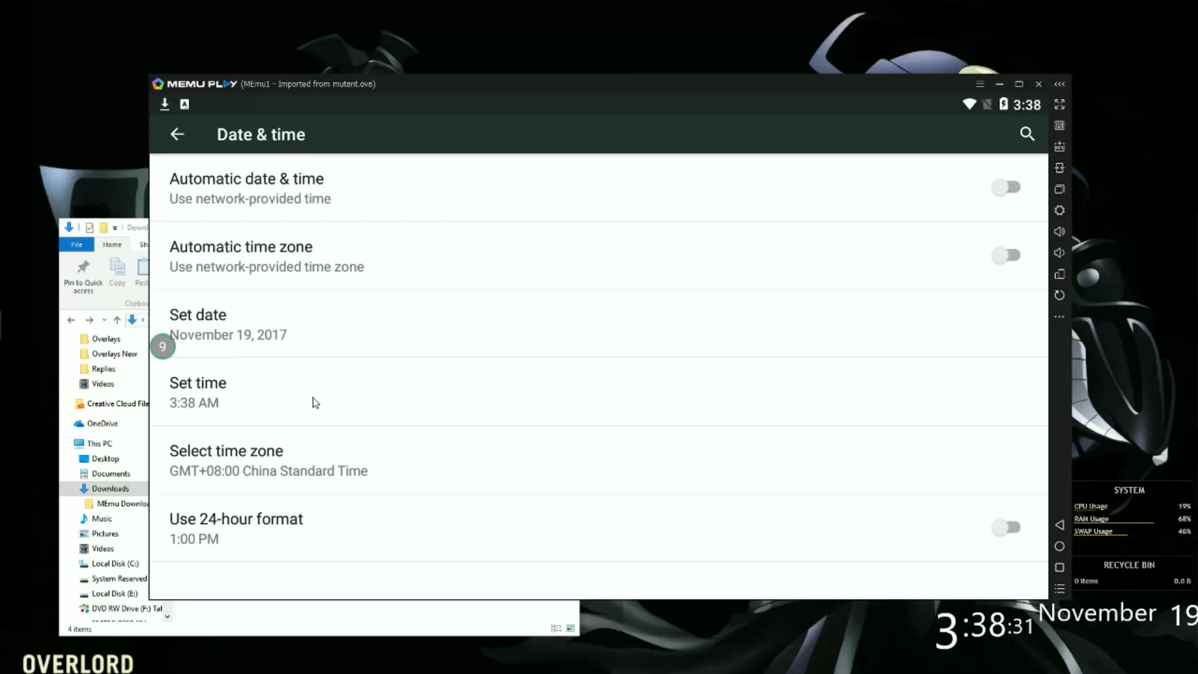
left_click(226, 451)
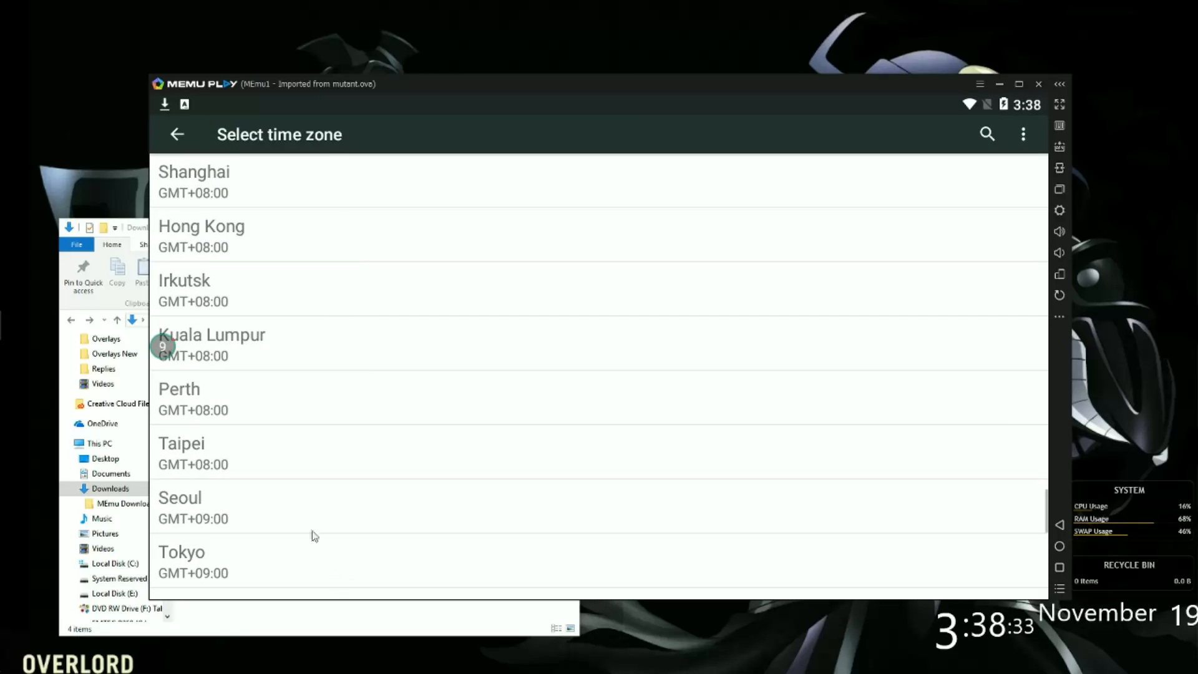
left_click(177, 134)
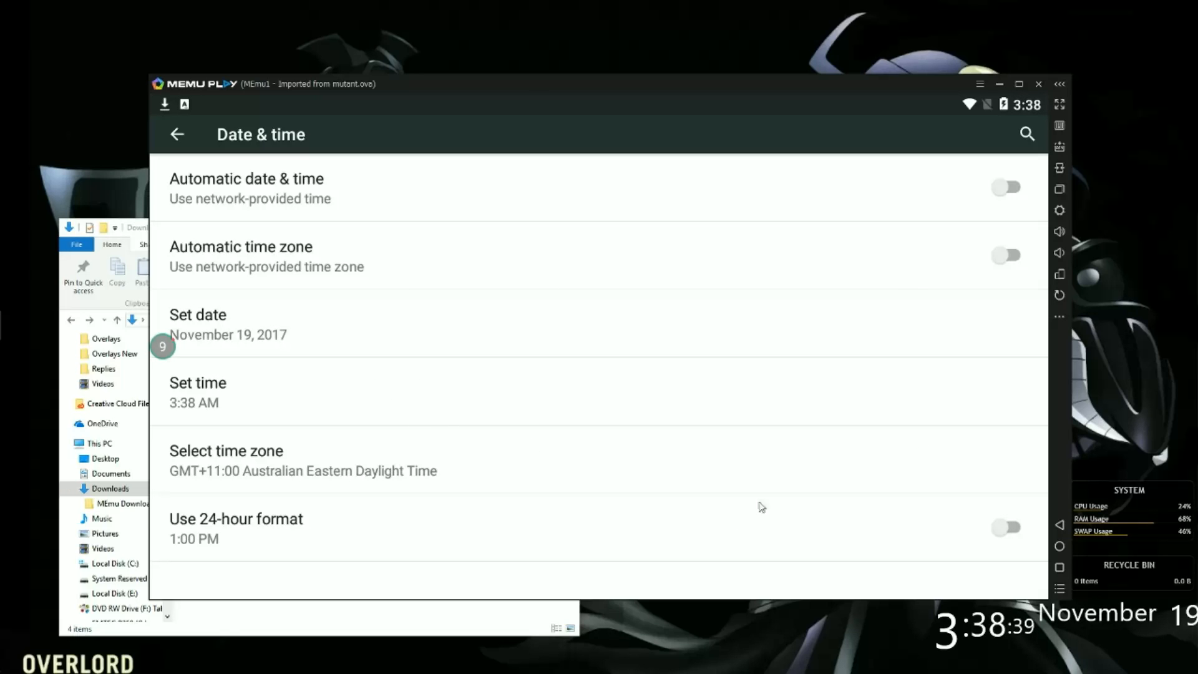
left_click(177, 133)
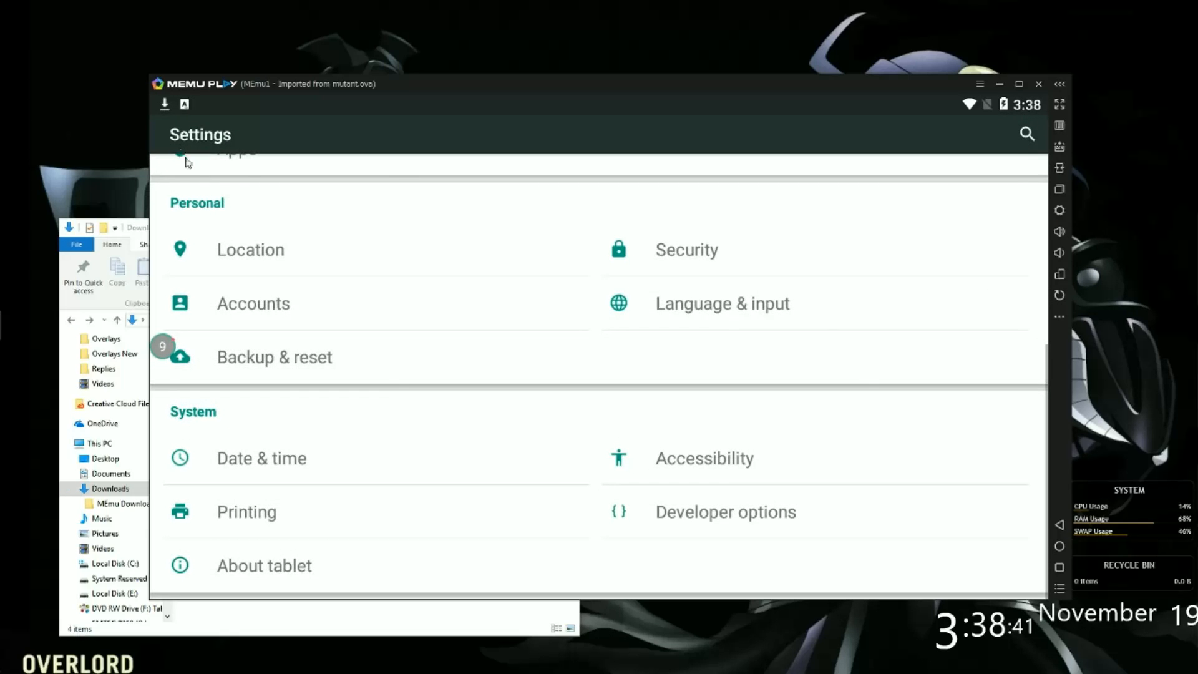
mouse_move(498, 383)
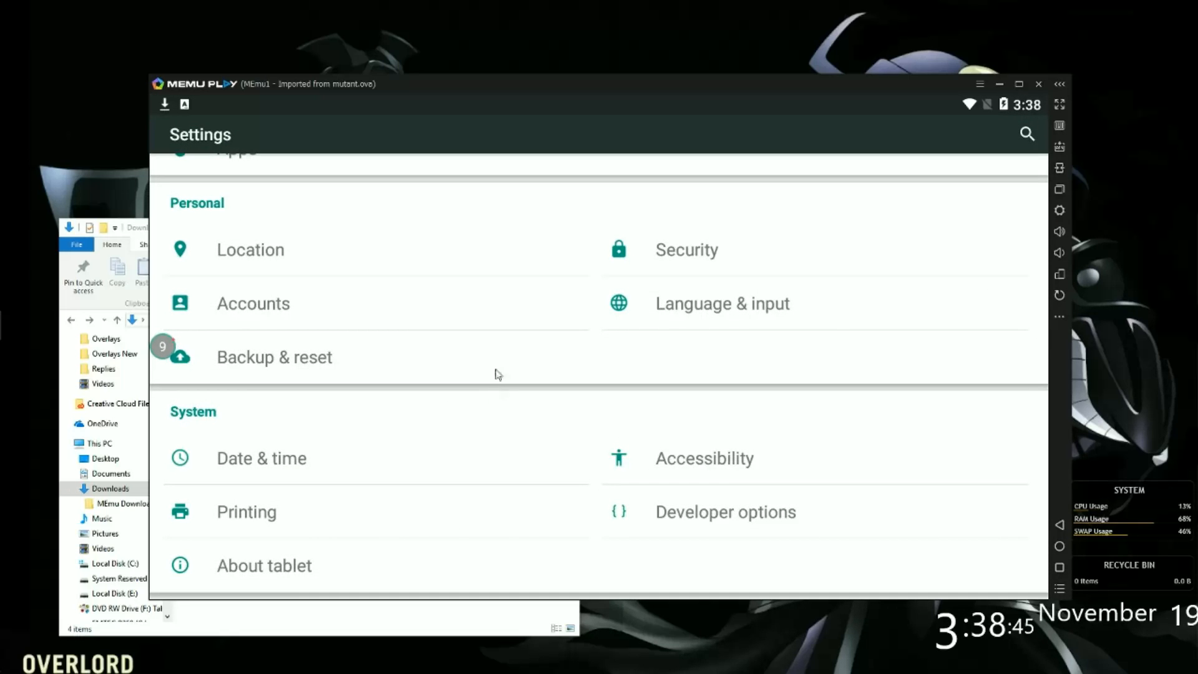
Scroll up to the Device section of Settings and open Apps
scroll("up", 3)
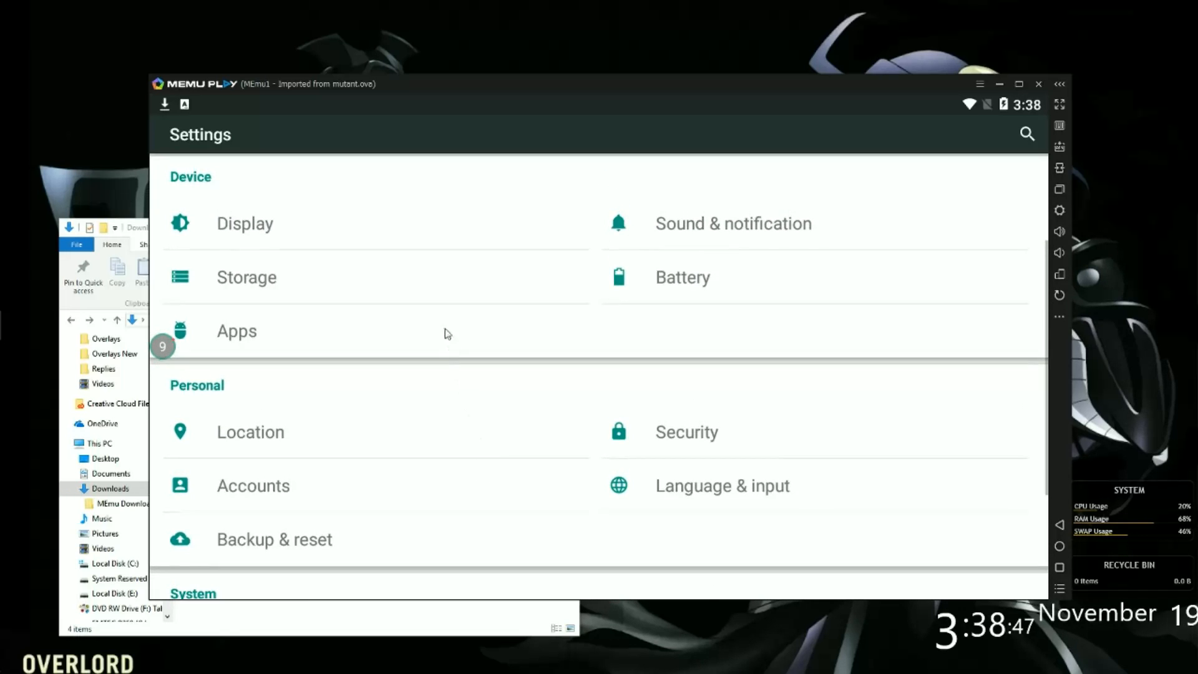
scroll("up", 3)
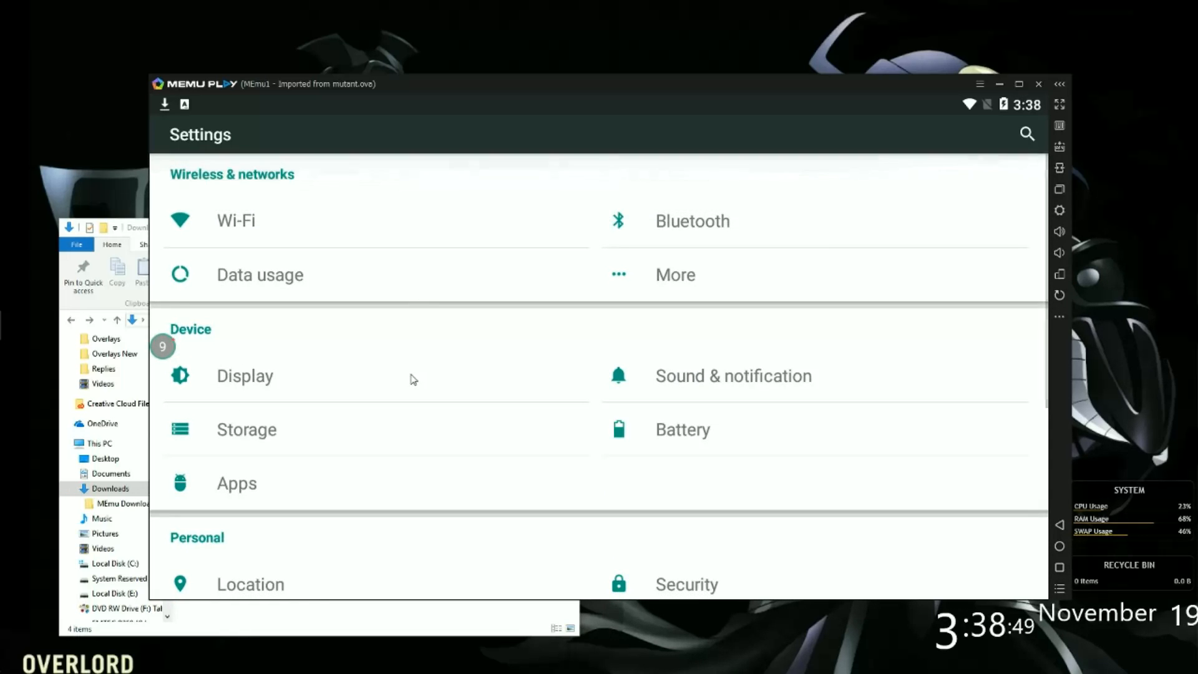
mouse_move(598, 263)
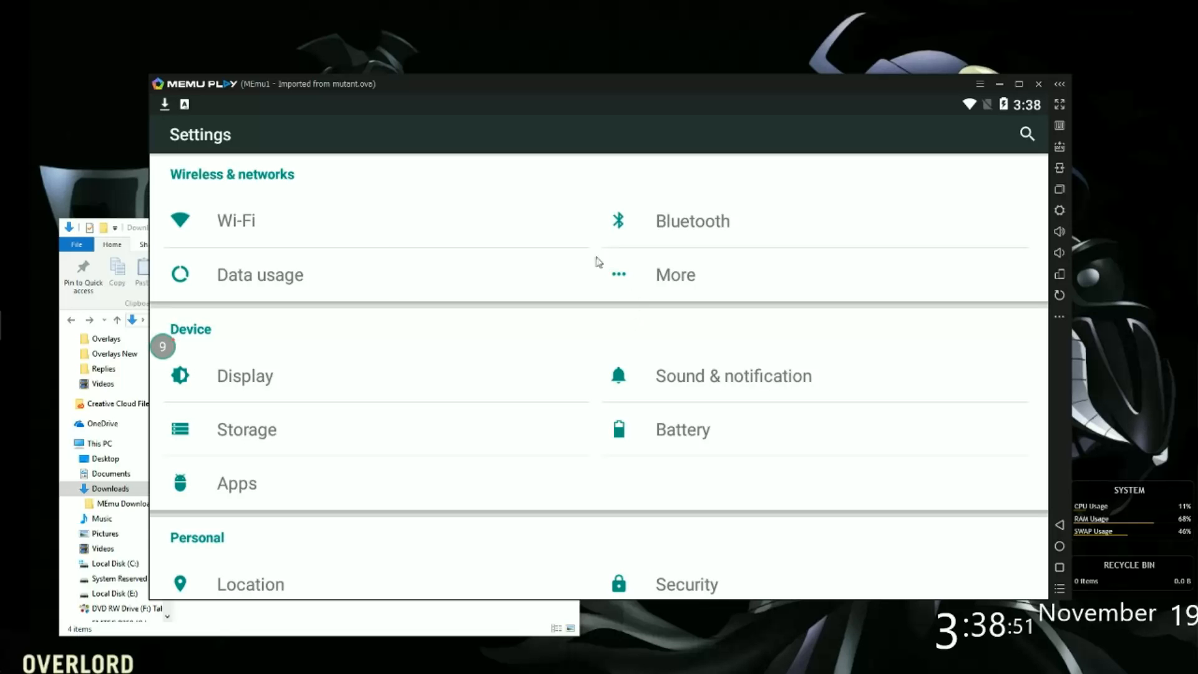
mouse_move(256, 469)
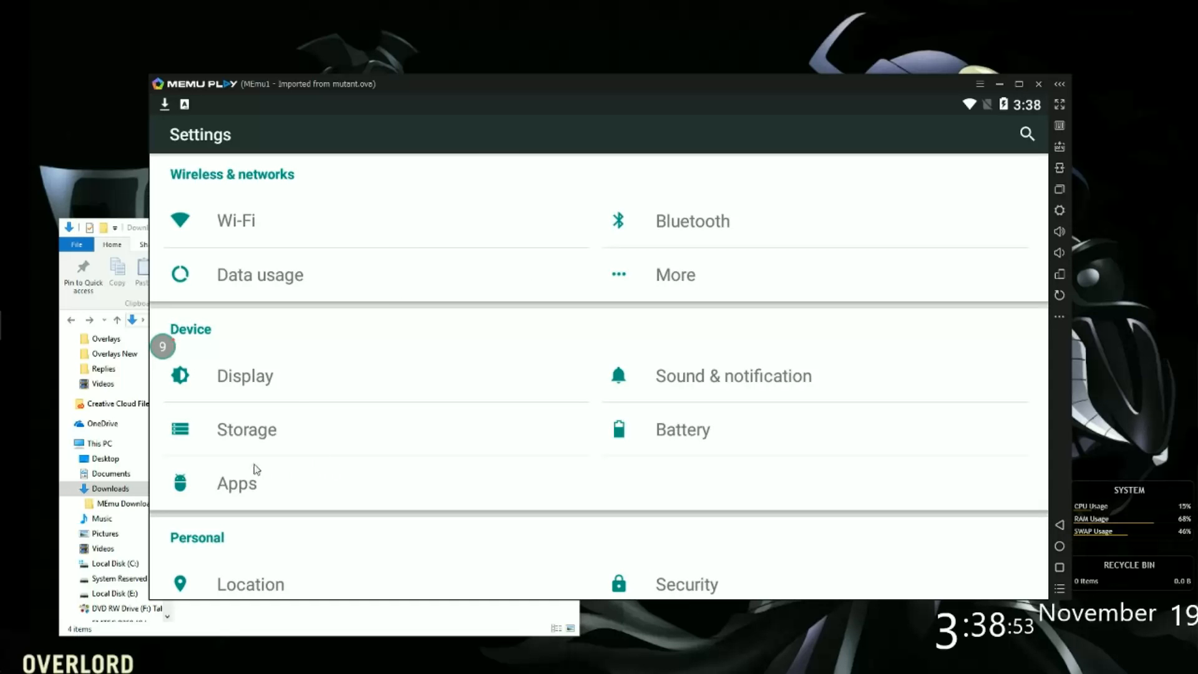
left_click(237, 481)
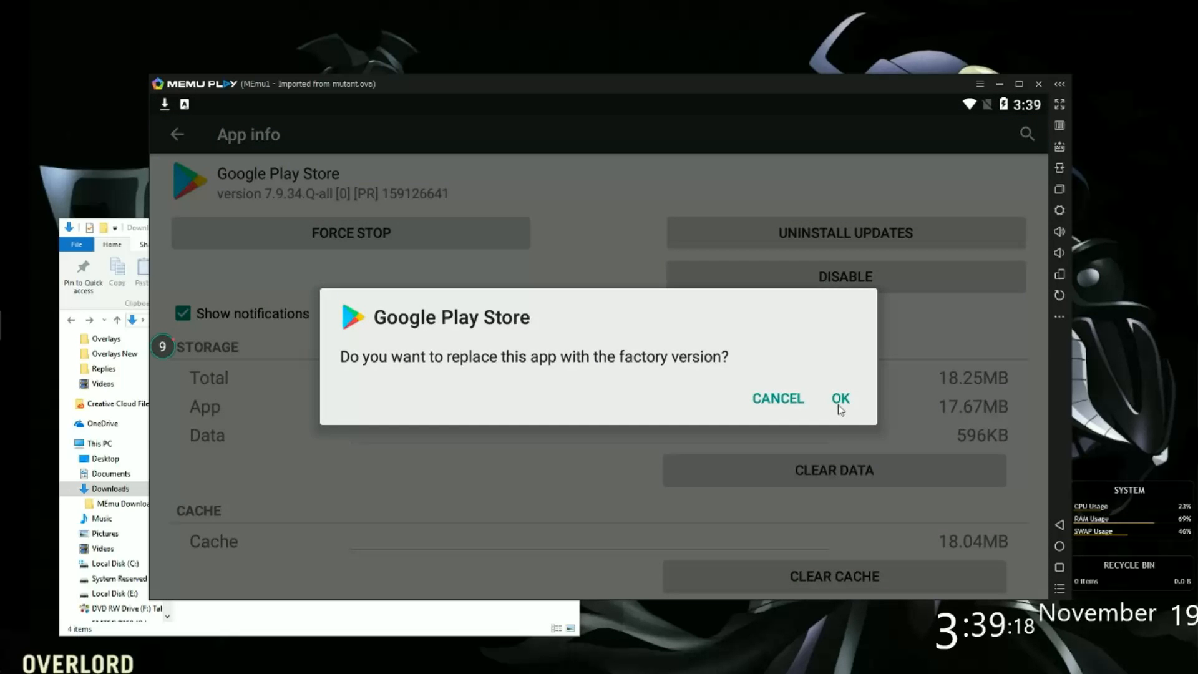
Confirm rolling Google Play Store back to factory version 6.7.07
left_click(840, 398)
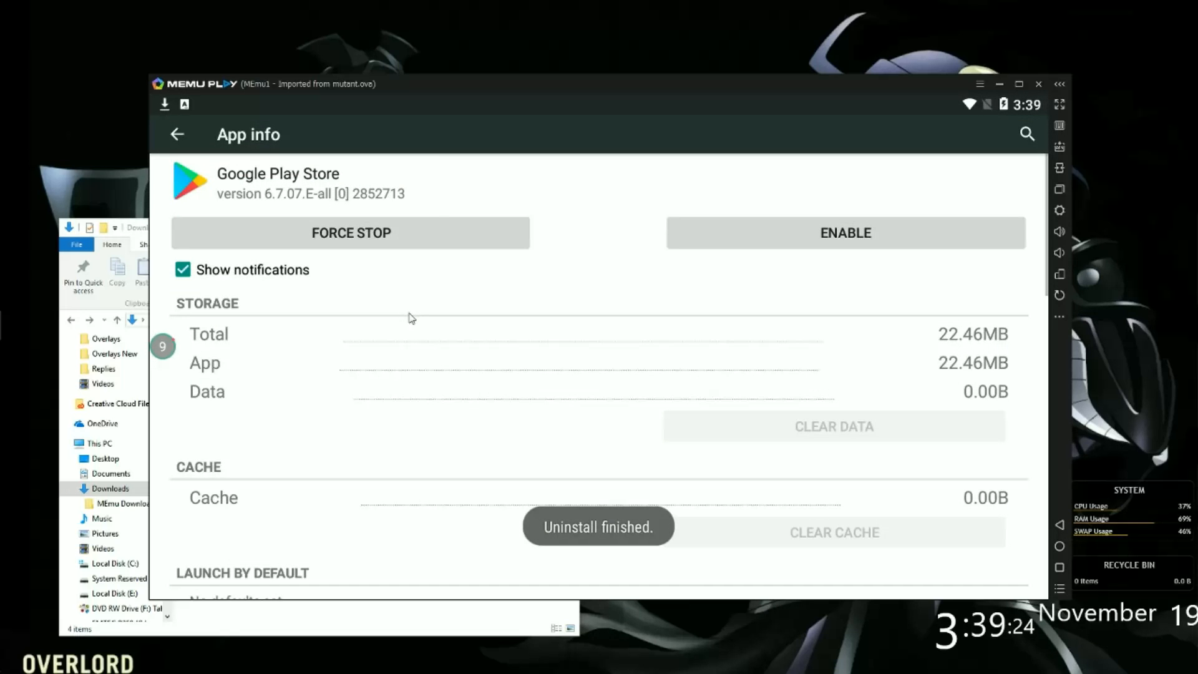
left_click(177, 133)
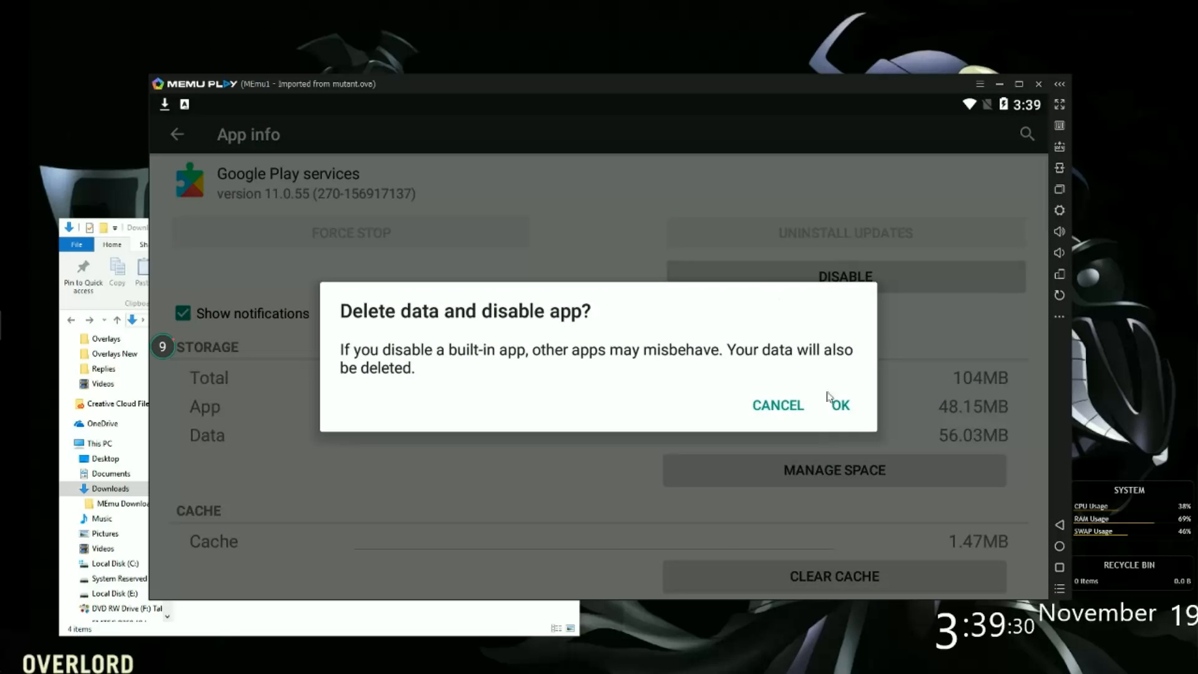
Deactivate Android Device Manager as administrator and roll Play services back to 9.0.83
left_click(840, 405)
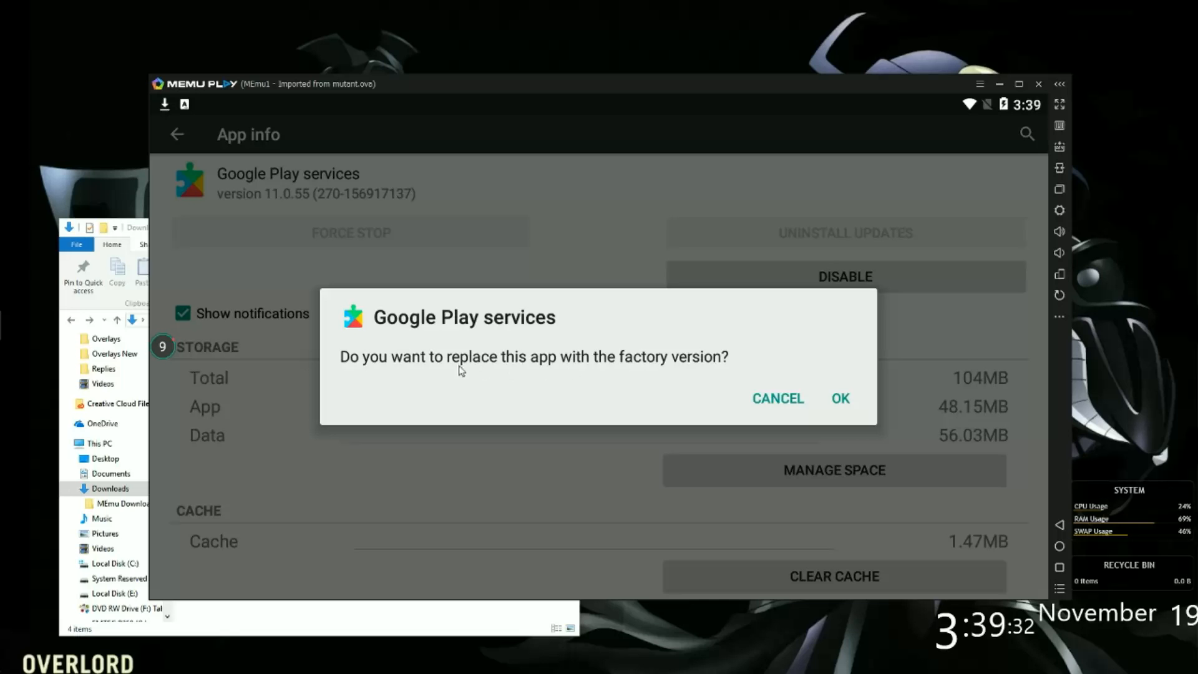
left_click(840, 399)
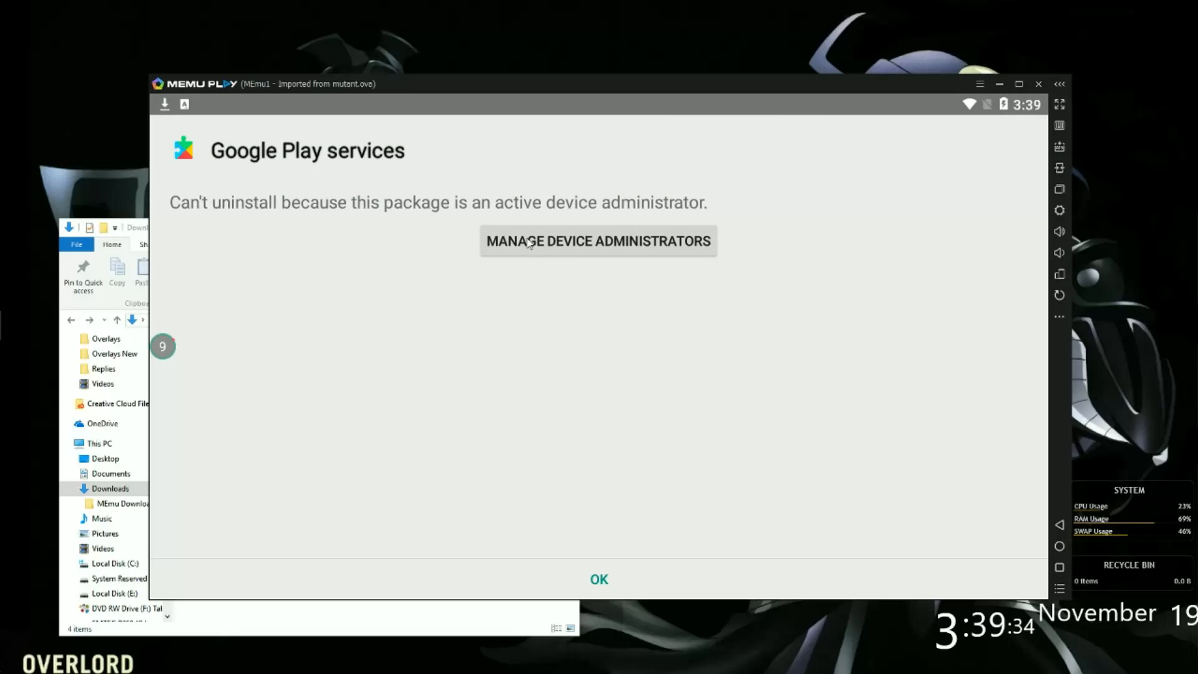
left_click(598, 240)
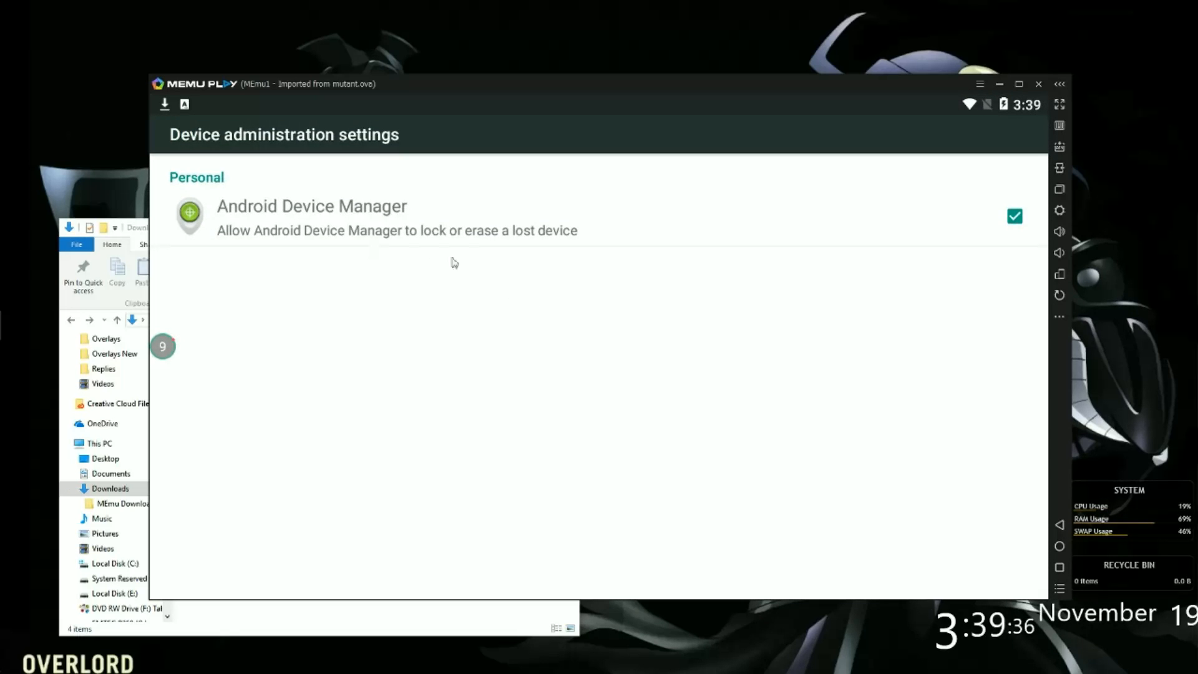
left_click(310, 218)
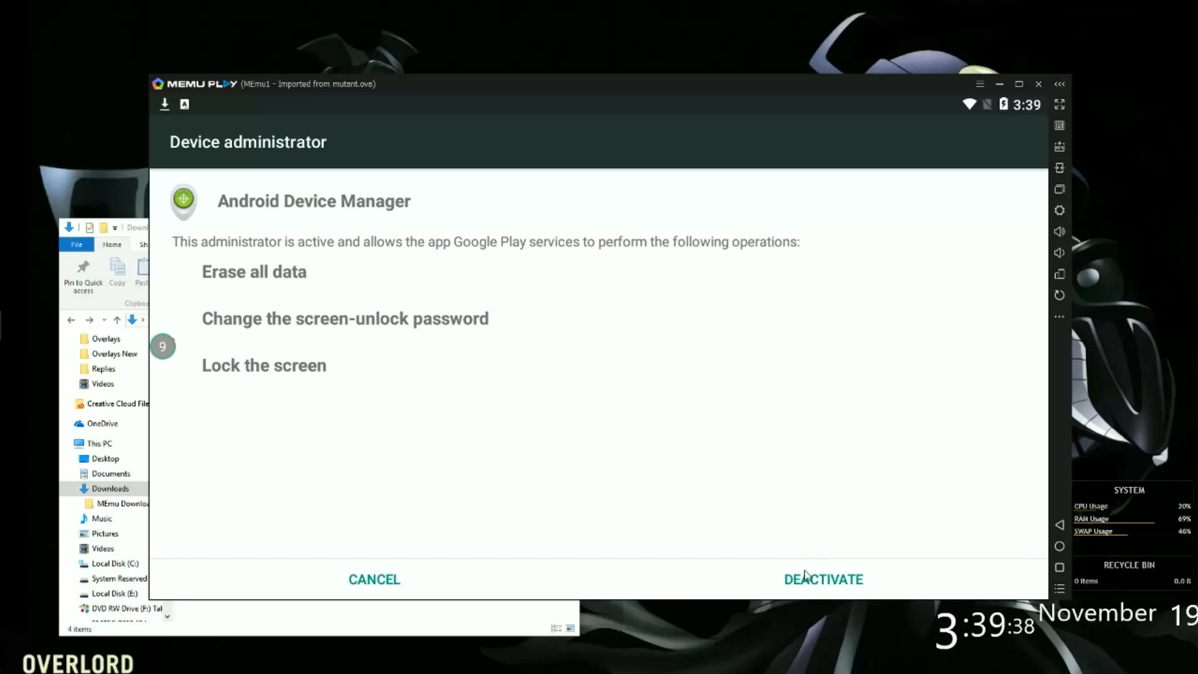
left_click(823, 579)
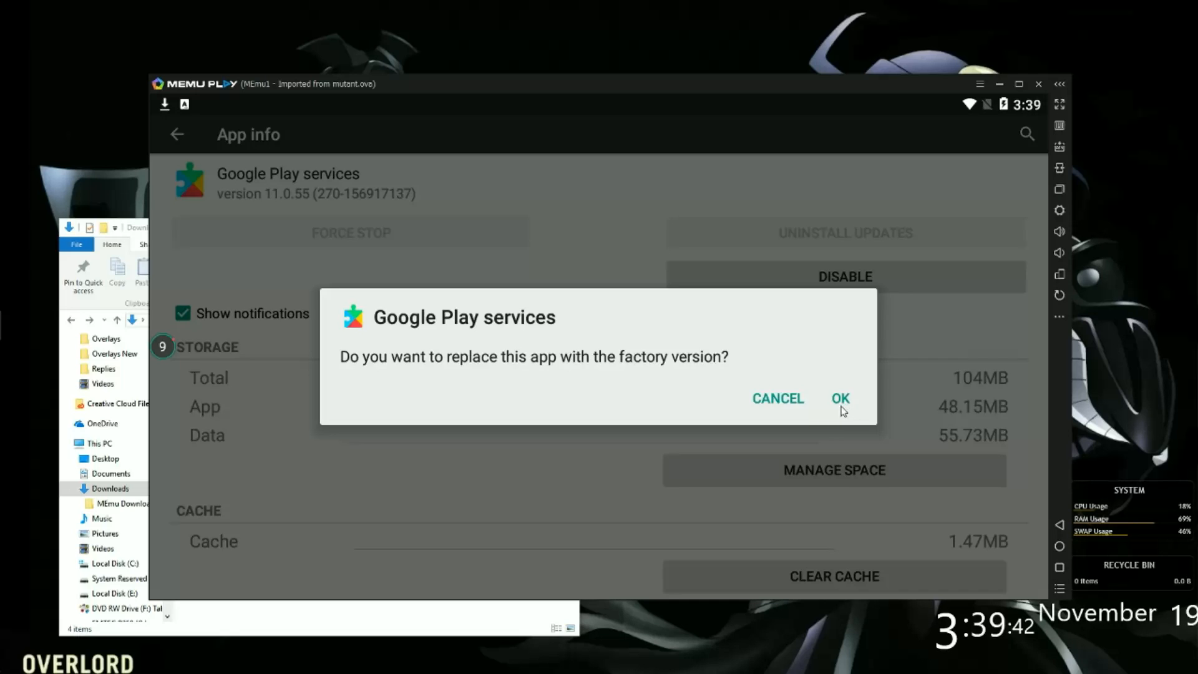
left_click(840, 398)
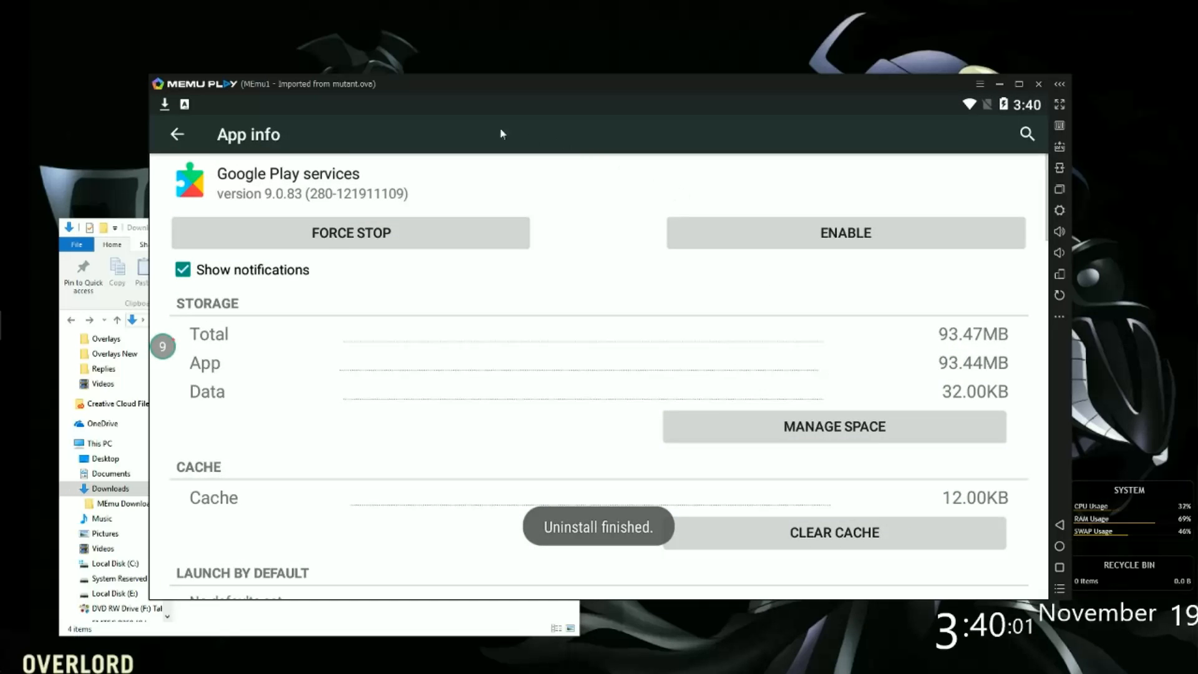
left_click(177, 134)
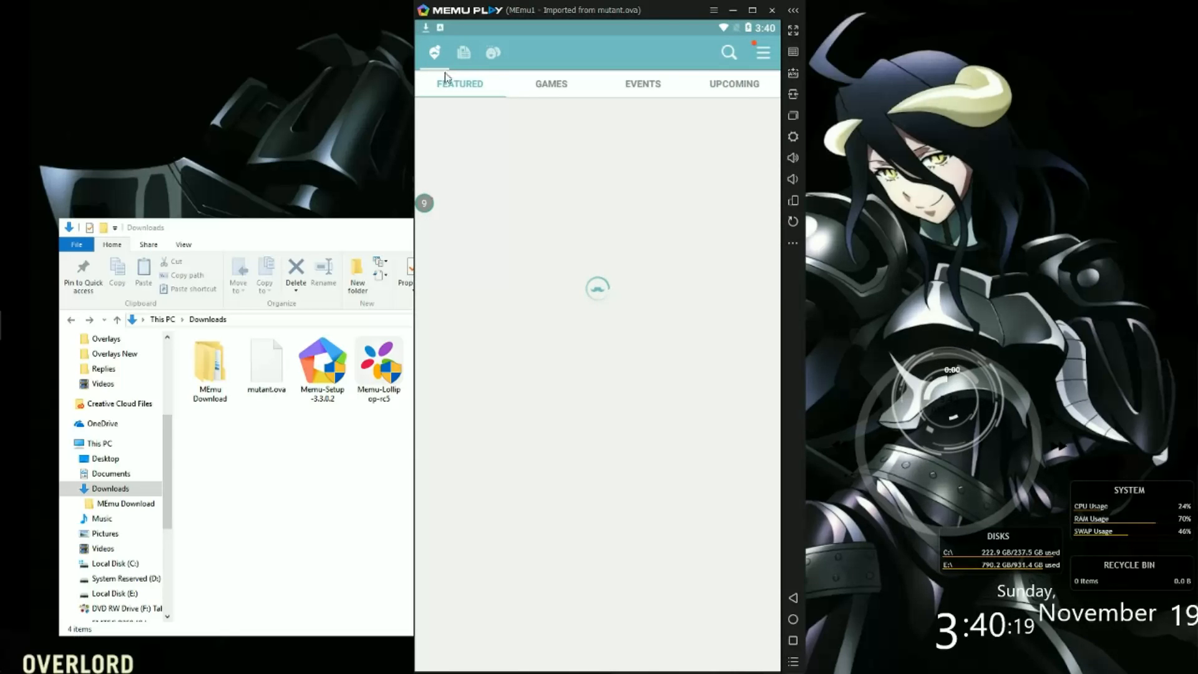
Search QooApp for 'fire emblem heroes'
left_click(728, 52)
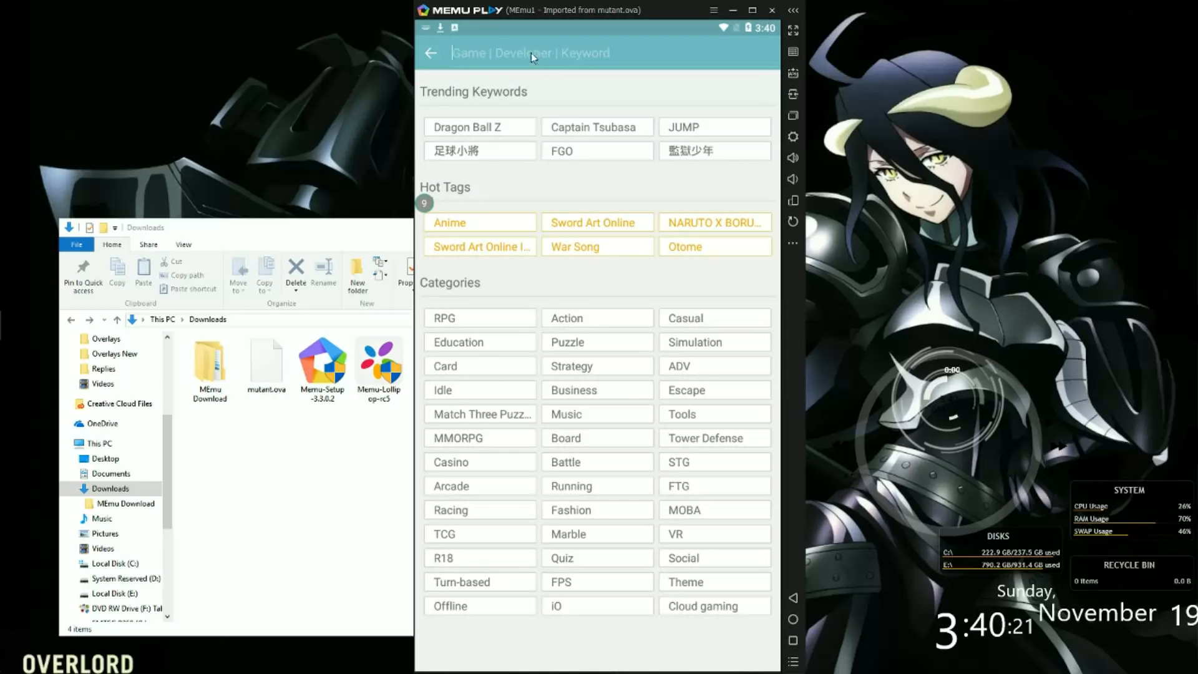
type("fire emblem")
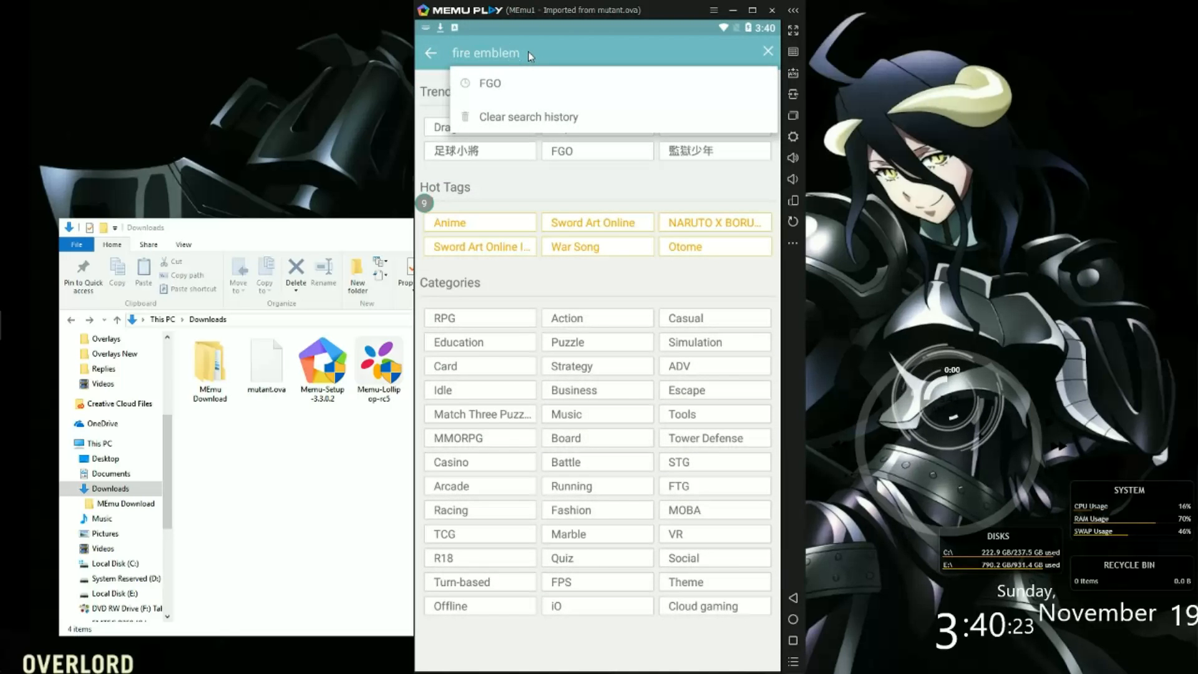
type("heroes")
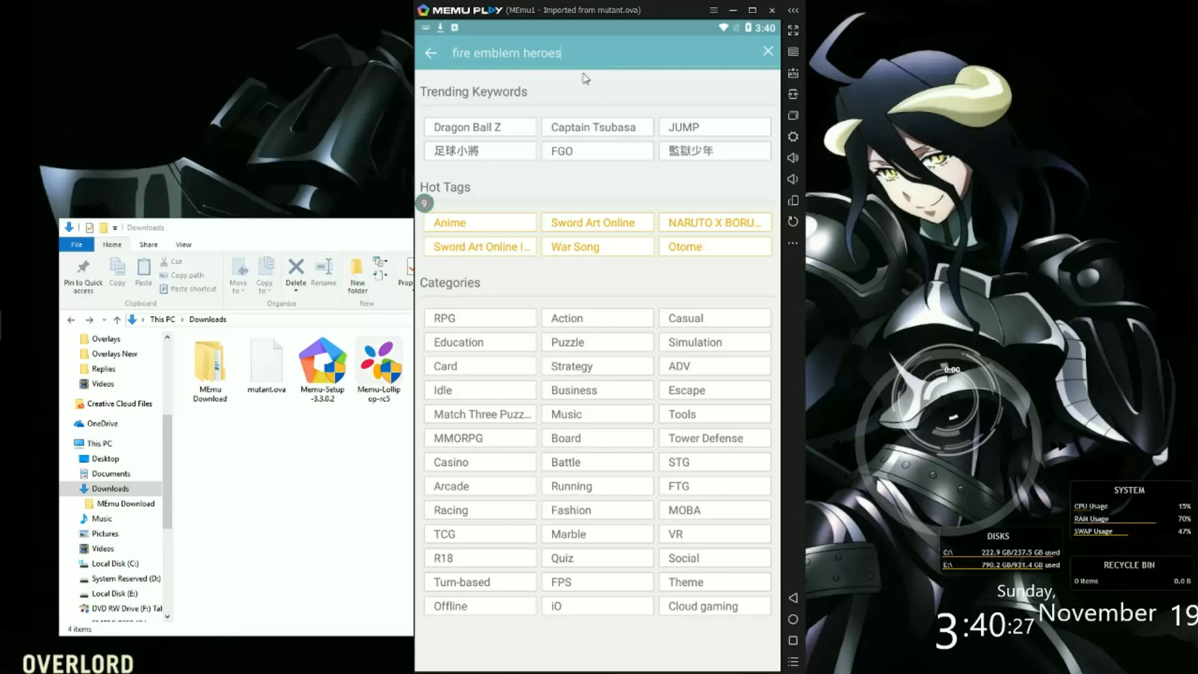
left_click(431, 53)
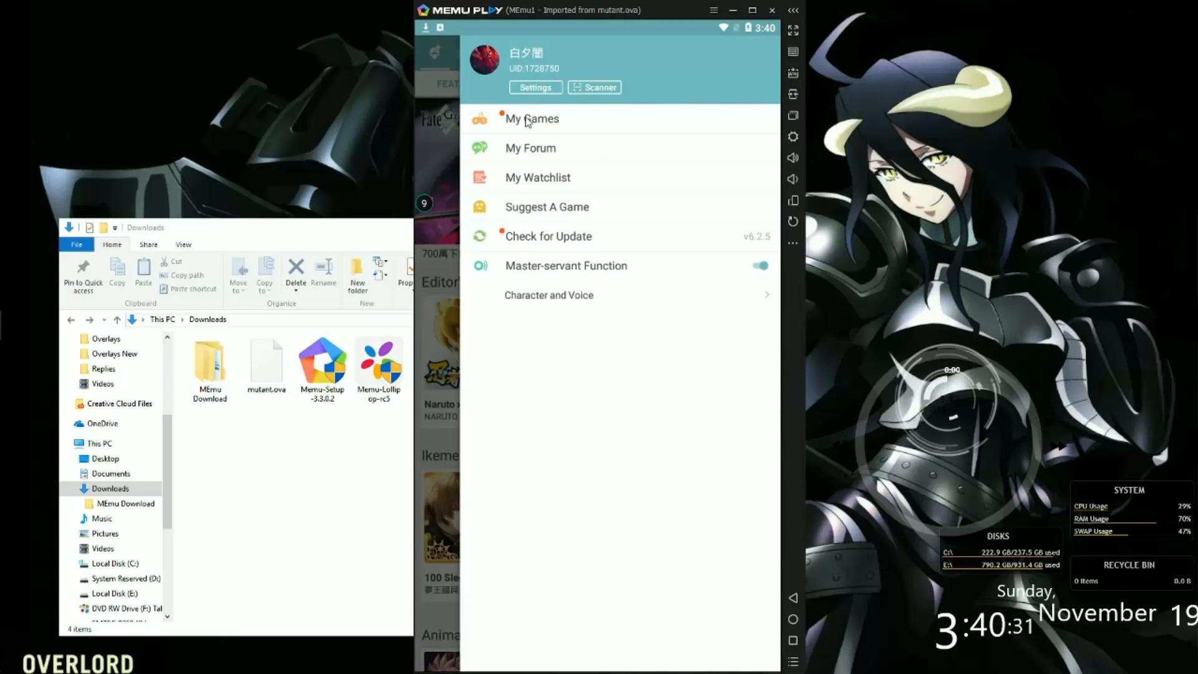
Open Fire Emblem Heroes 1.8.0 from My Games > Favourite
left_click(532, 119)
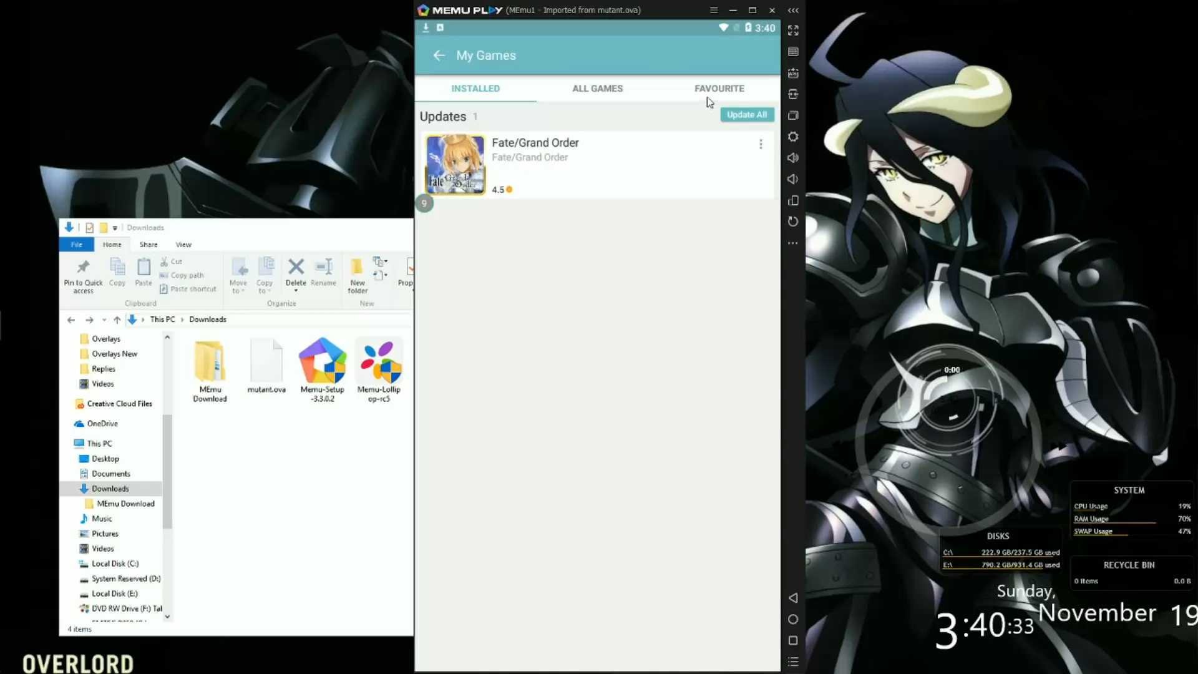
left_click(718, 88)
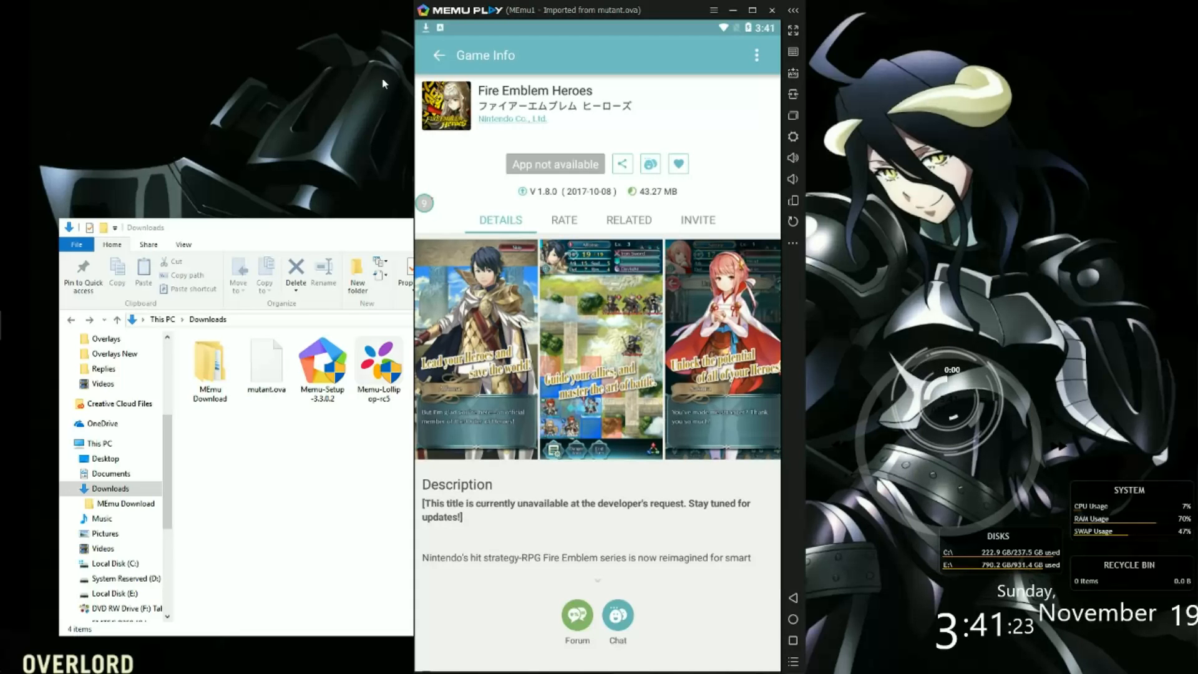
left_click(438, 55)
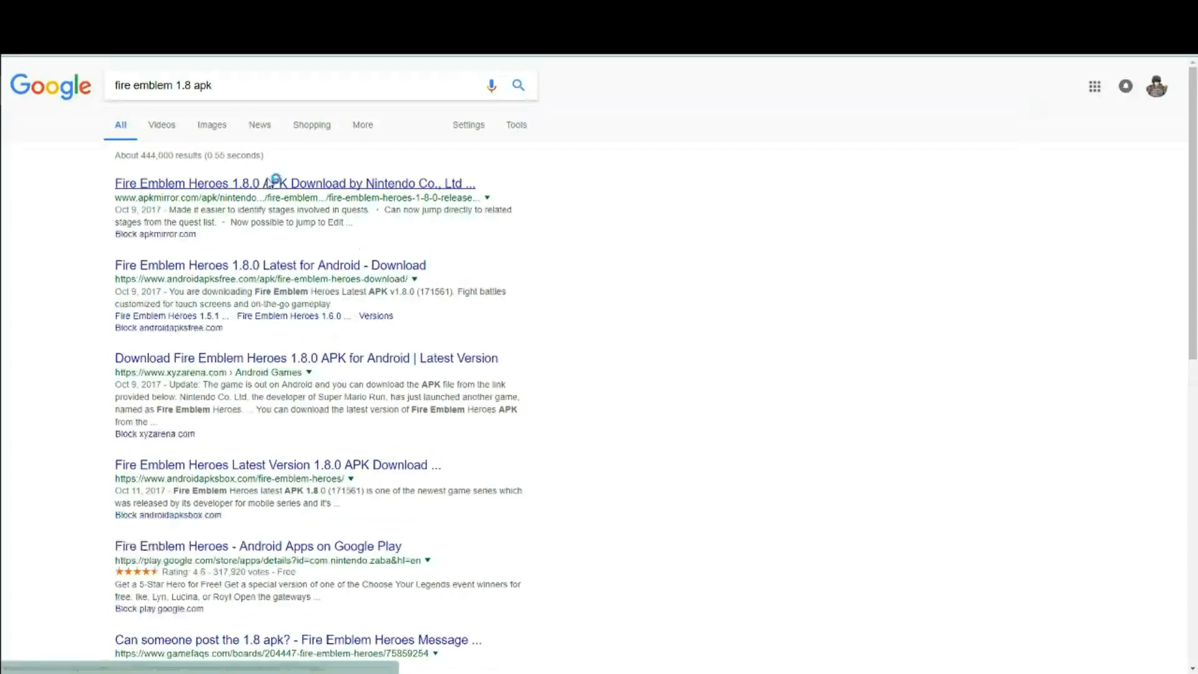
Open the APKMirror Fire Emblem Heroes 1.8.0 result and its arm variant 171561
left_click(293, 184)
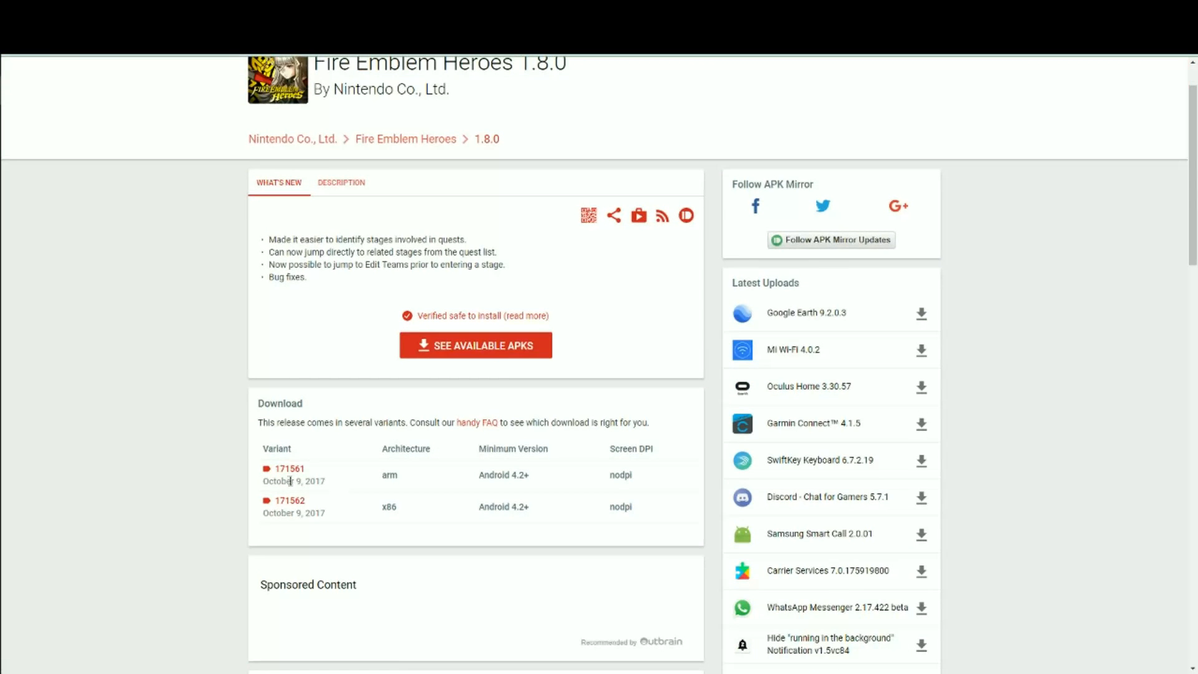
left_click(289, 469)
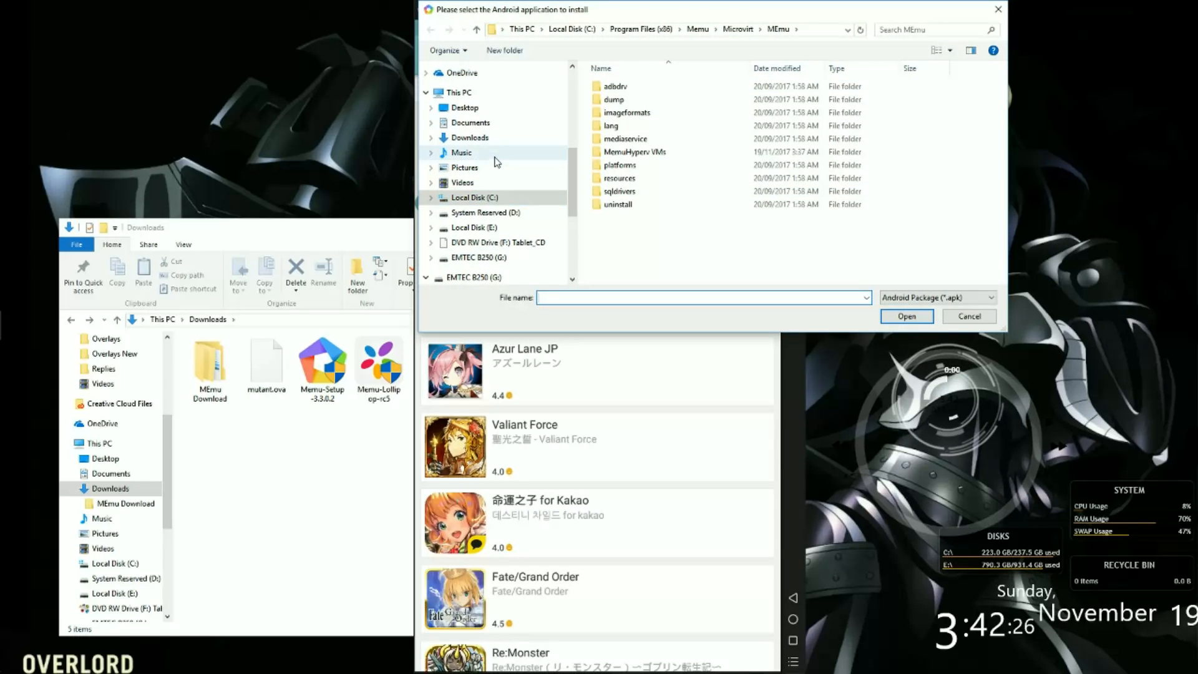
Install the Fire Emblem Heroes APK from Downloads, accepting Google's security check
left_click(470, 152)
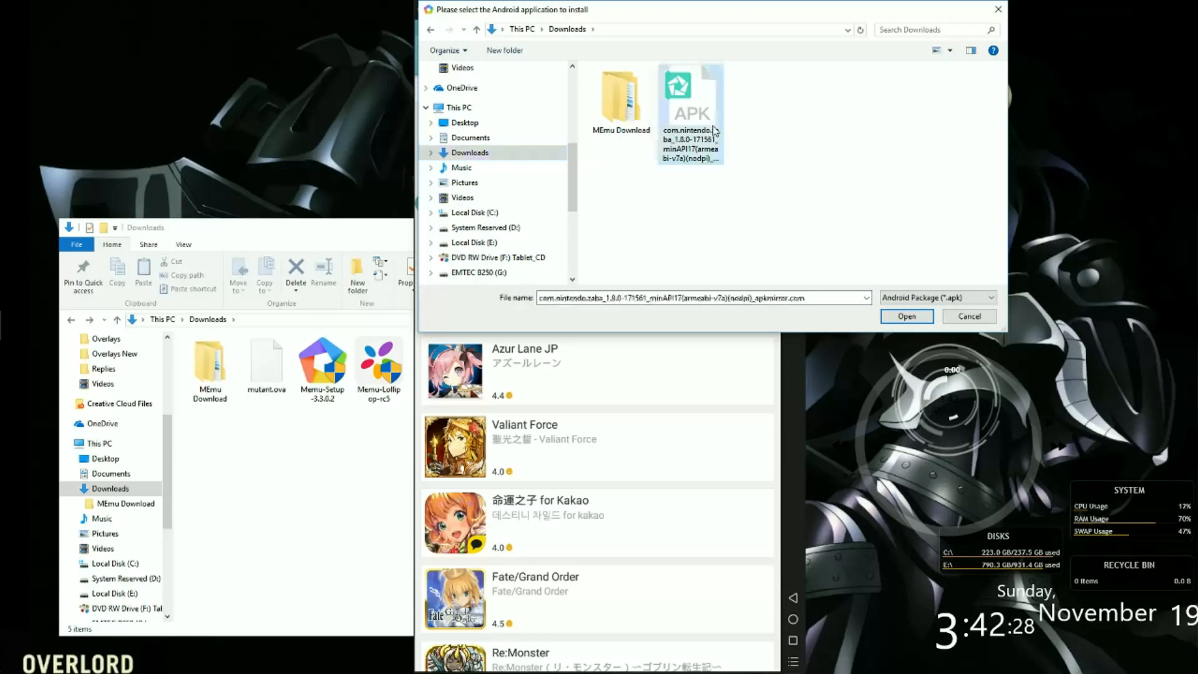
left_click(905, 316)
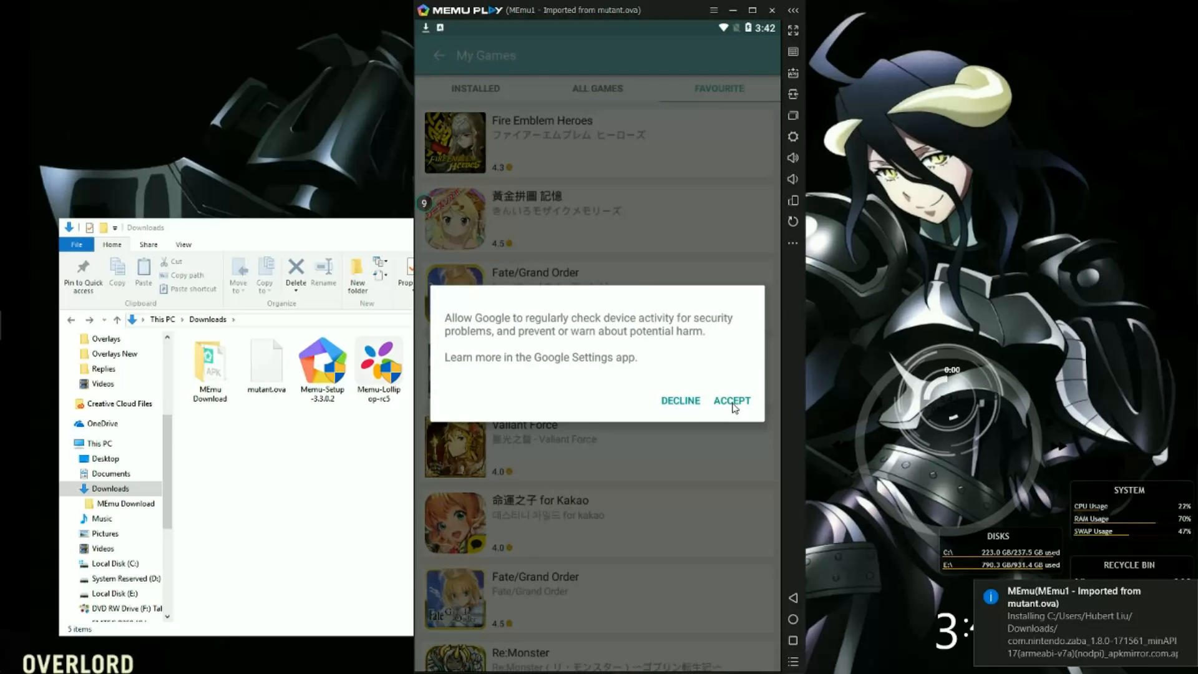
left_click(731, 401)
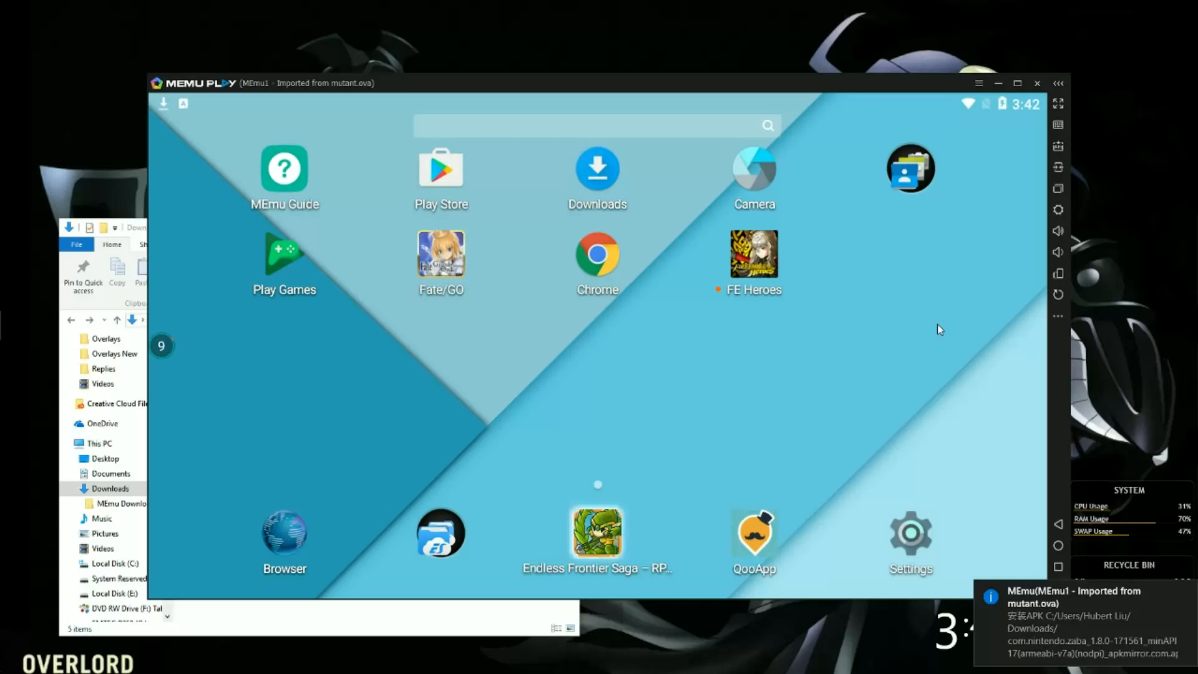
mouse_move(1059, 210)
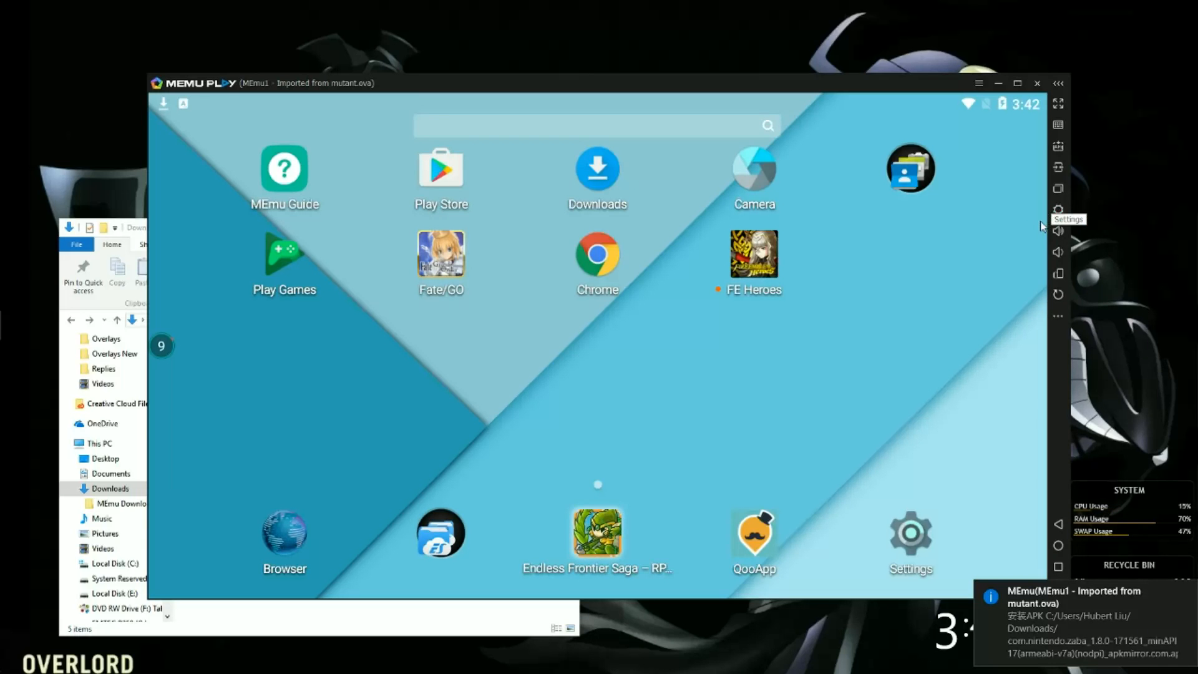
Set the emulator resolution to 1280 × 720 in MEmu settings
left_click(1059, 210)
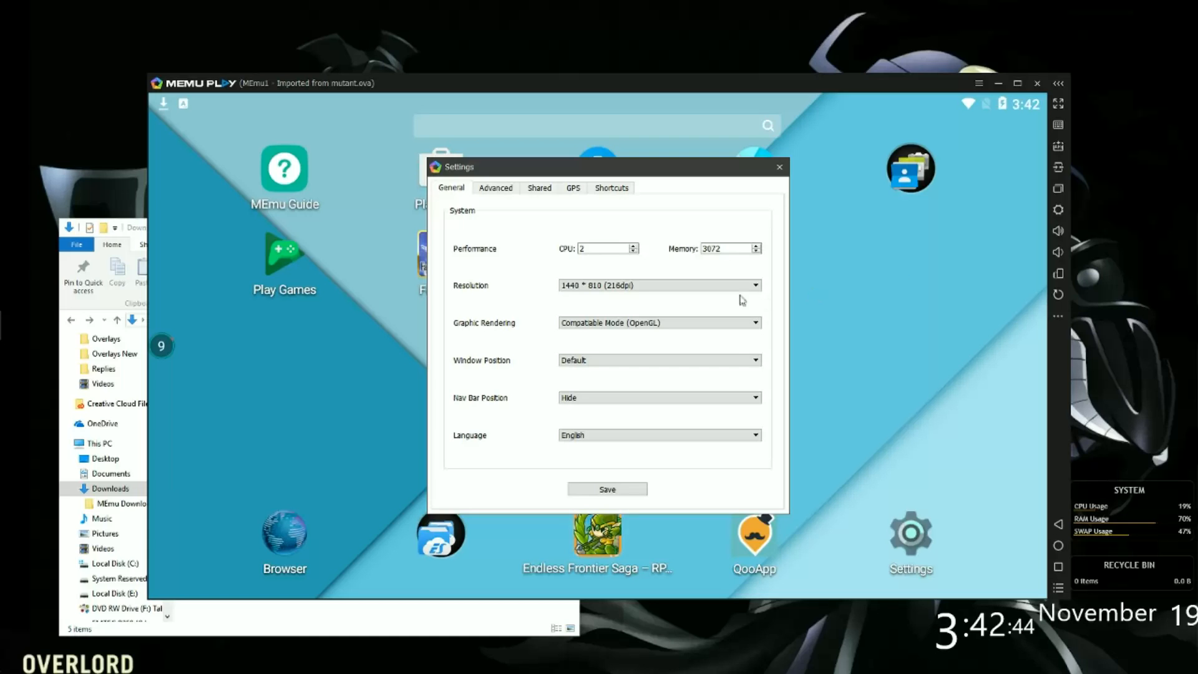
left_click(754, 285)
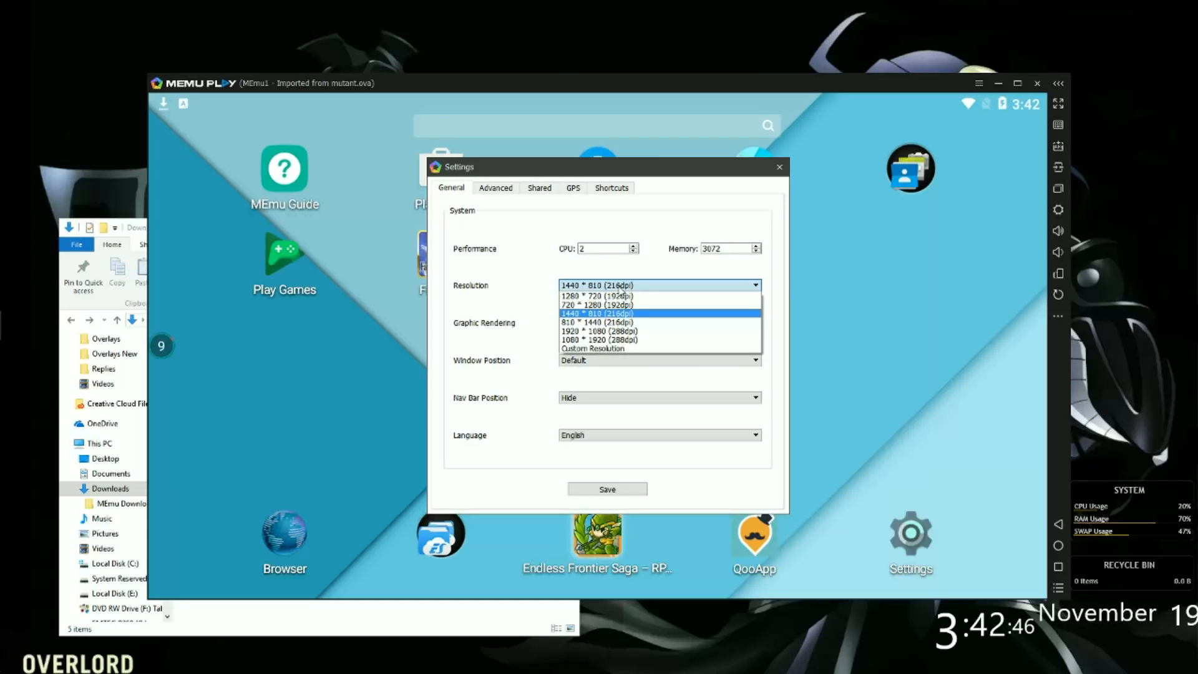
left_click(612, 297)
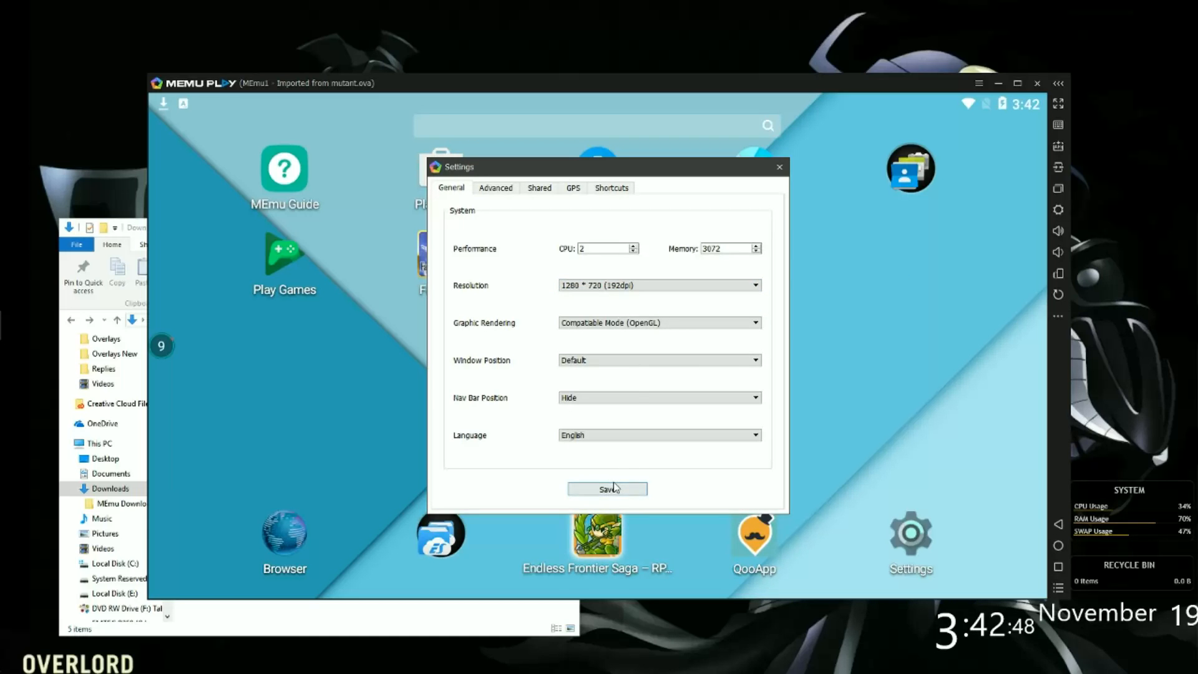
In Advanced settings, set the device model to Samsung Galaxy S7 Edge and generate a new IMEI
left_click(495, 187)
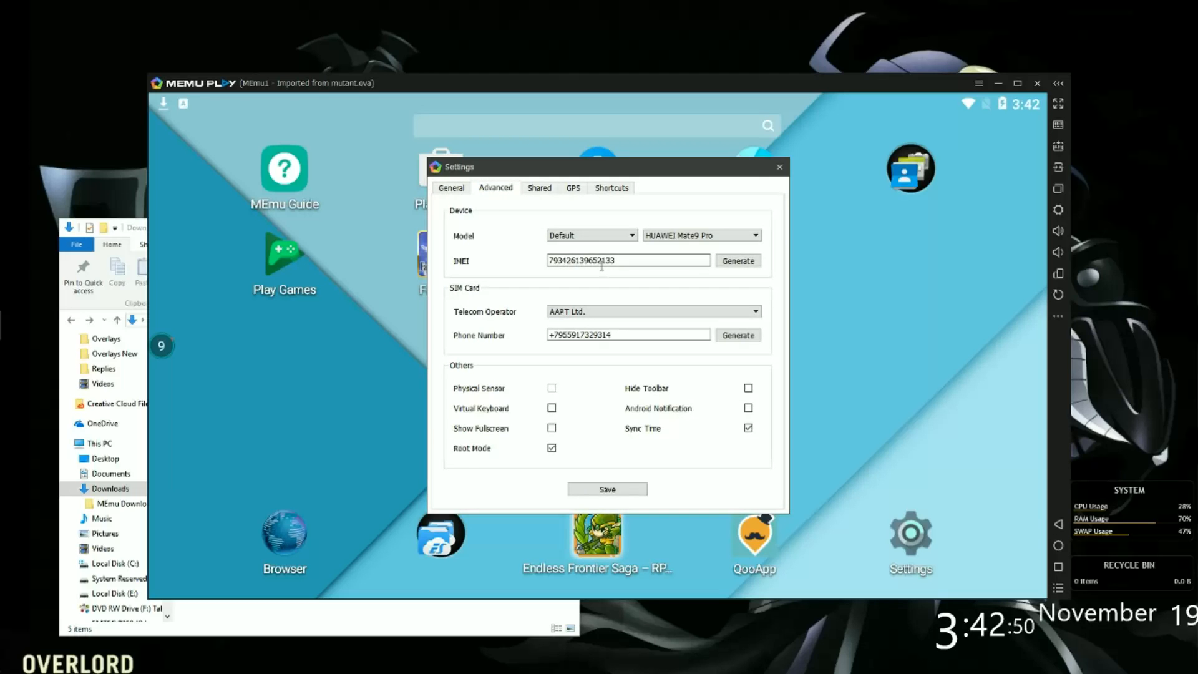
left_click(753, 235)
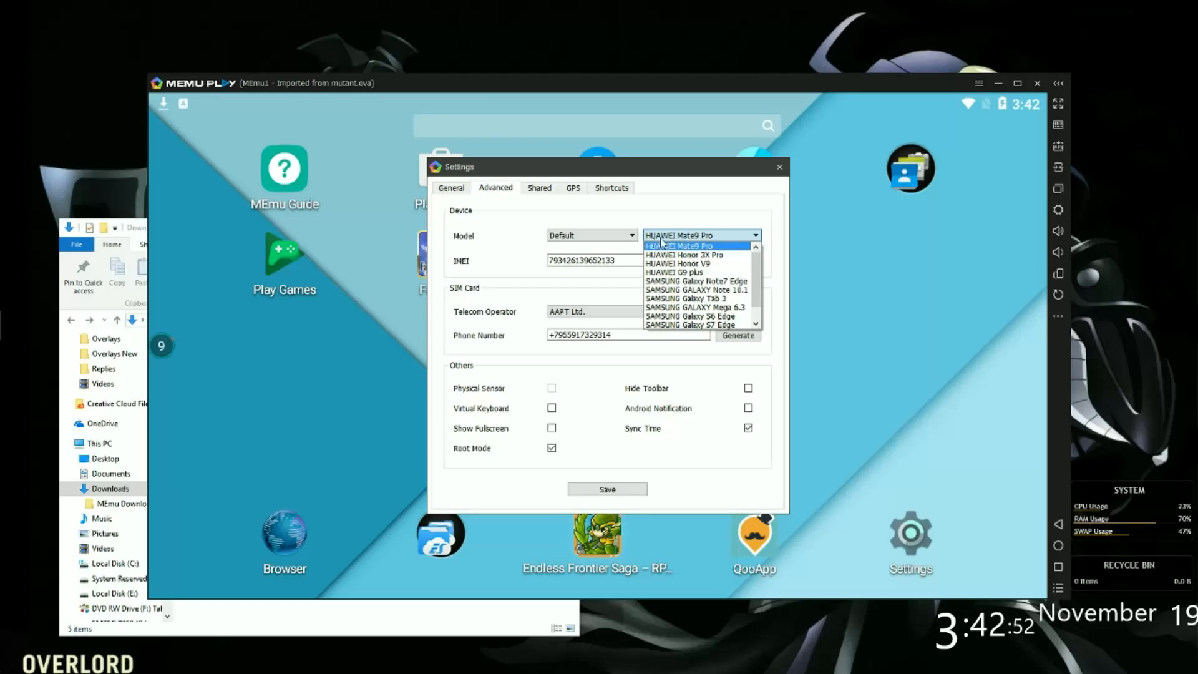
scroll("down", 3)
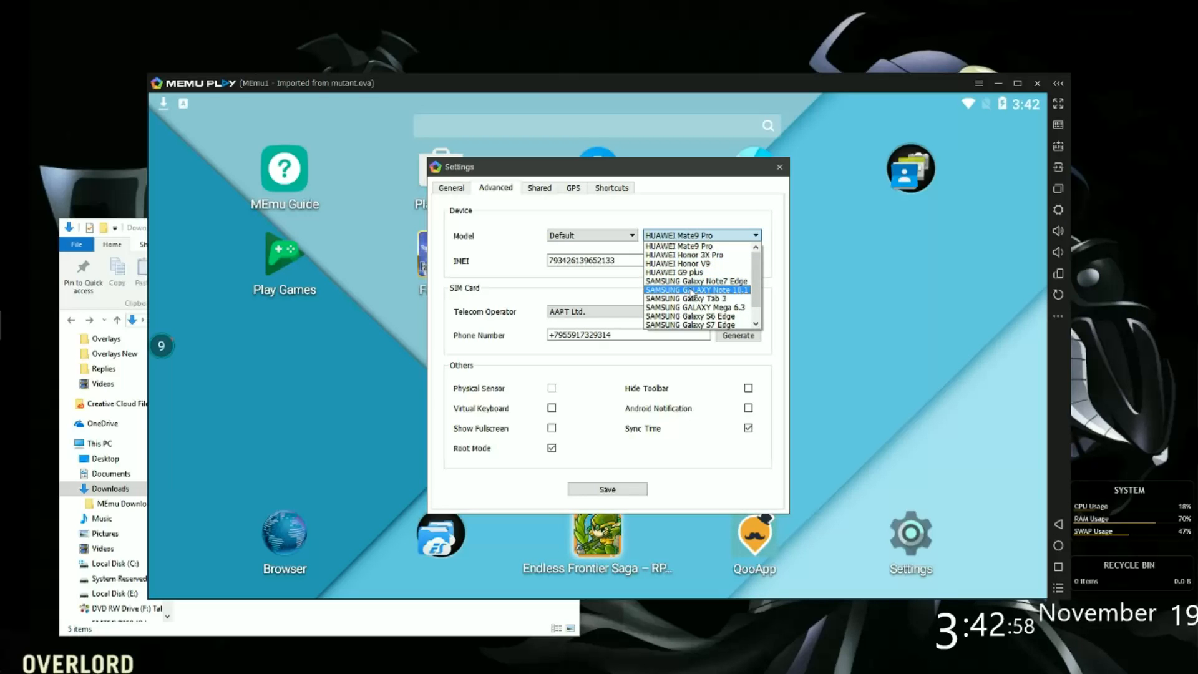
scroll("down", 3)
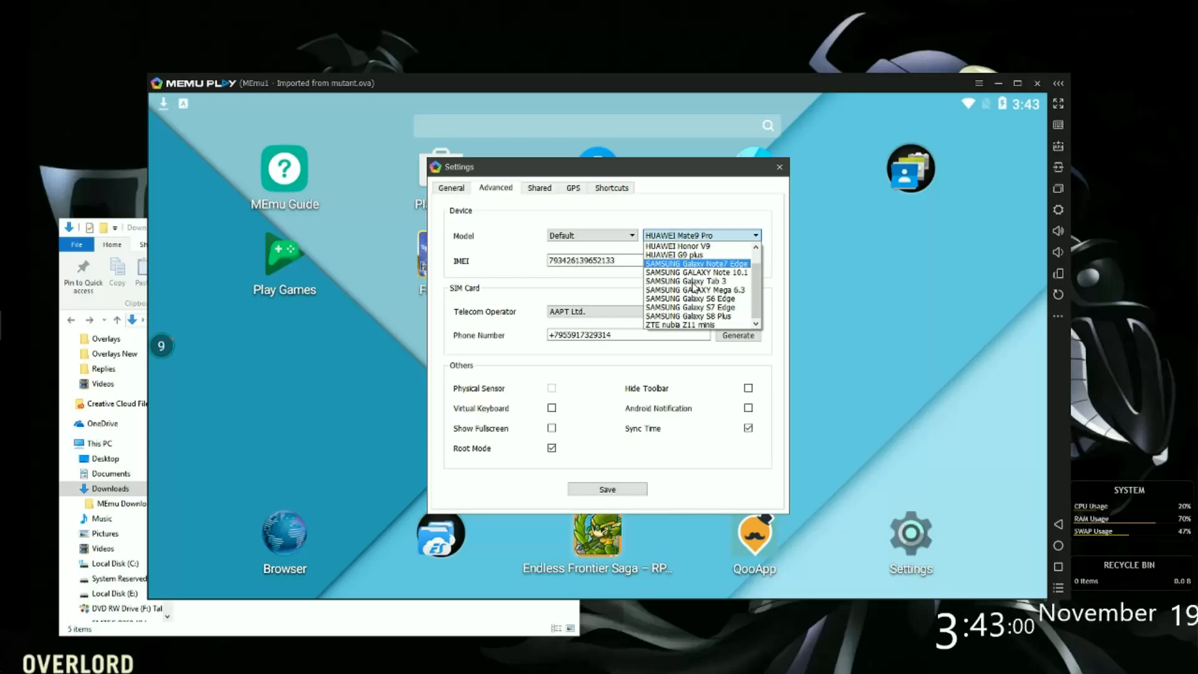
scroll("up", 3)
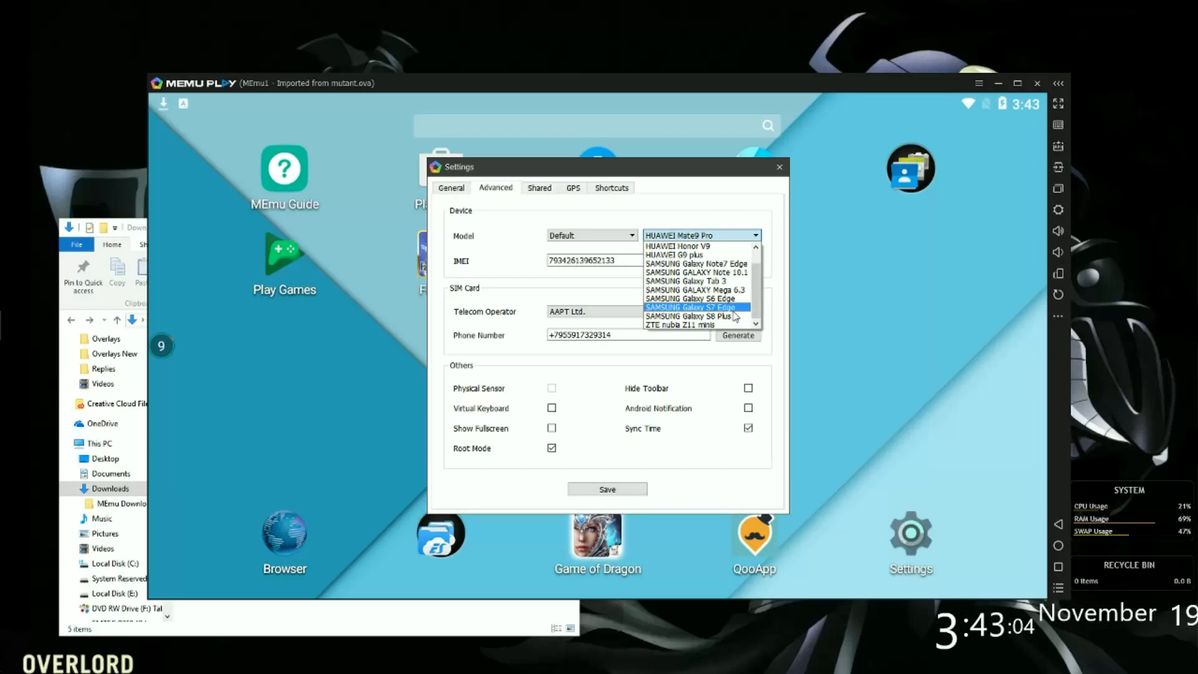
left_click(690, 306)
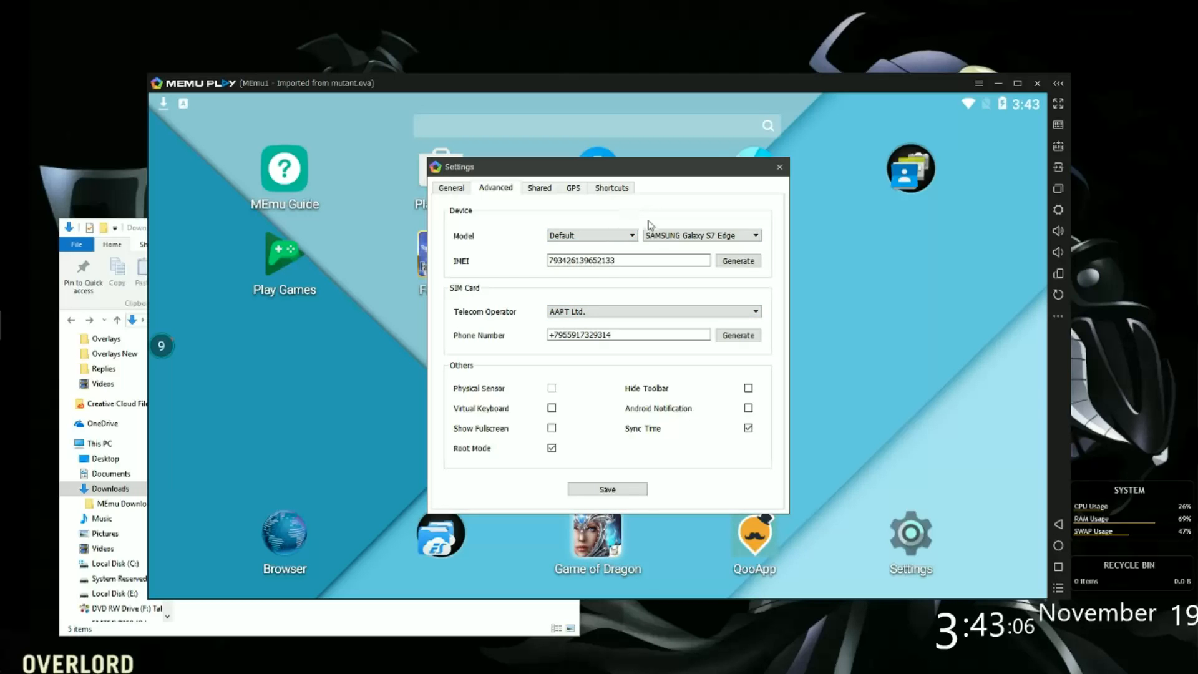
left_click(736, 261)
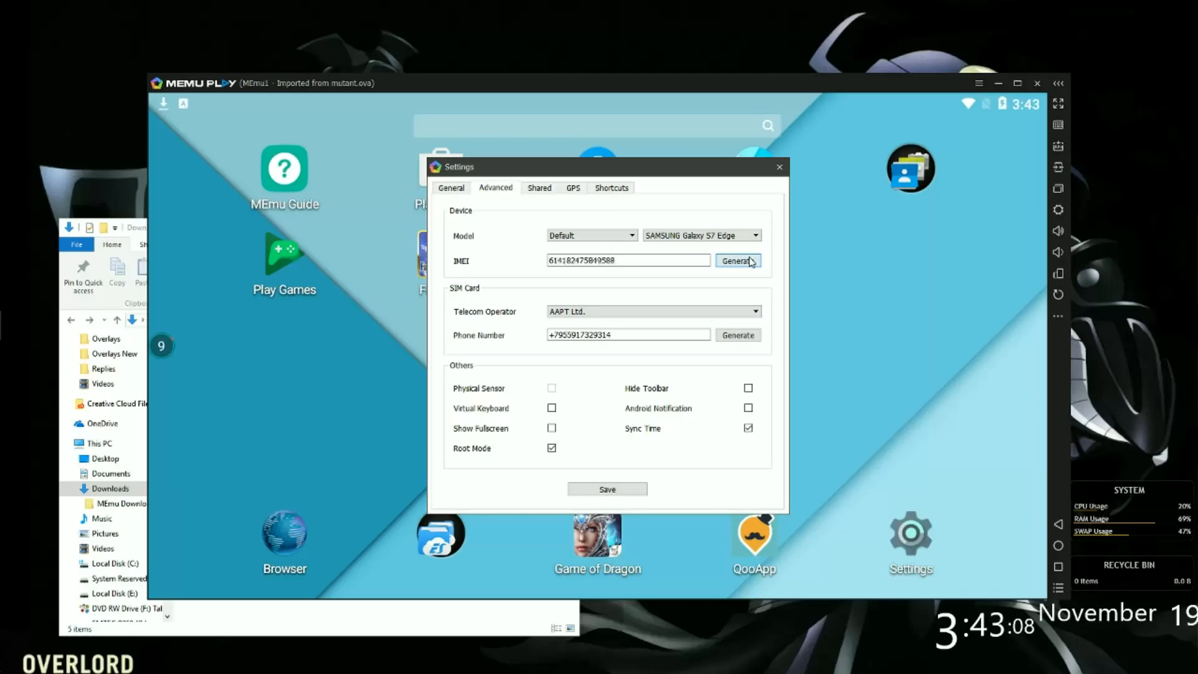
left_click(736, 260)
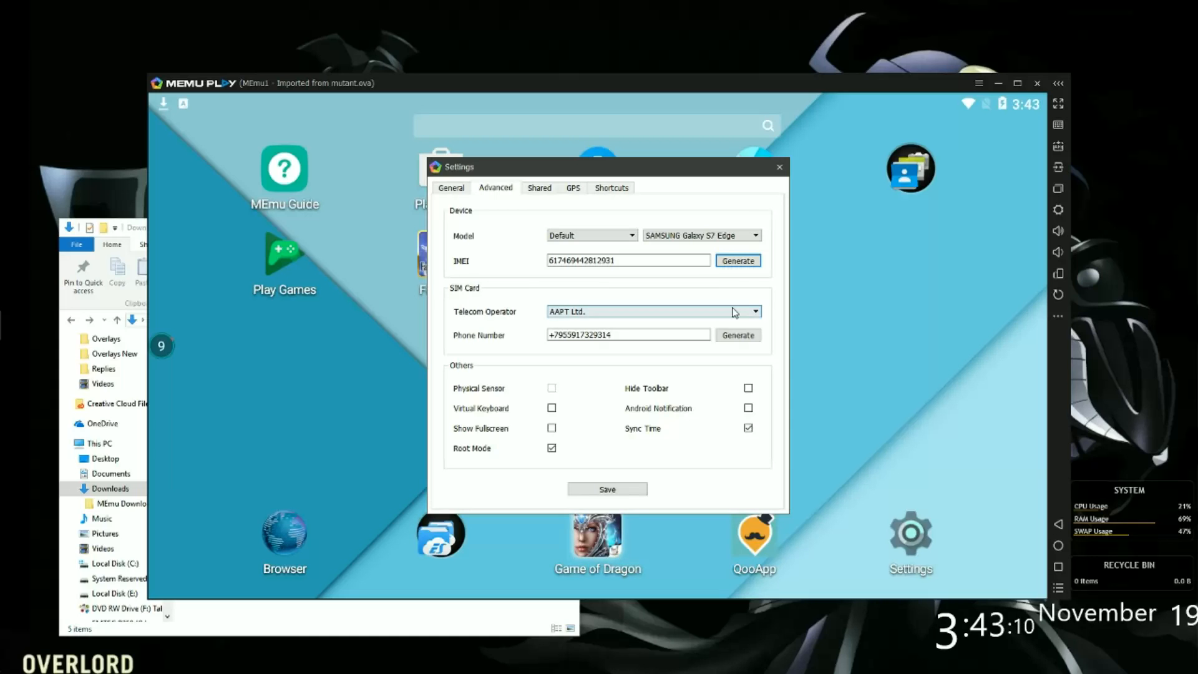
Set the operator to Vodafone, generate a phone number, and save the settings
left_click(753, 311)
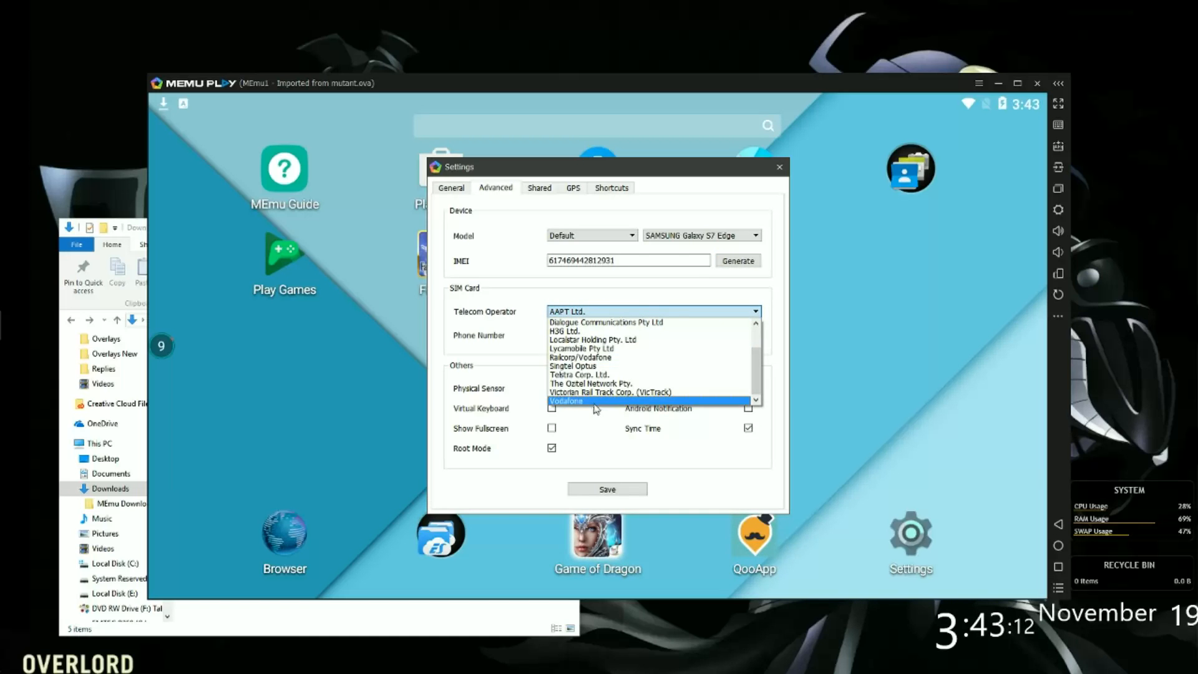
left_click(566, 402)
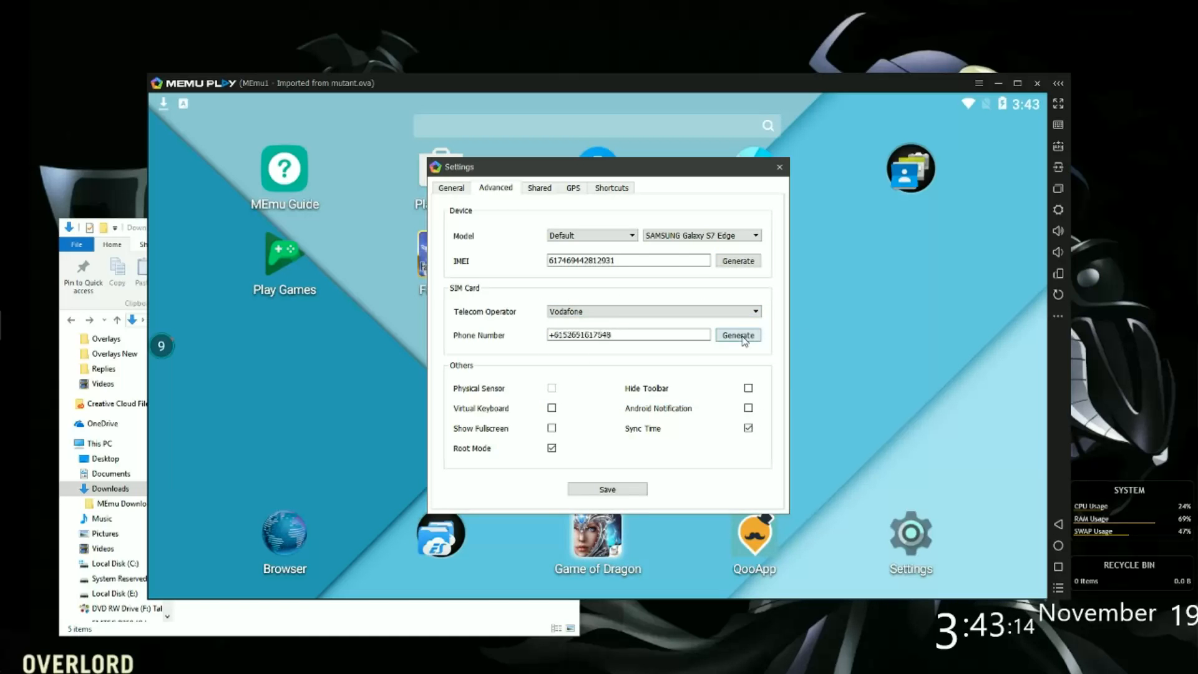
left_click(738, 335)
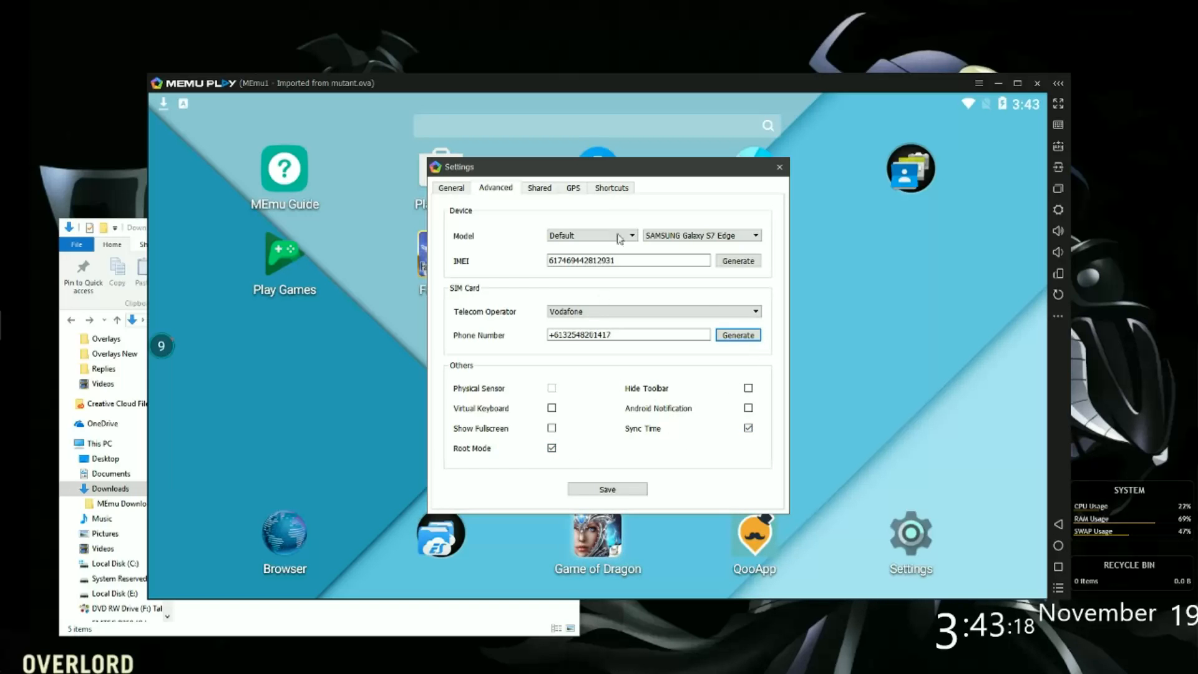
left_click(450, 188)
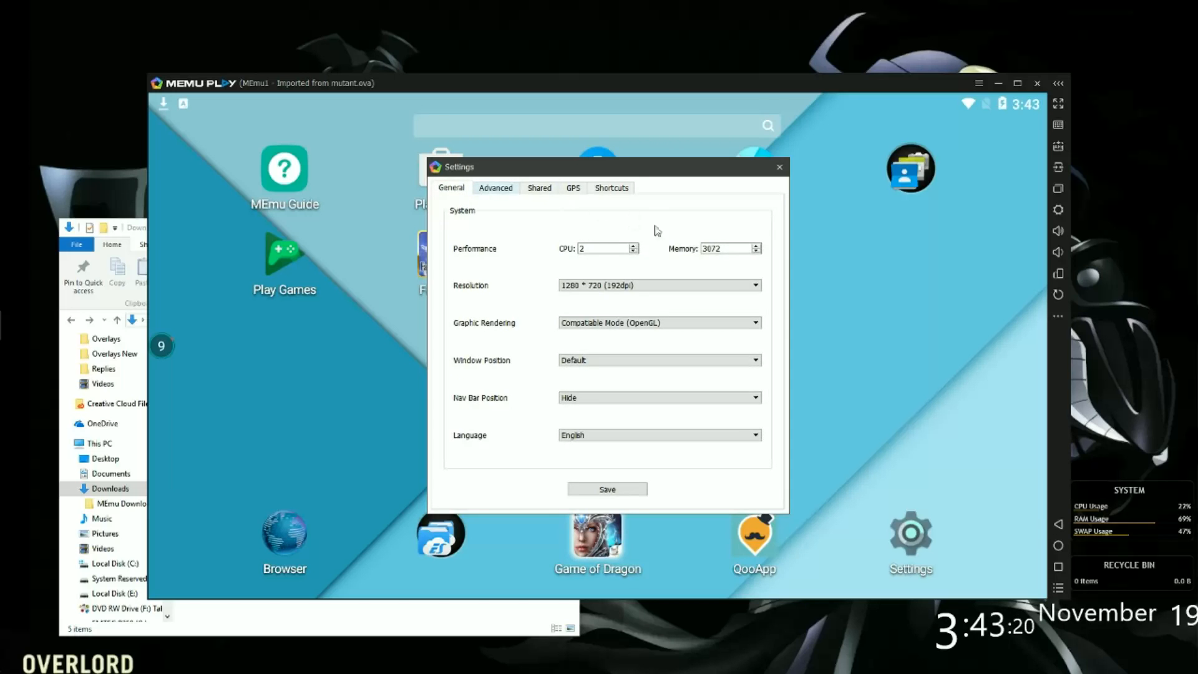
left_click(606, 489)
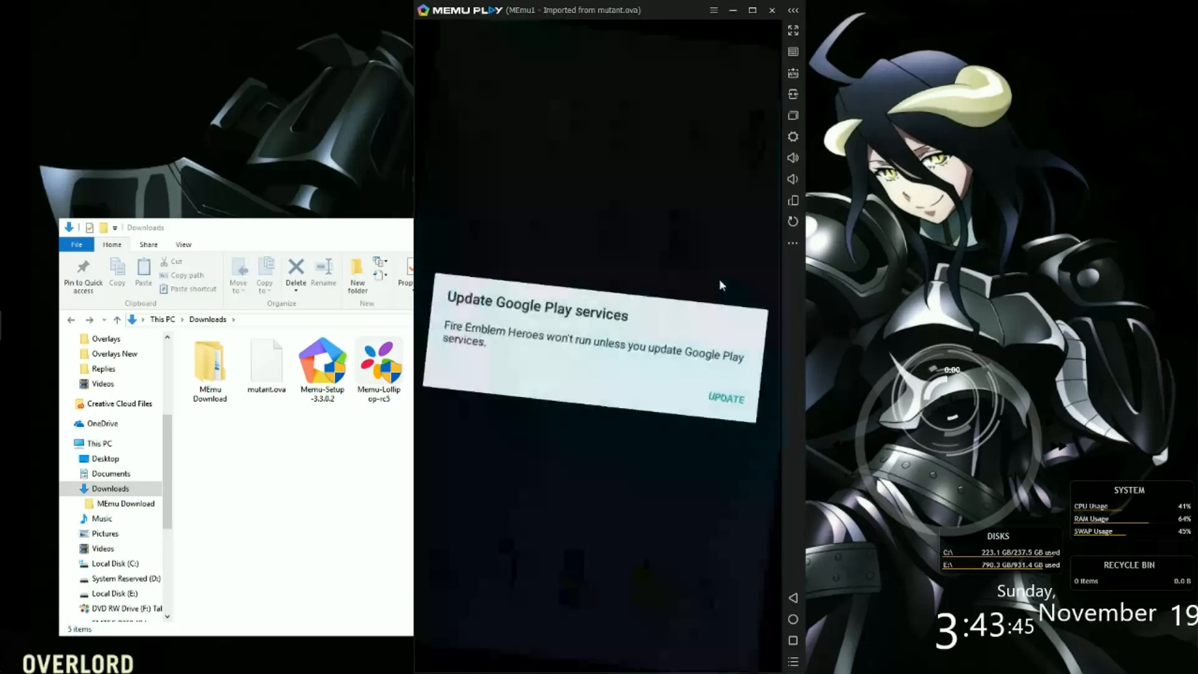
Launch Fire Emblem Heroes, dismiss the Google Play services notice, and accept the user agreement
left_click(725, 399)
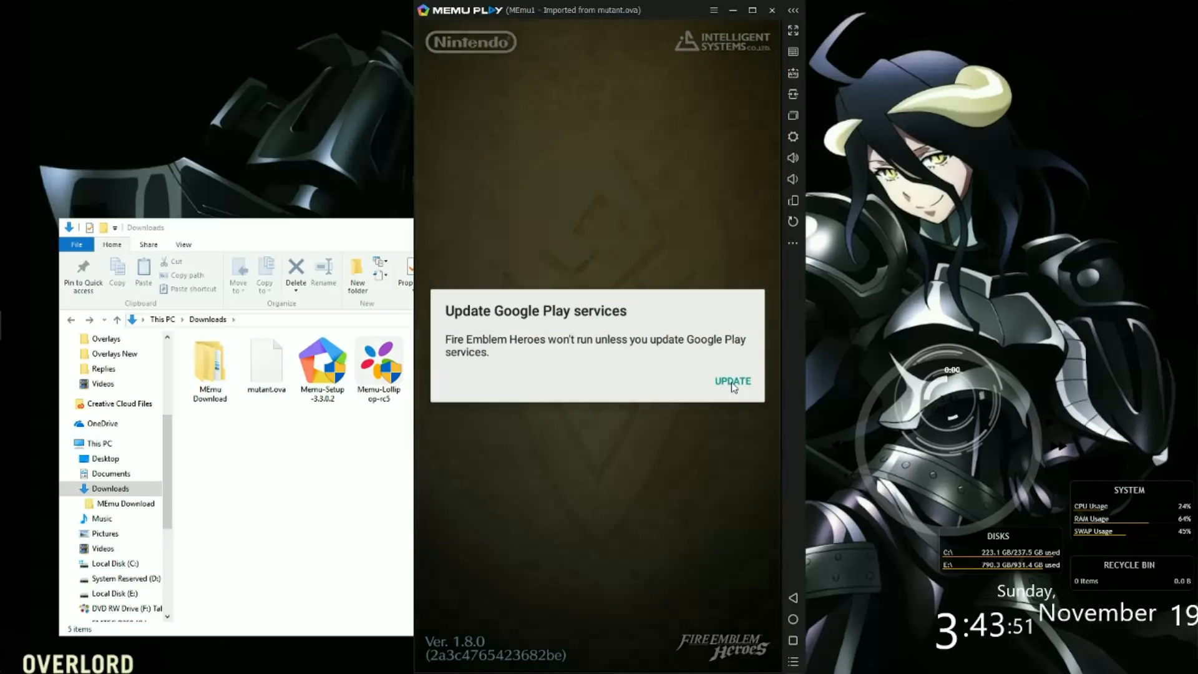
left_click(731, 381)
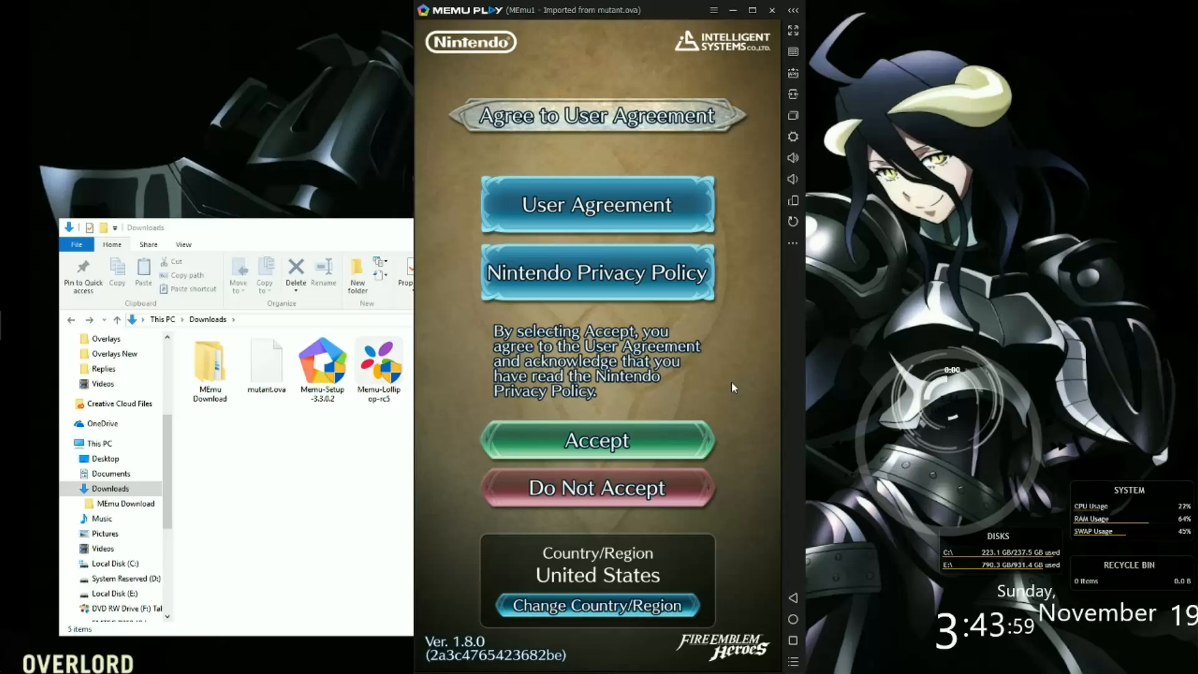
left_click(596, 440)
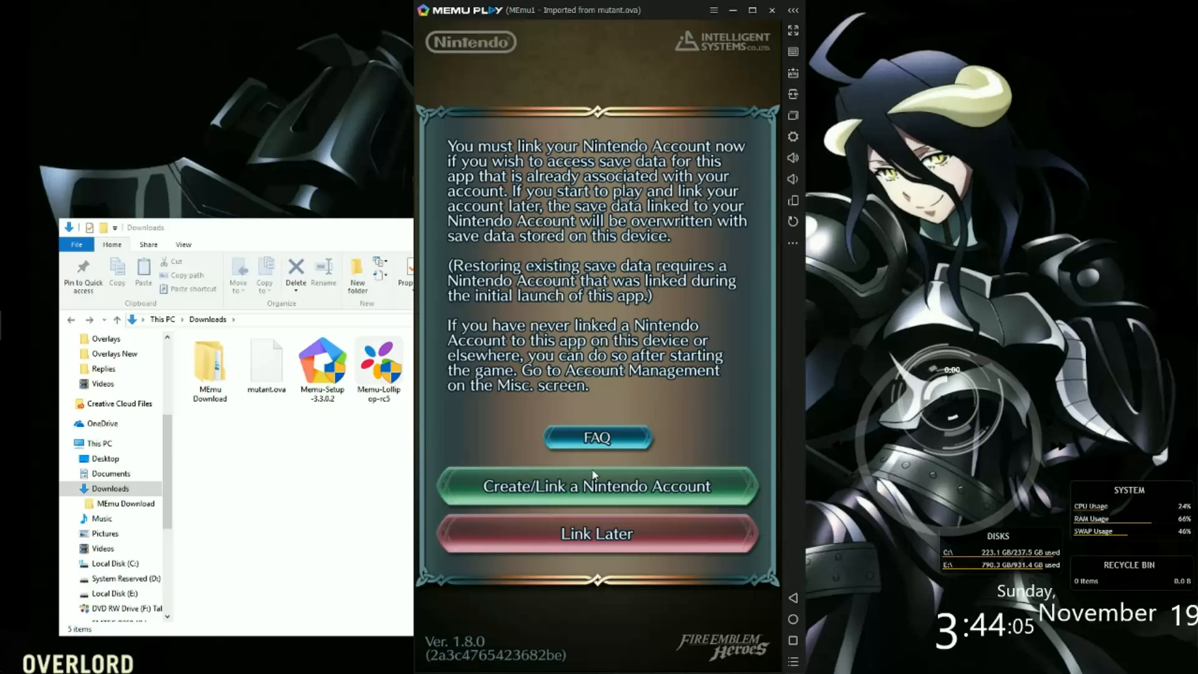
Open Nintendo Account linking in Chrome, sign in, and choose Use this account
left_click(596, 486)
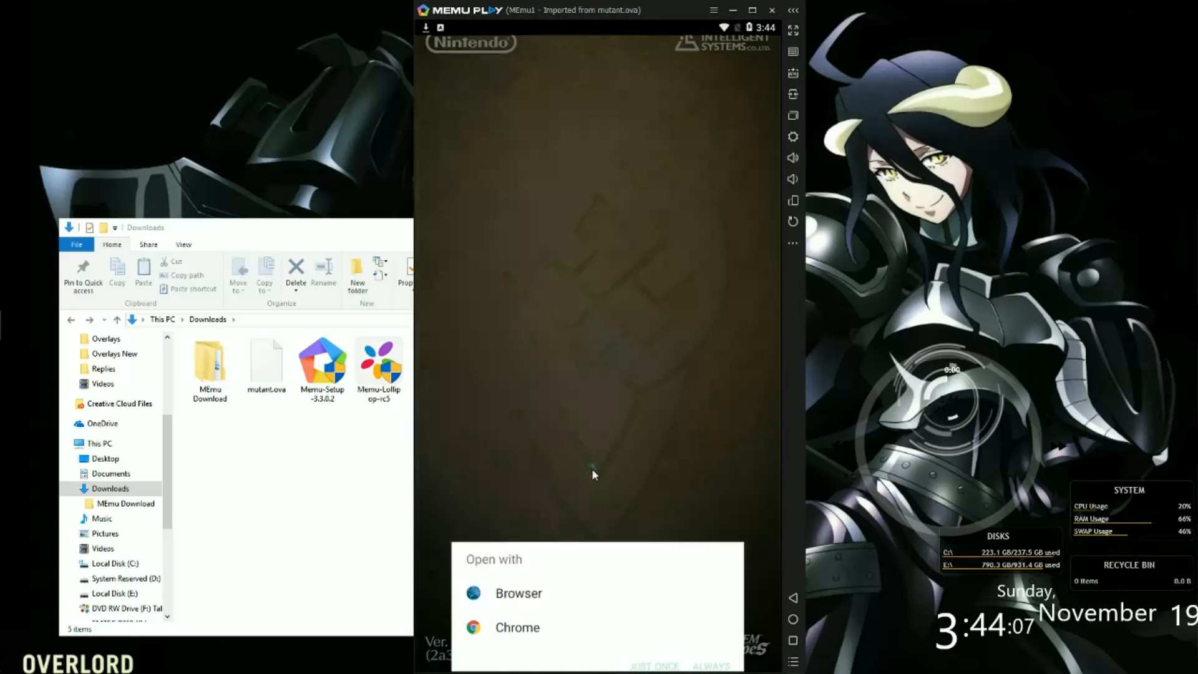
left_click(517, 612)
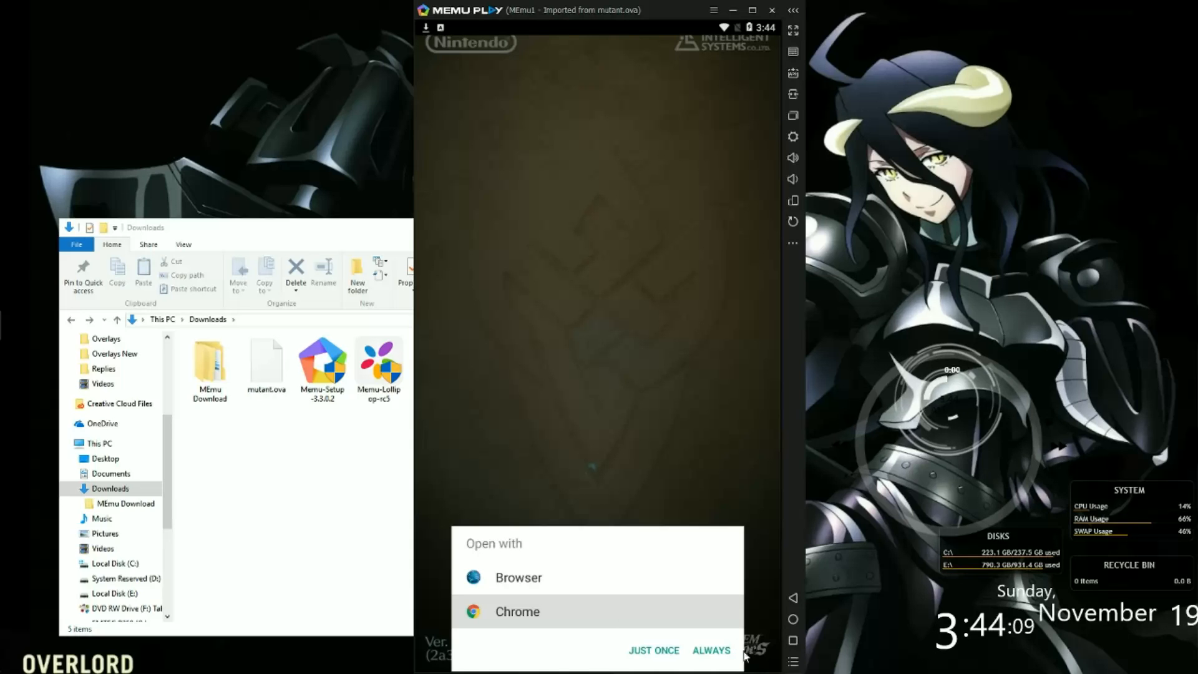
left_click(710, 651)
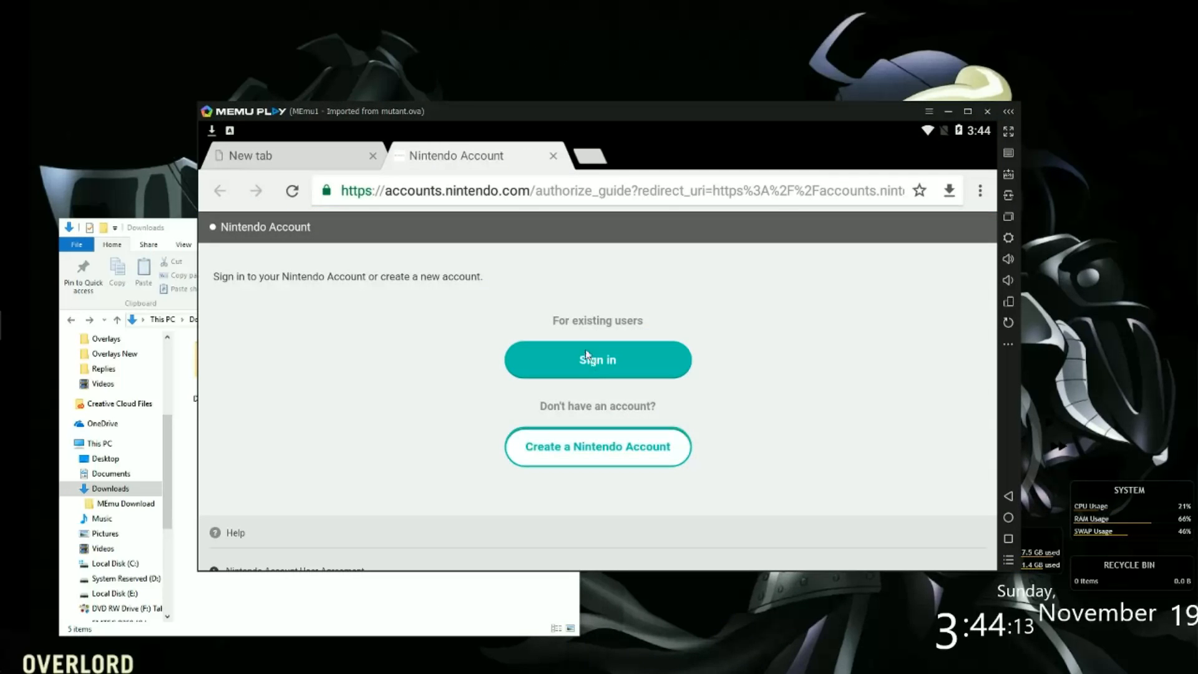
left_click(598, 359)
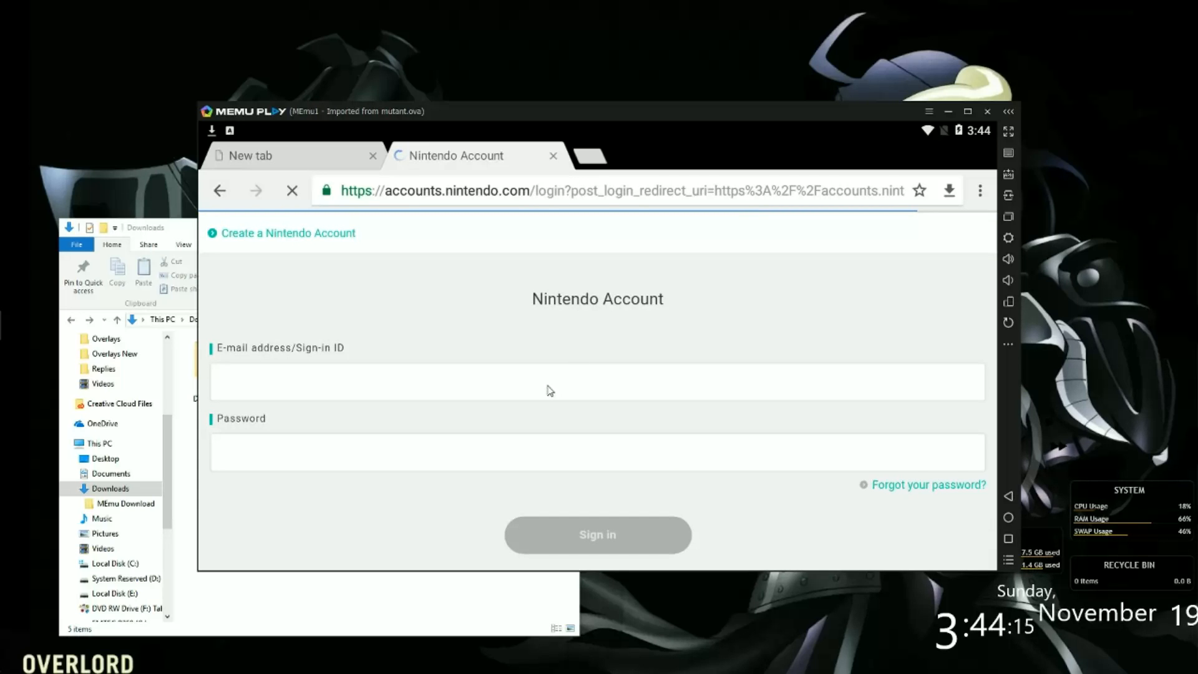
left_click(598, 534)
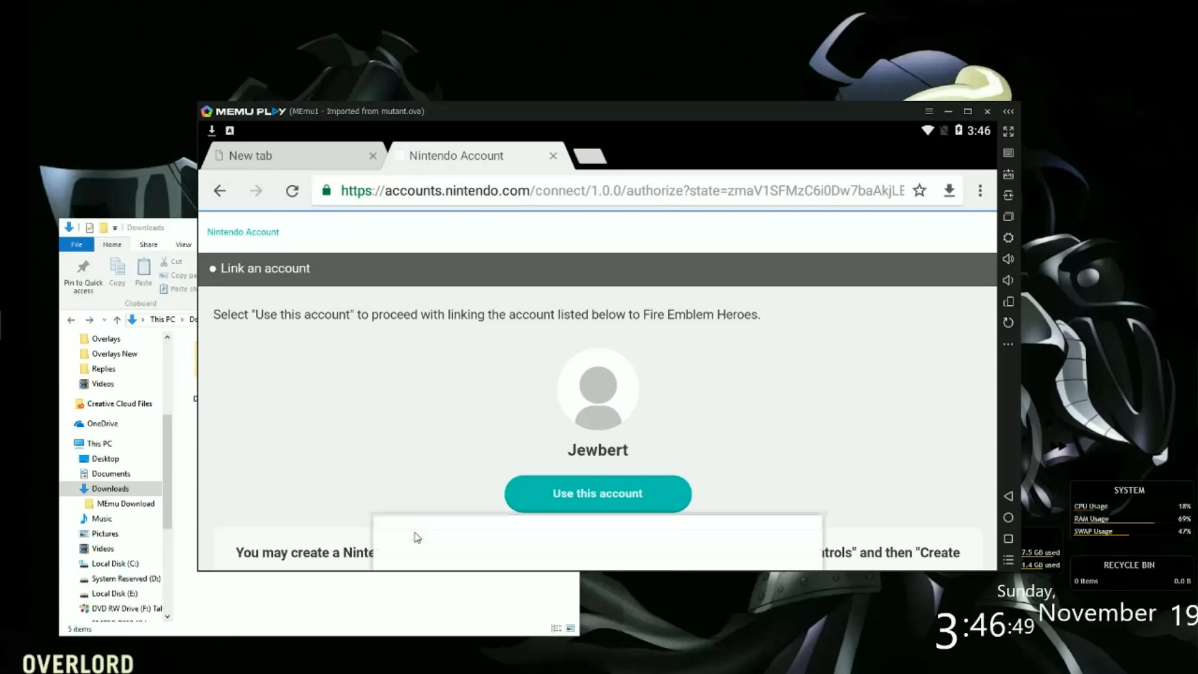
left_click(598, 493)
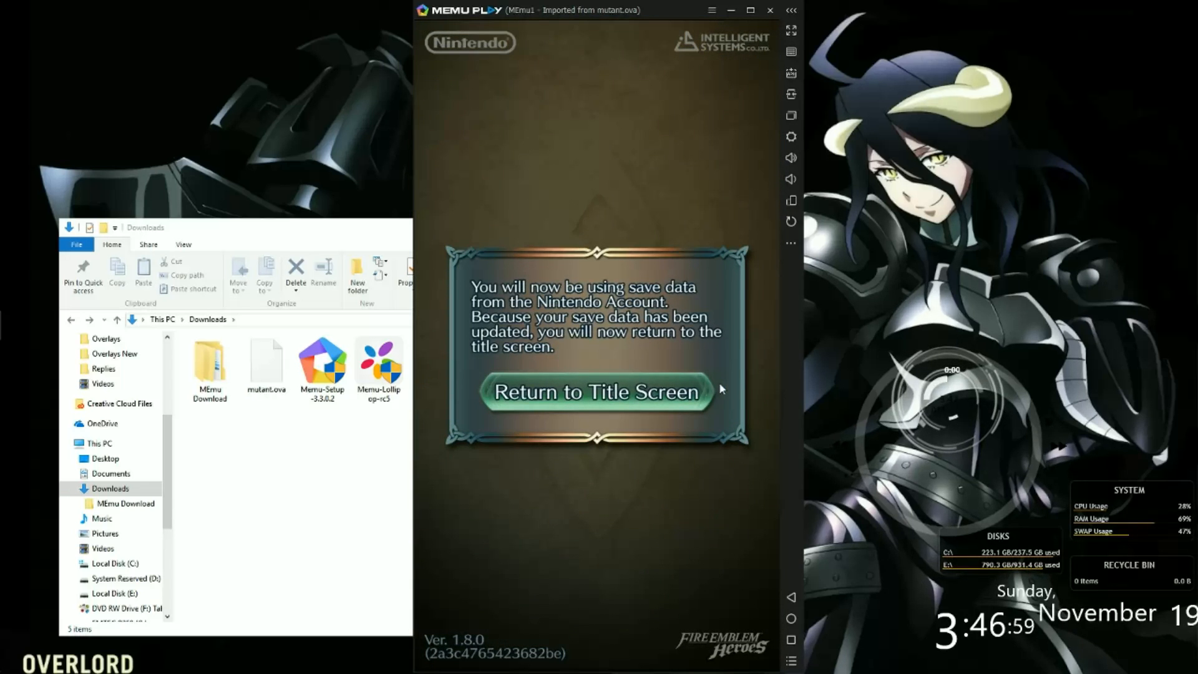
Return to title, accept the agreement, start the game, and close the Tempest Trials banner
left_click(598, 392)
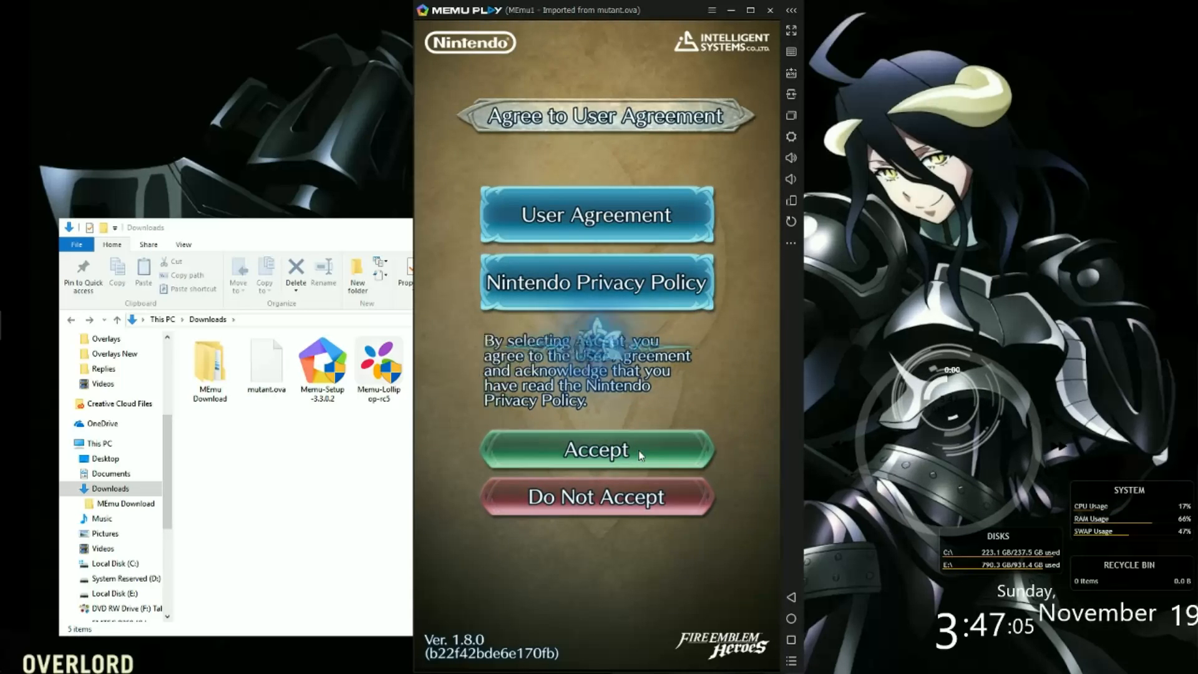
left_click(596, 449)
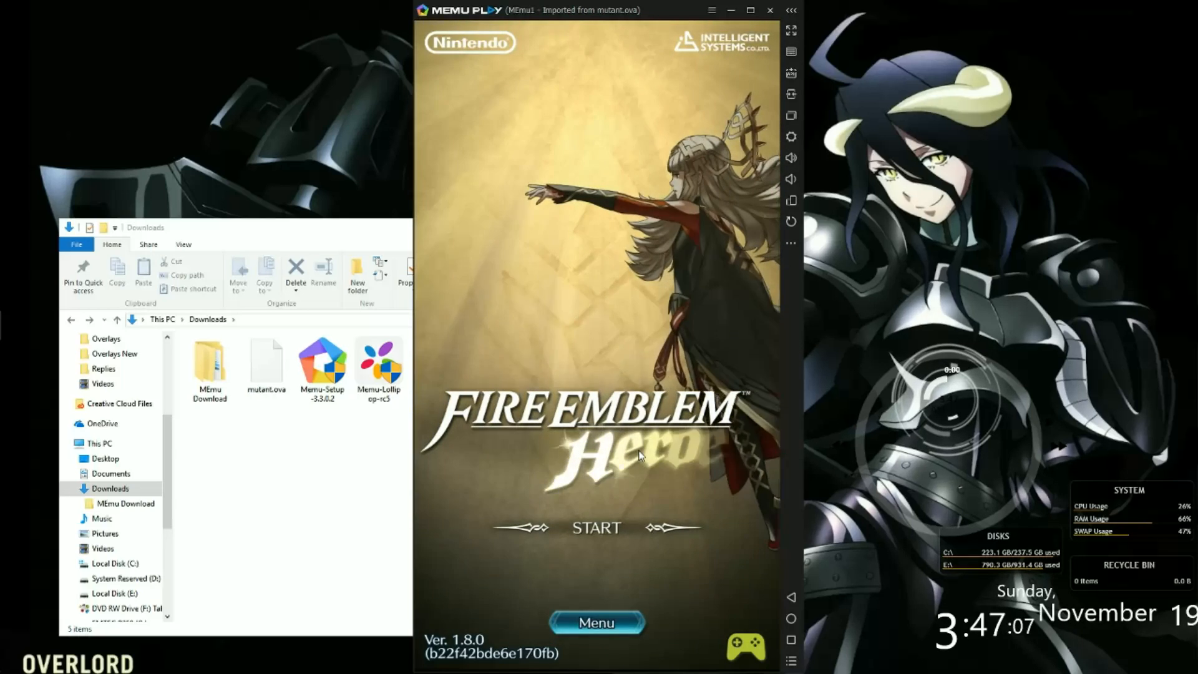
left_click(596, 528)
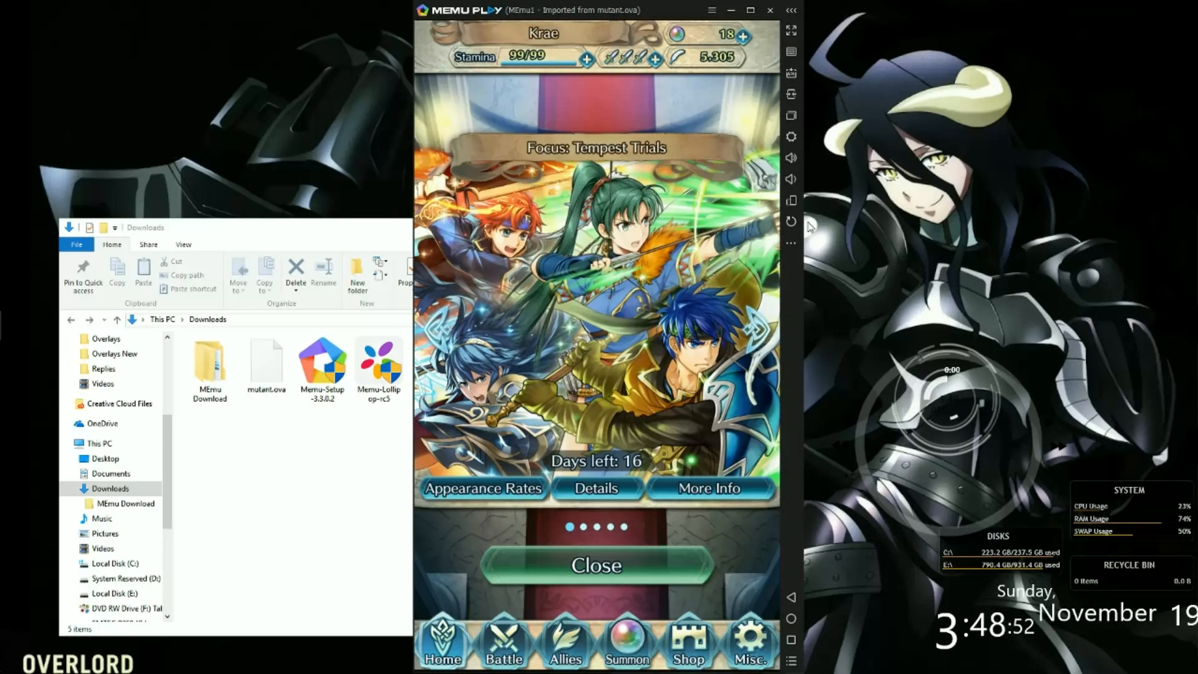
left_click(596, 565)
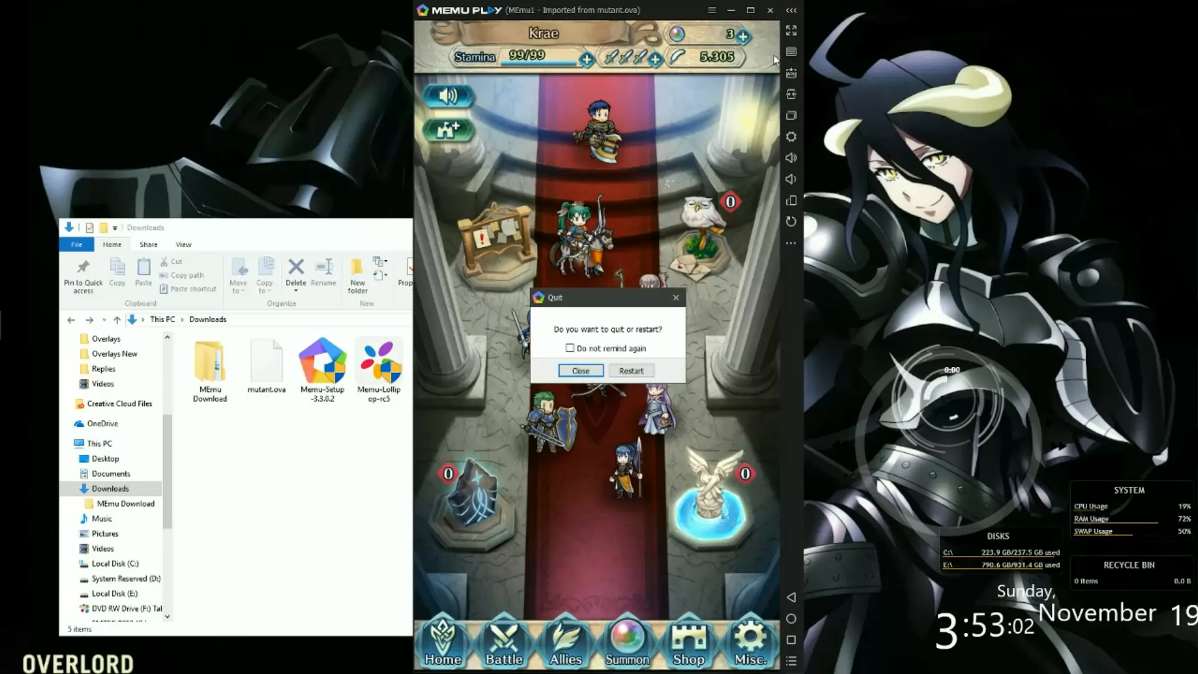
Quit the emulator with Close, then start MEmu1 from Multiple Instance Manager
left_click(579, 371)
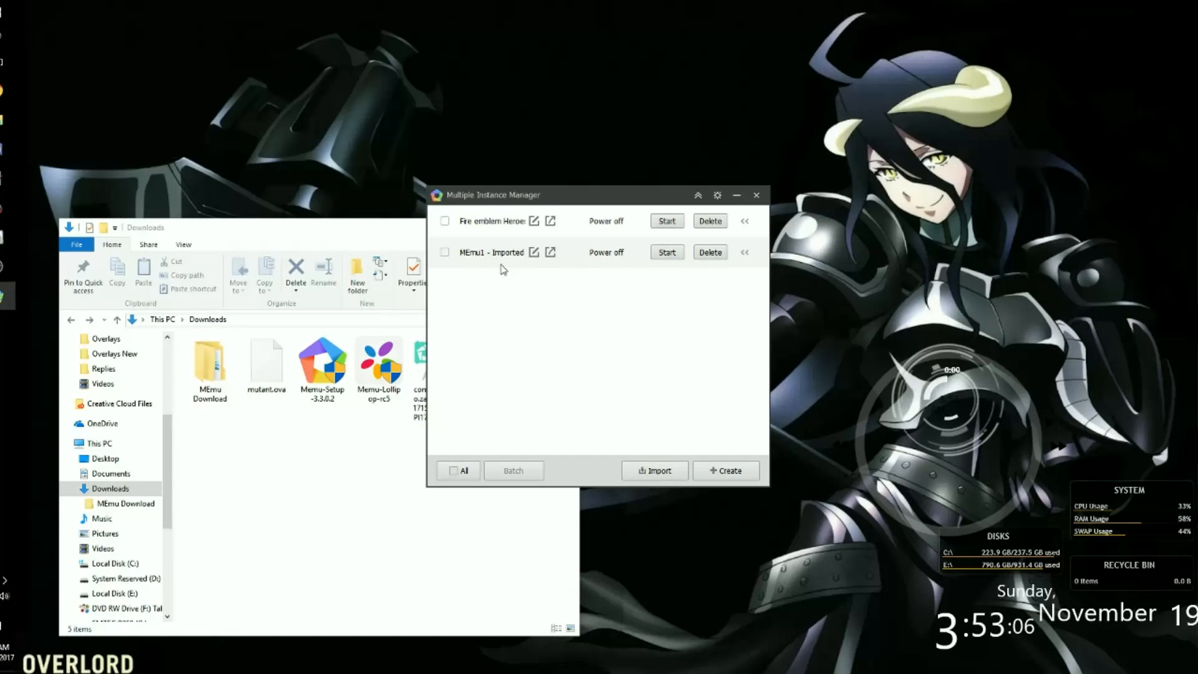
left_click(666, 252)
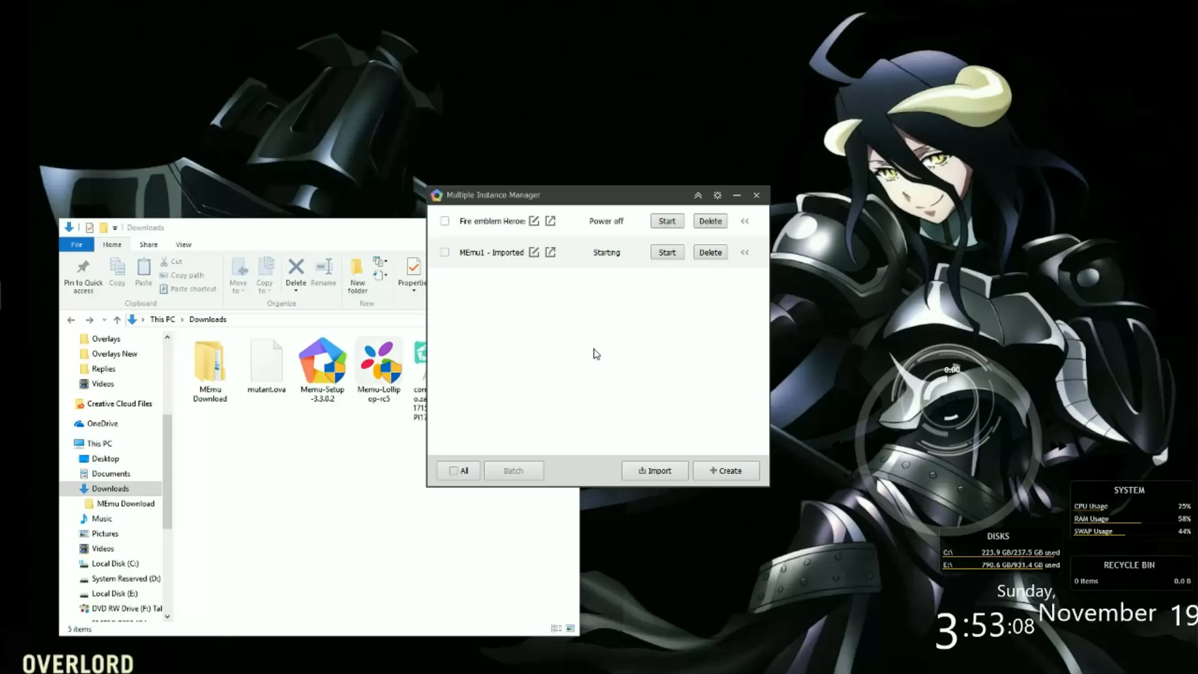
left_click(666, 252)
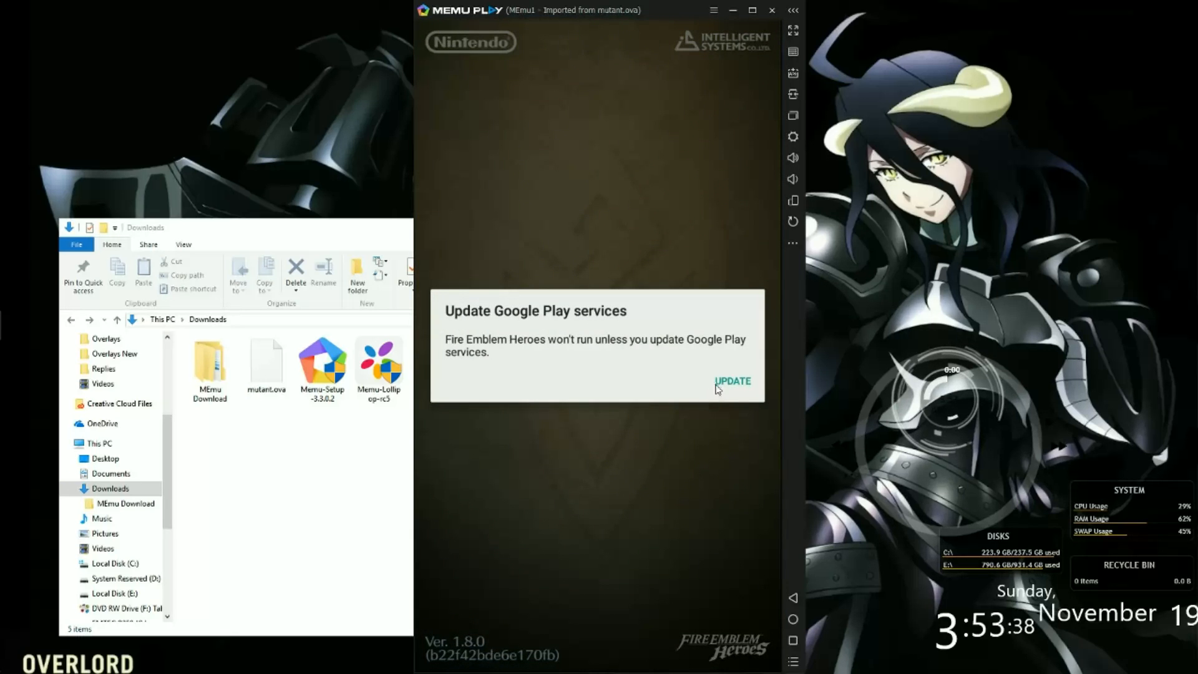
Dismiss the Google Play services notice and let Fire Emblem Heroes load to Home
left_click(731, 381)
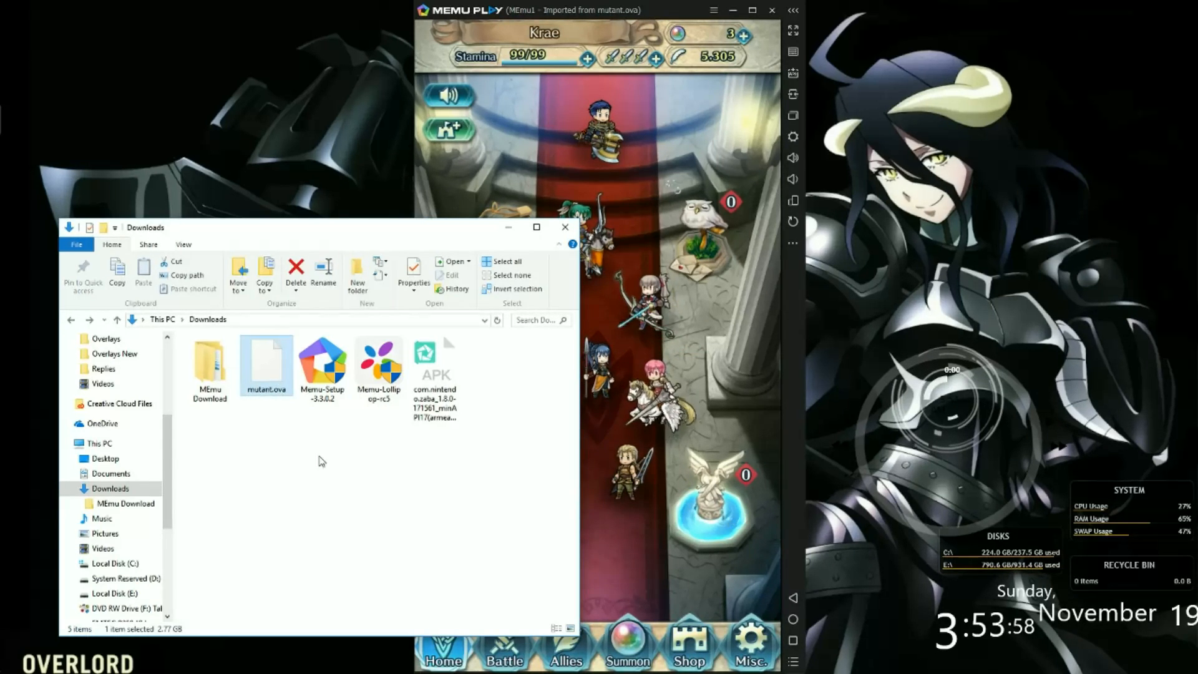
left_click(379, 367)
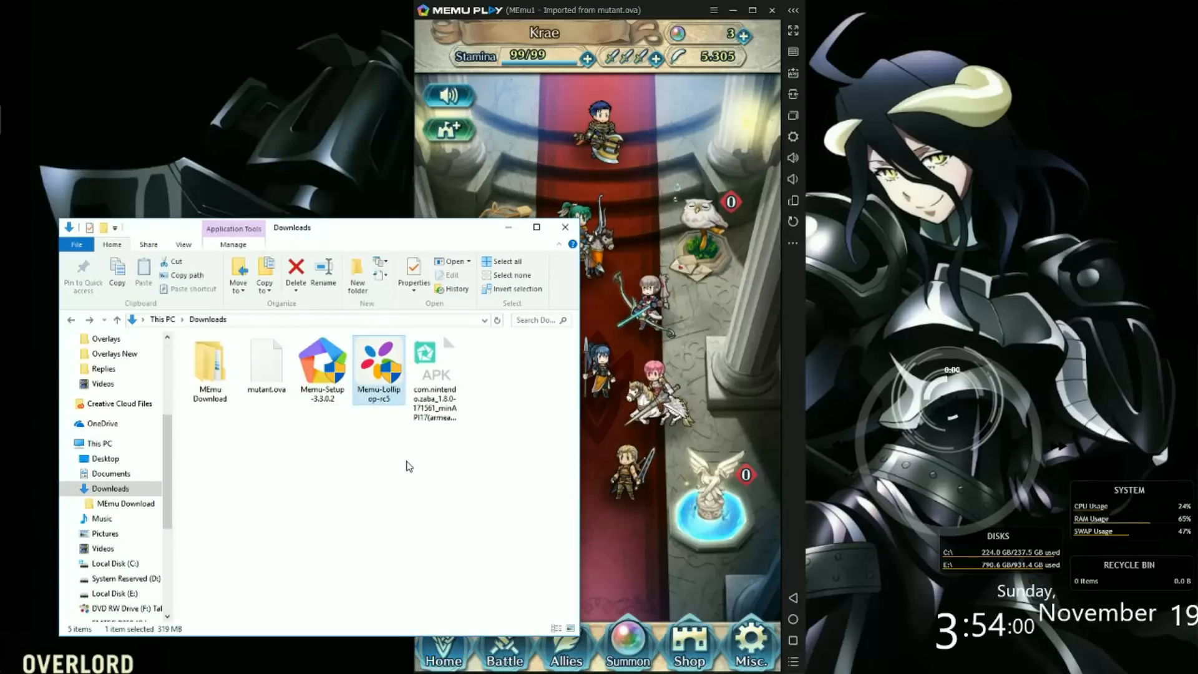